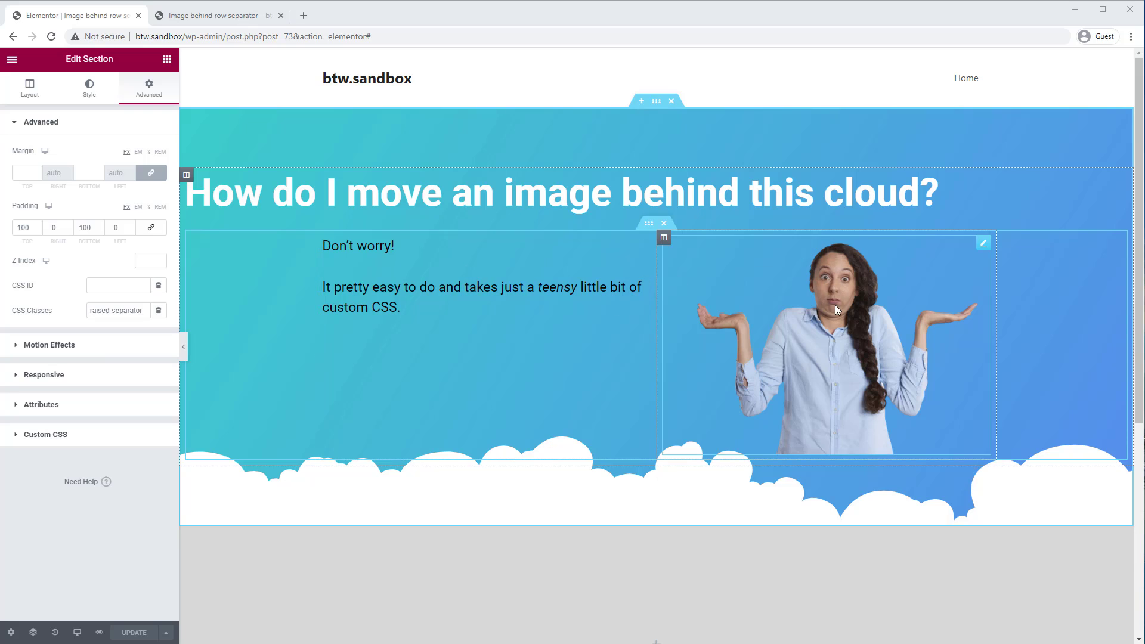
pyautogui.moveTo(880, 317)
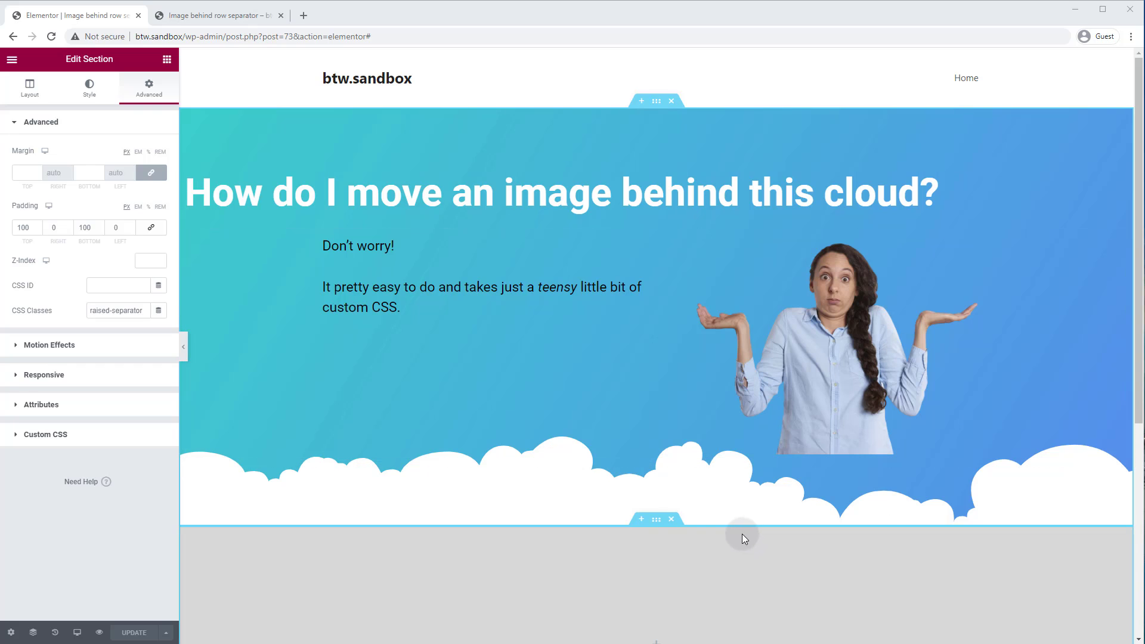
pyautogui.moveTo(607, 560)
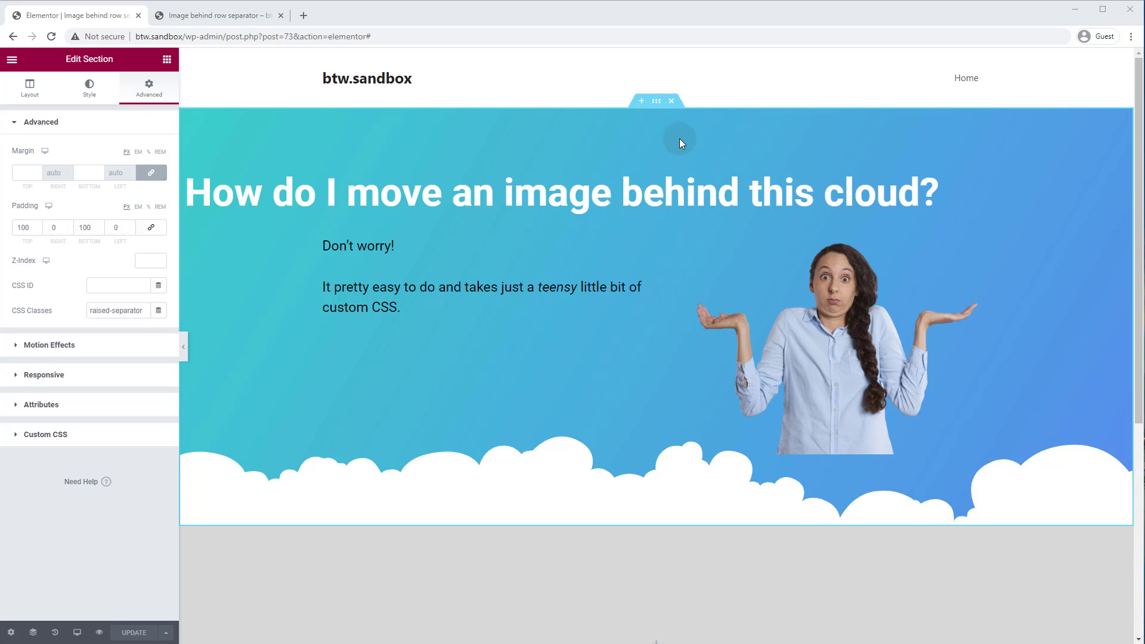
pyautogui.moveTo(655, 101)
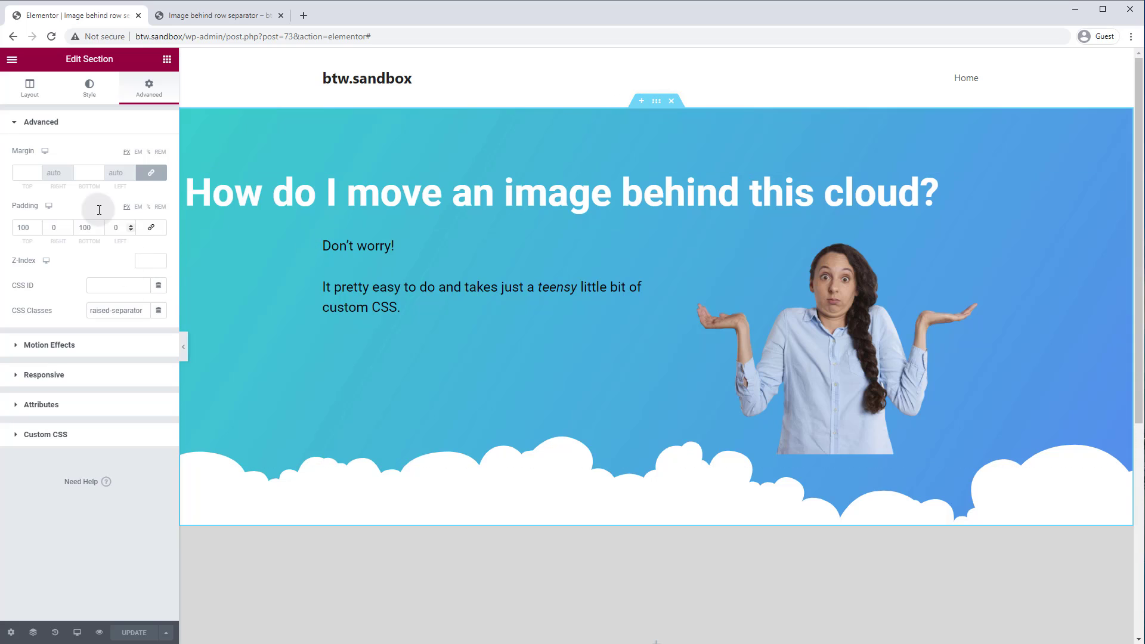
# Step: Try full-screen and minimum height on the hero section, then reset its height to Default
pyautogui.click(29, 88)
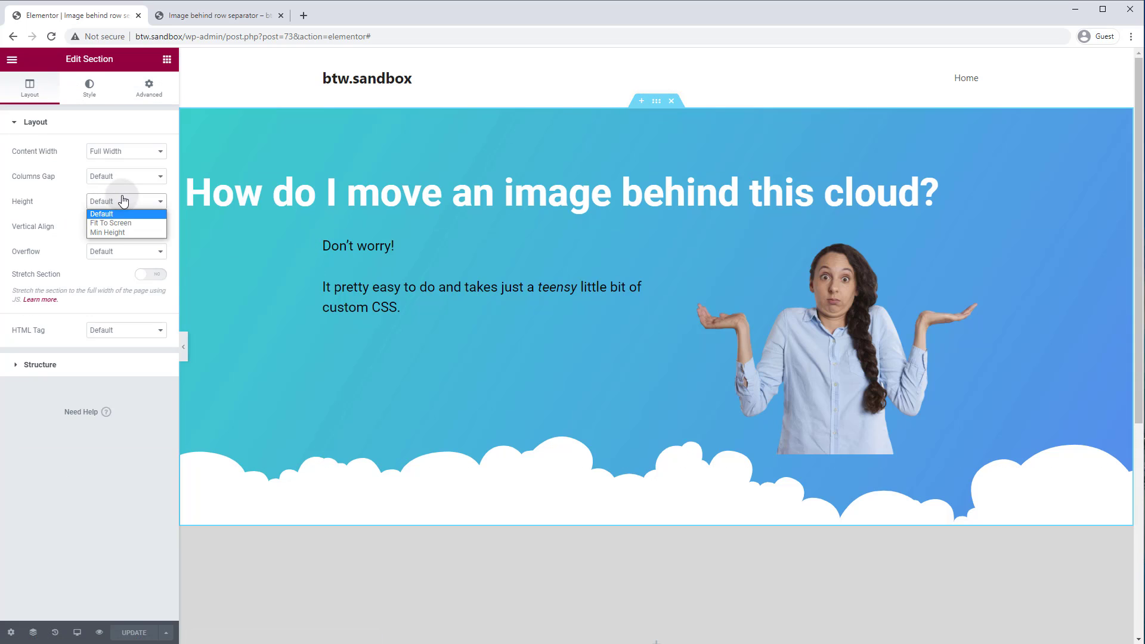
pyautogui.click(111, 223)
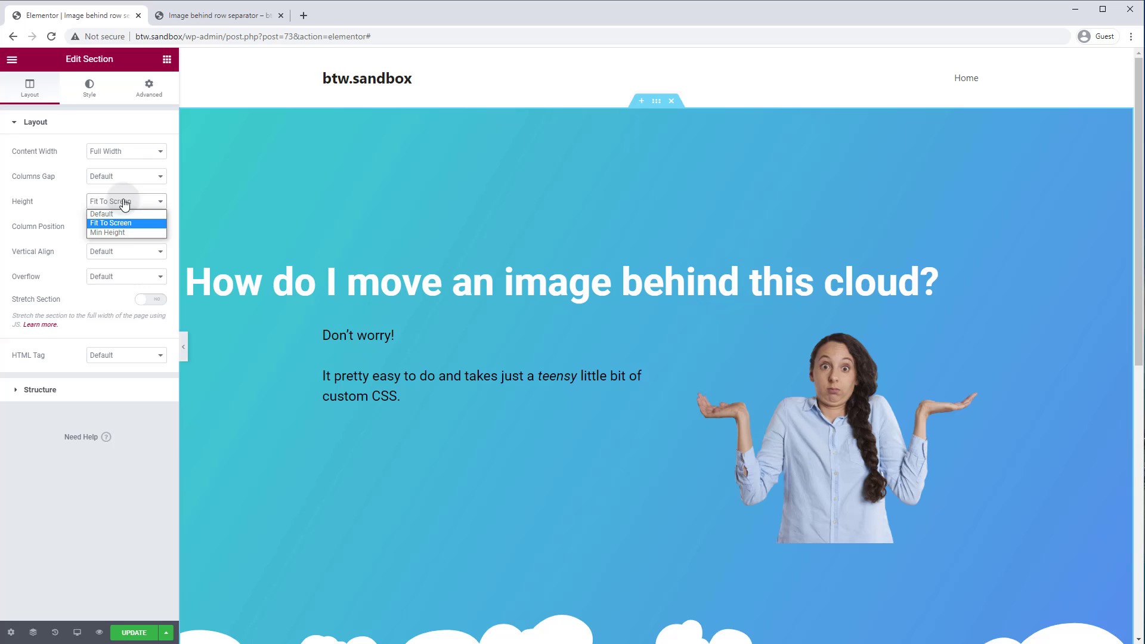
pyautogui.click(108, 232)
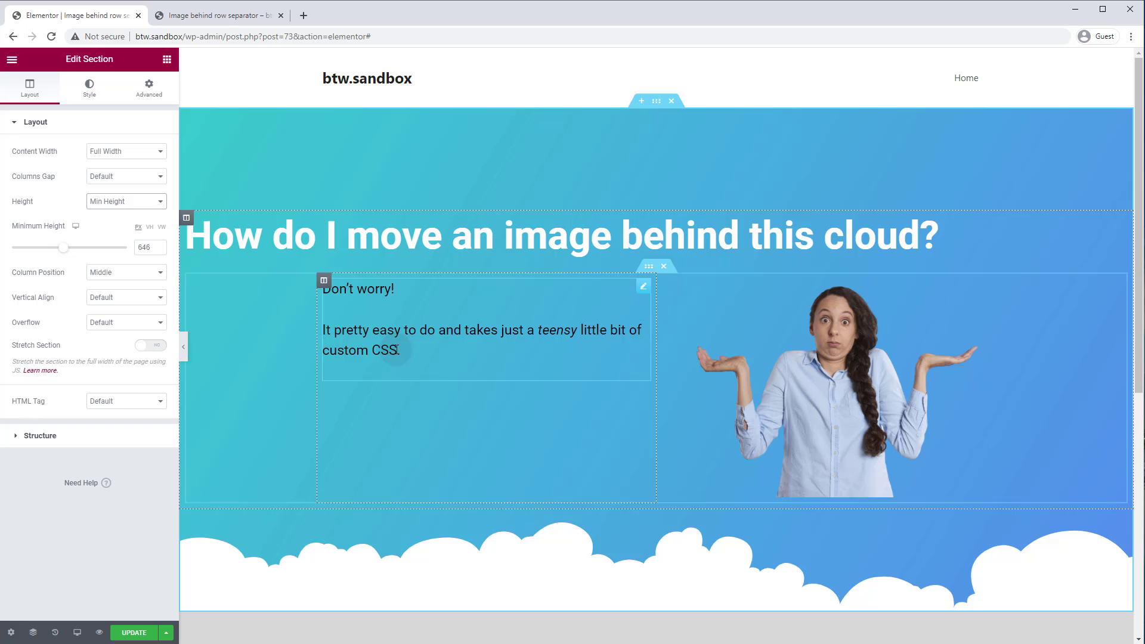
pyautogui.click(125, 201)
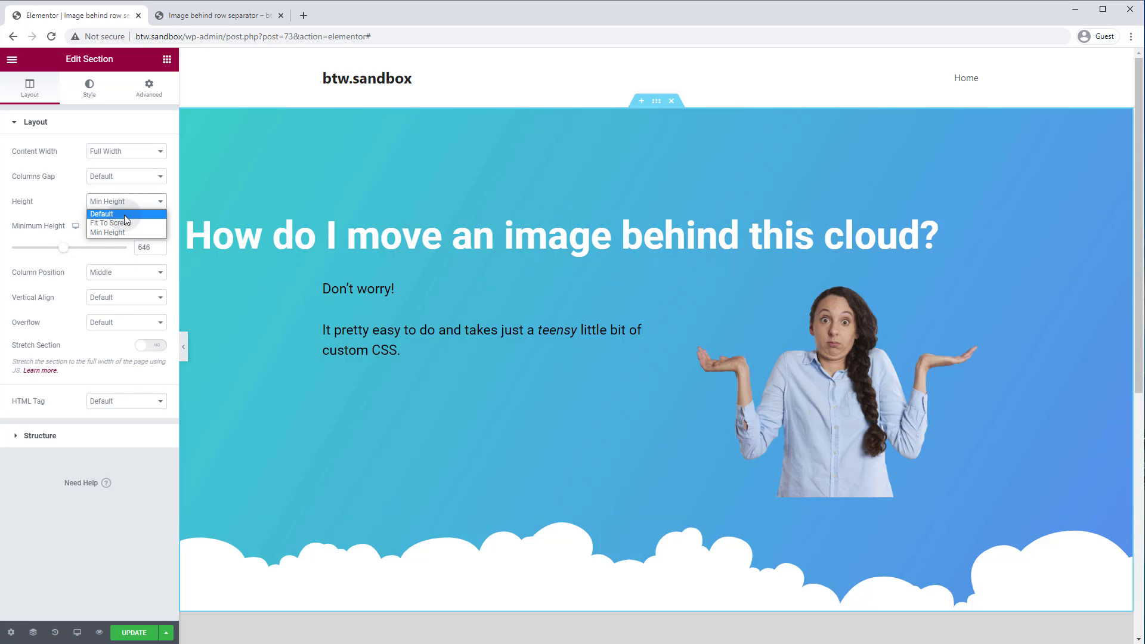
pyautogui.click(102, 214)
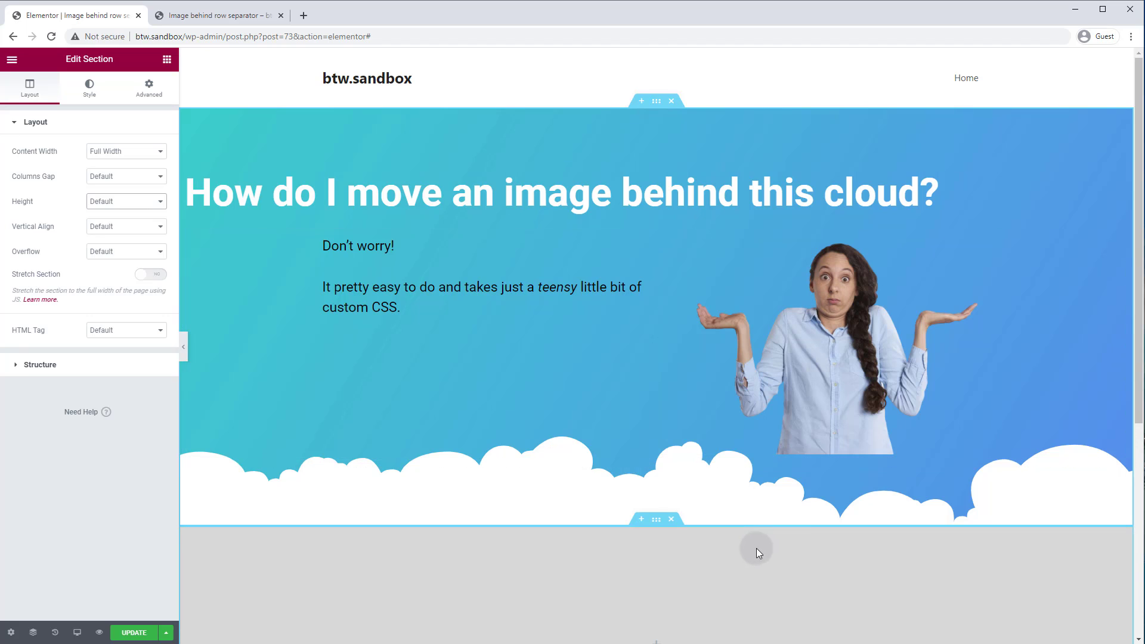
pyautogui.moveTo(885, 570)
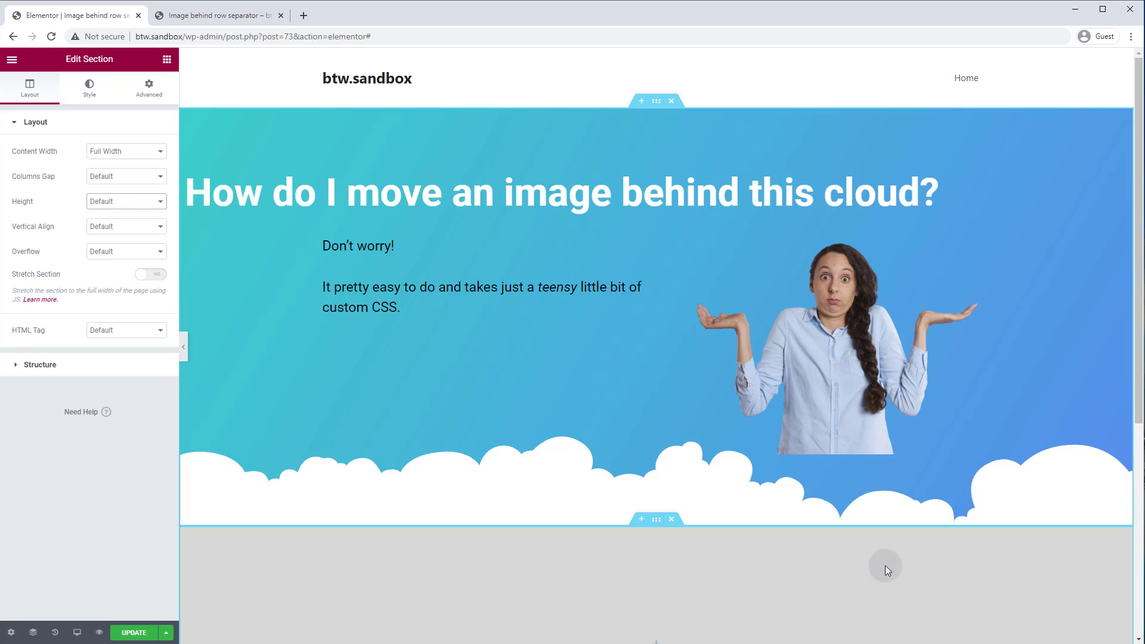
pyautogui.moveTo(866, 553)
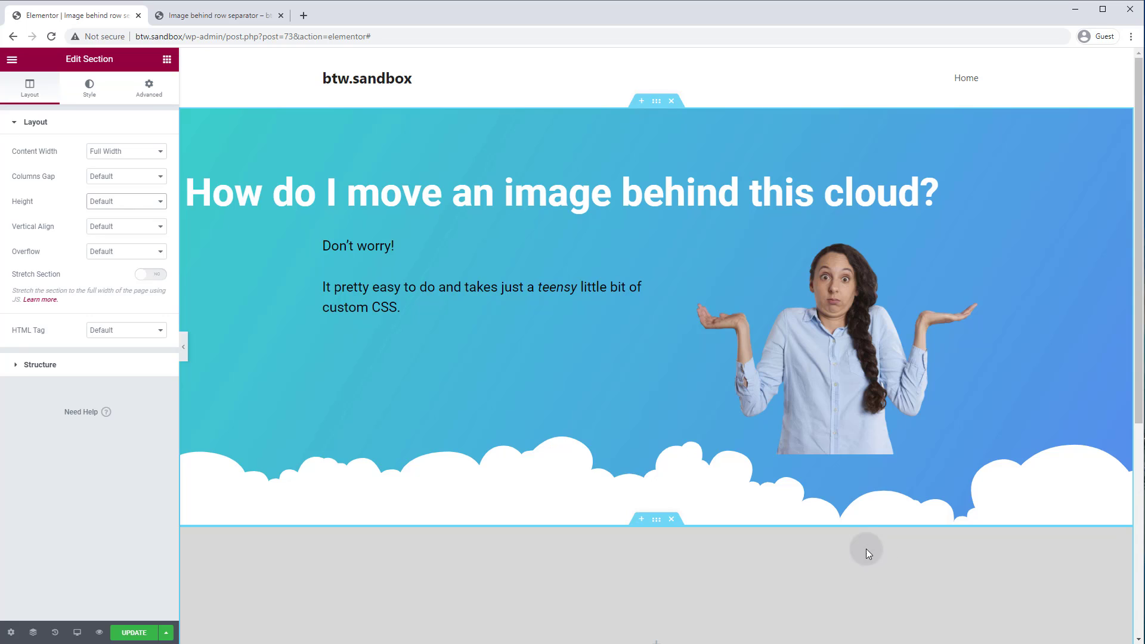
pyautogui.moveTo(942, 601)
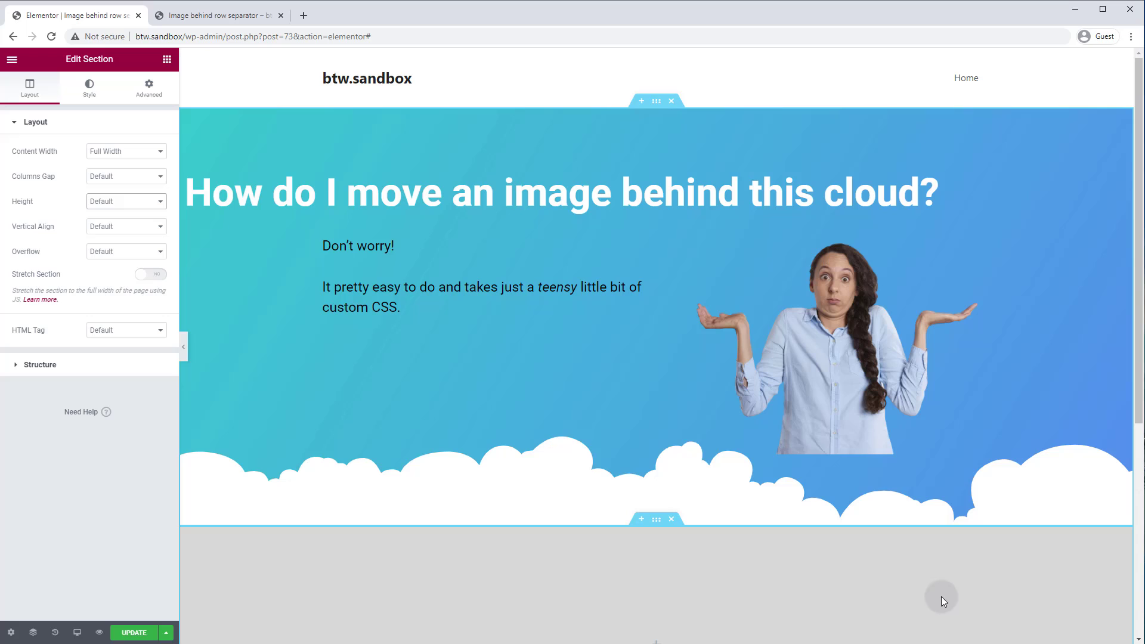
# Step: Set the woman image's Position to Absolute, anchored to the bottom, and update the page
pyautogui.click(825, 344)
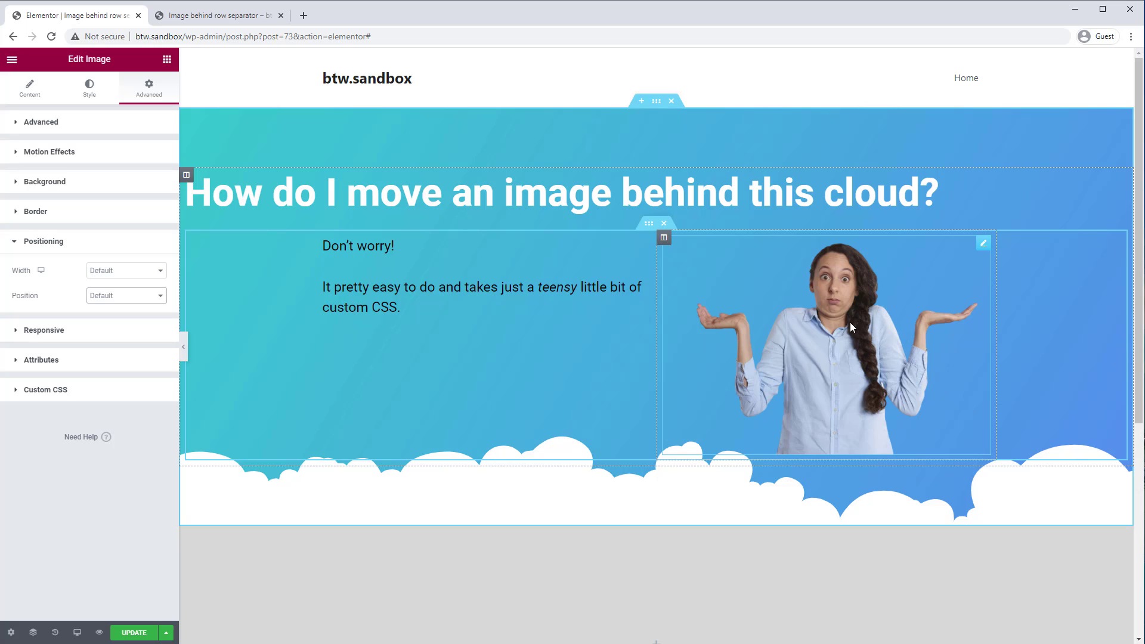
pyautogui.moveTo(780, 329)
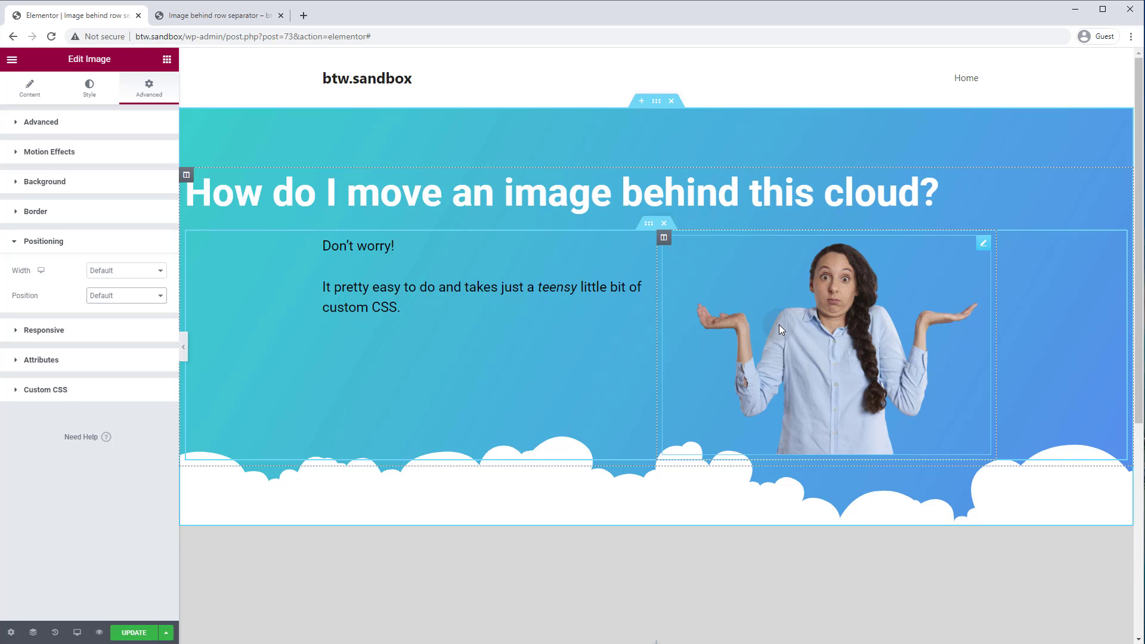
pyautogui.moveTo(872, 293)
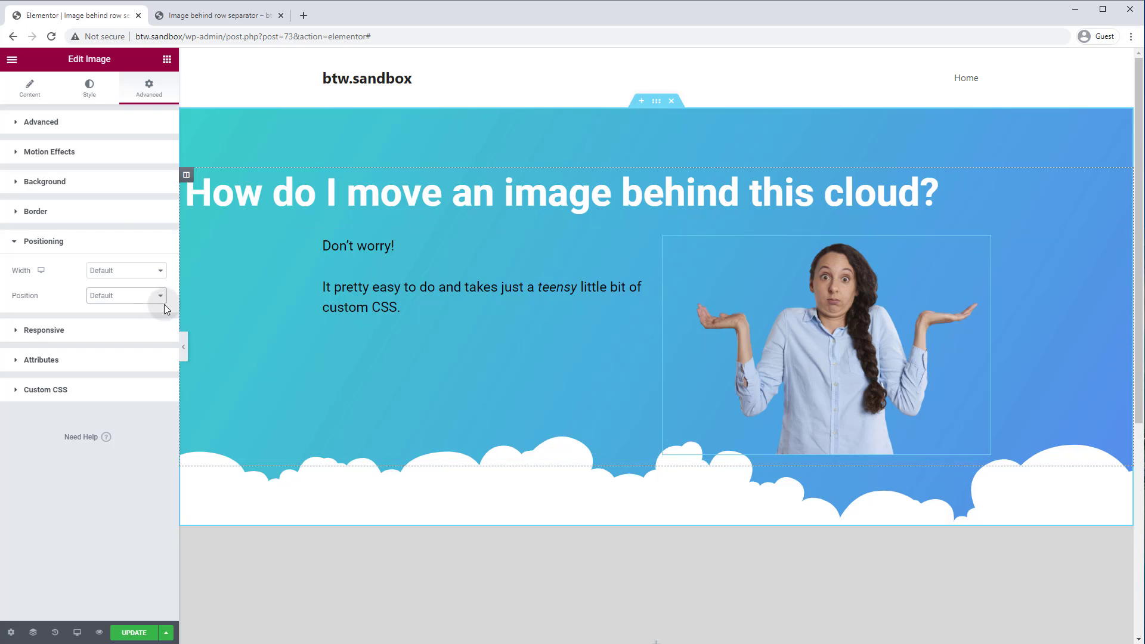
pyautogui.click(125, 296)
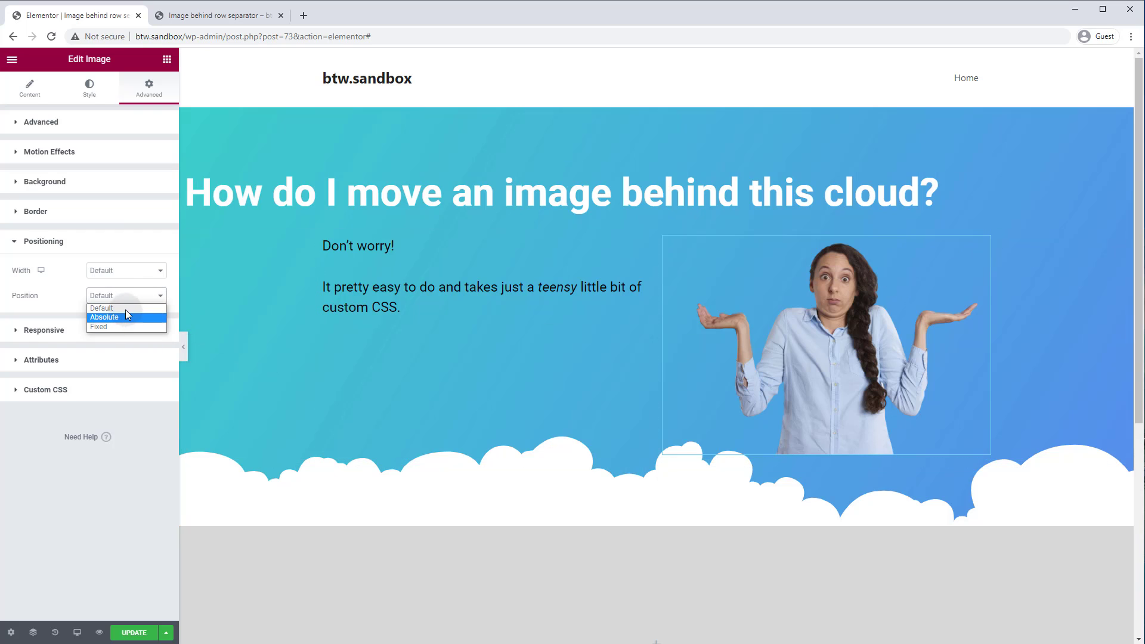
pyautogui.click(104, 317)
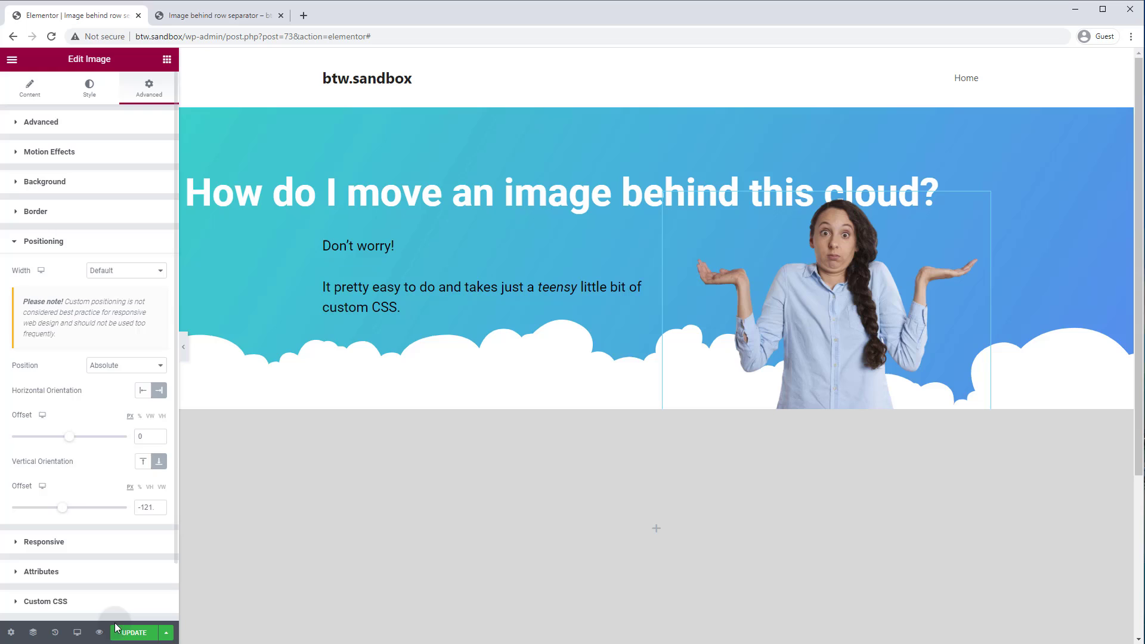
pyautogui.click(132, 632)
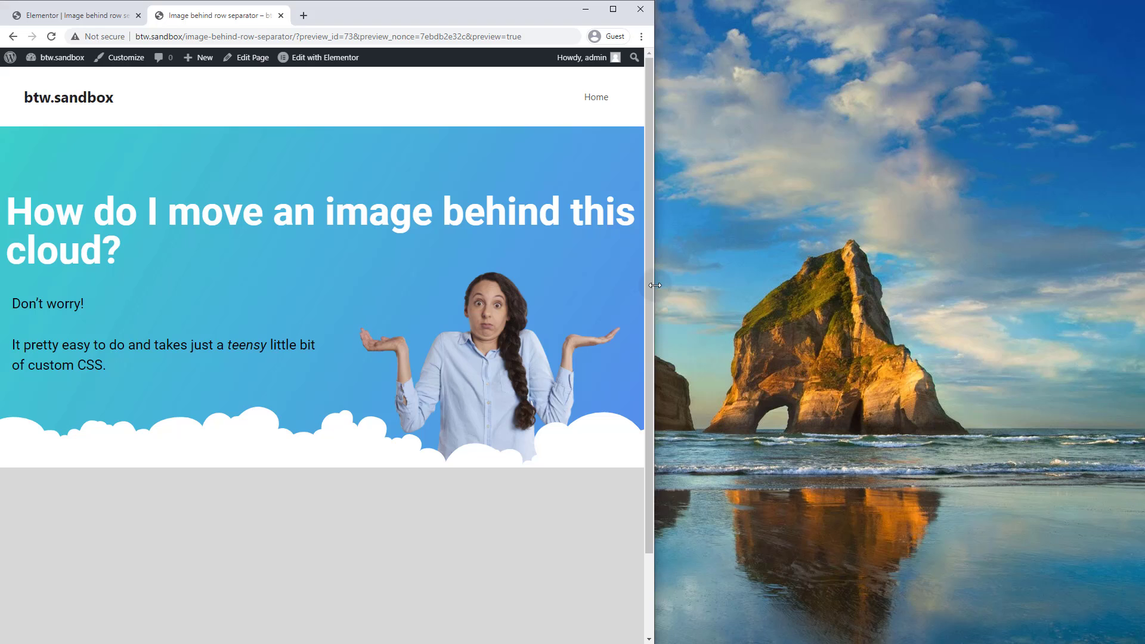
pyautogui.moveTo(654, 285); pyautogui.dragTo(555, 314)
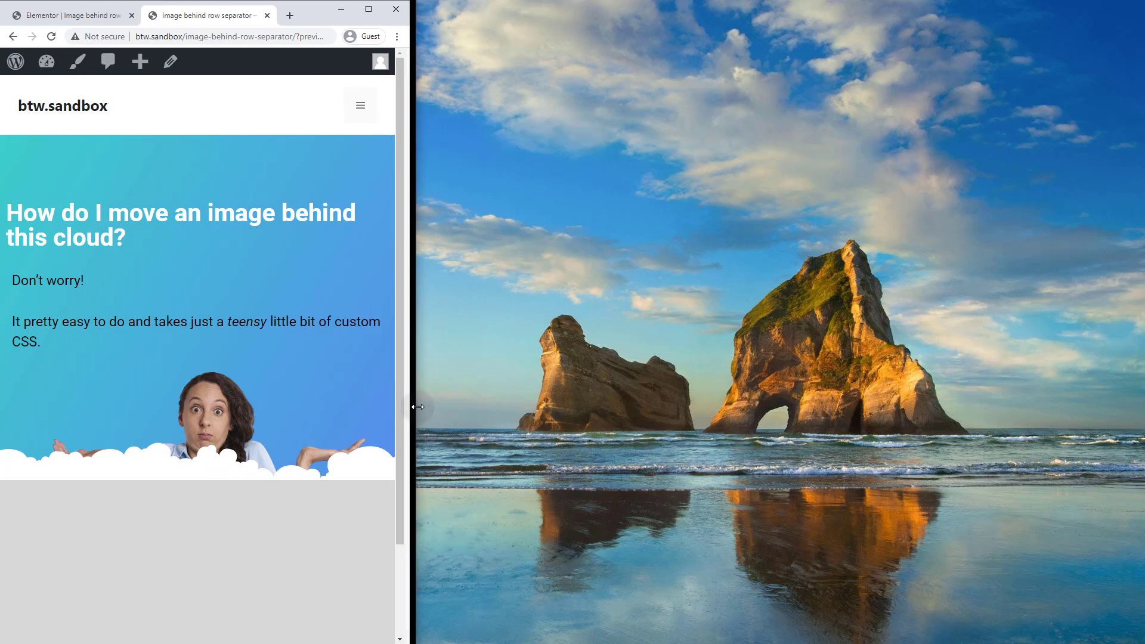
pyautogui.moveTo(417, 406); pyautogui.dragTo(399, 416)
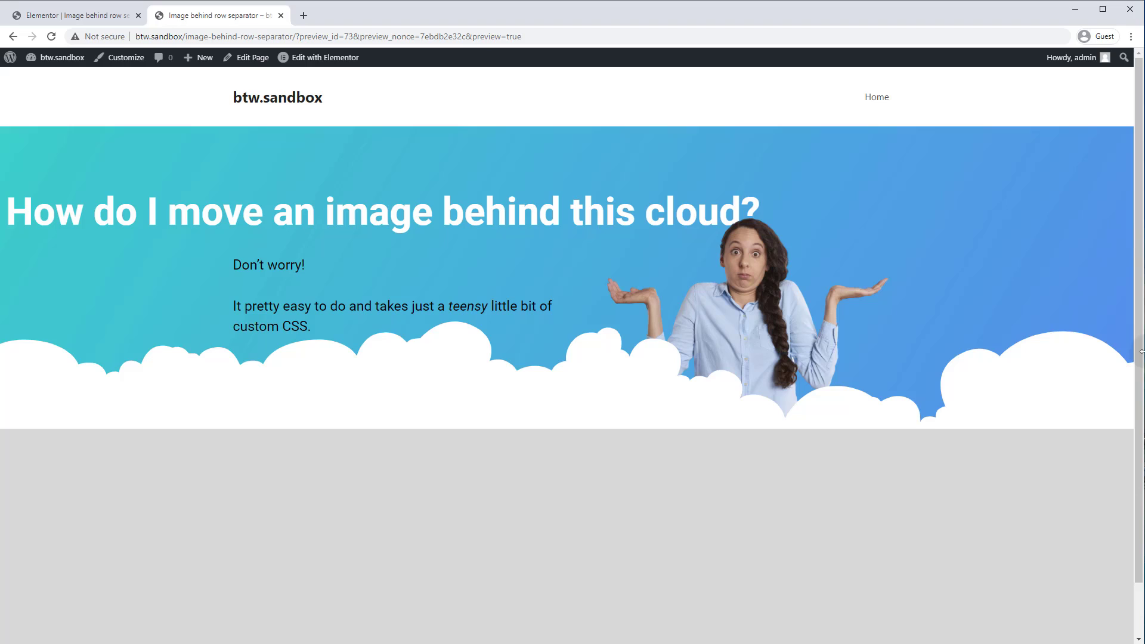
pyautogui.moveTo(303, 398)
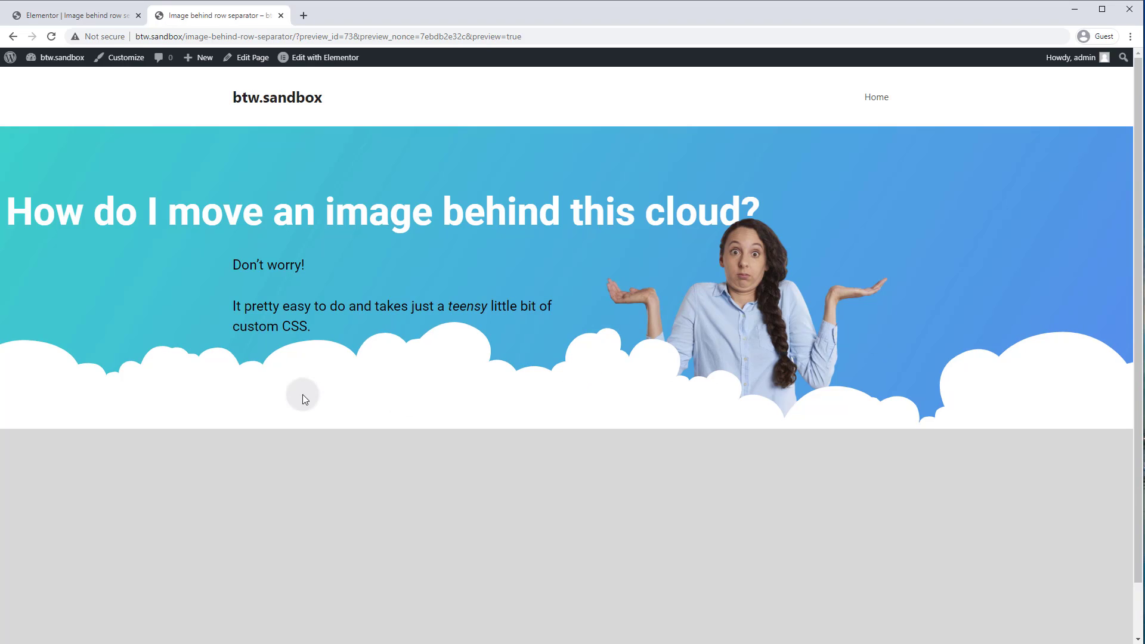
pyautogui.moveTo(624, 332)
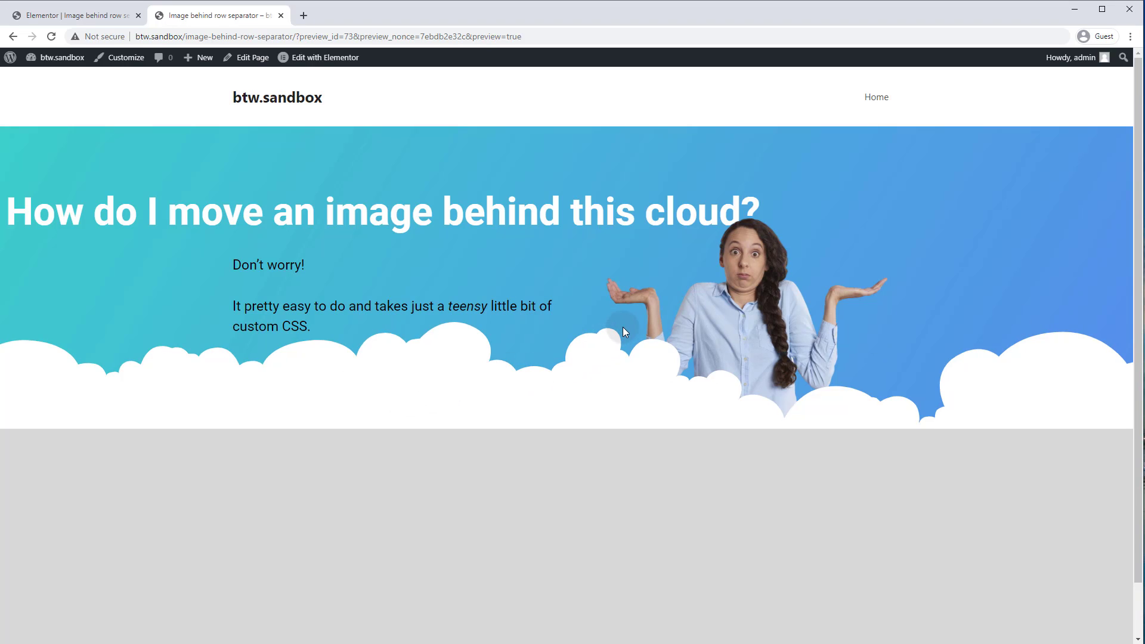
pyautogui.moveTo(553, 117)
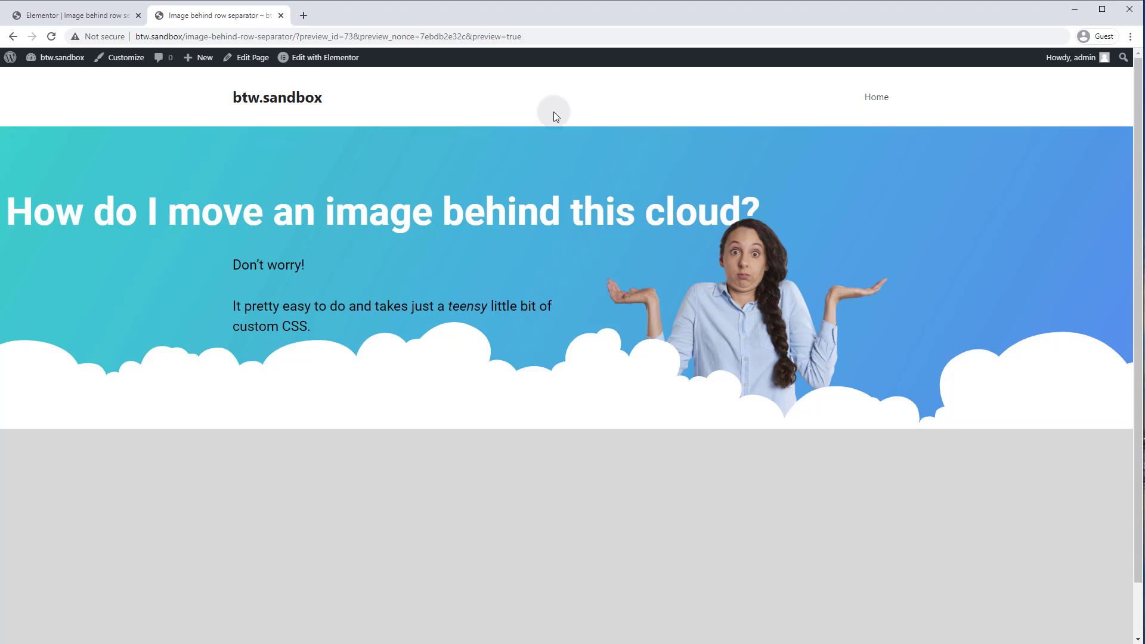
# Step: Back in the editor, reset the woman image's Position to Default
pyautogui.click(324, 57)
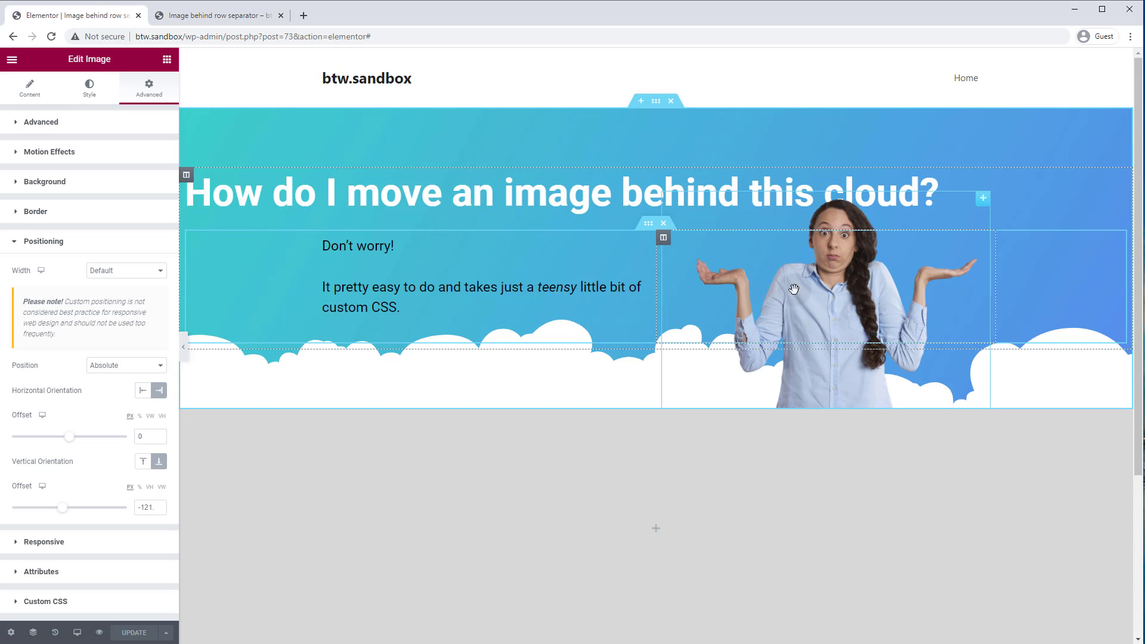
pyautogui.click(124, 365)
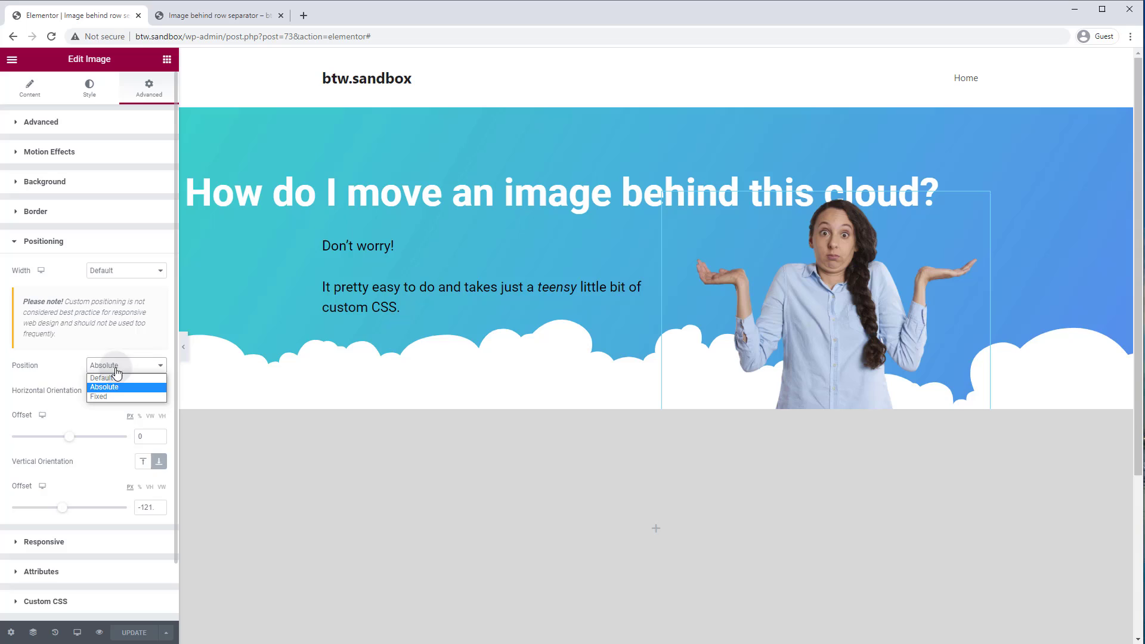
pyautogui.click(101, 377)
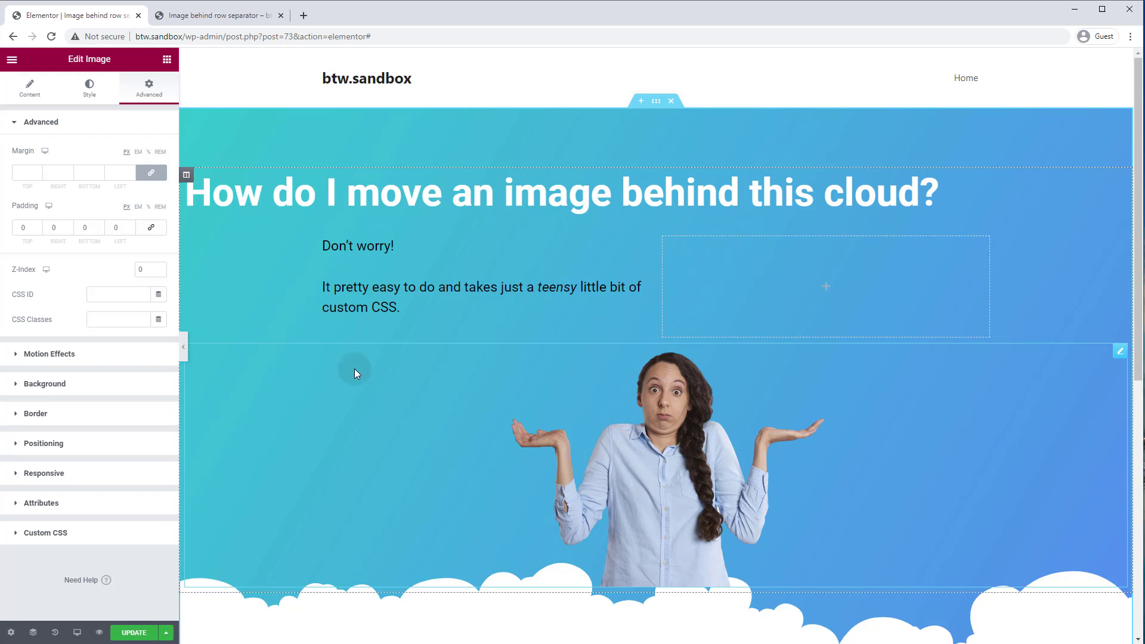
pyautogui.moveTo(631, 480)
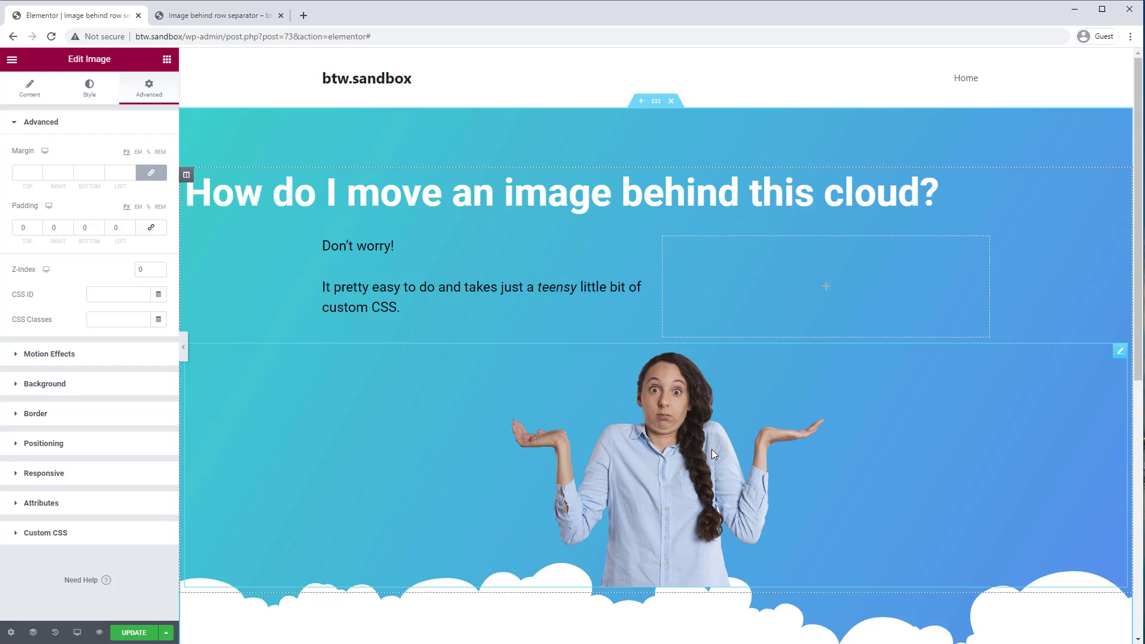
pyautogui.moveTo(687, 436)
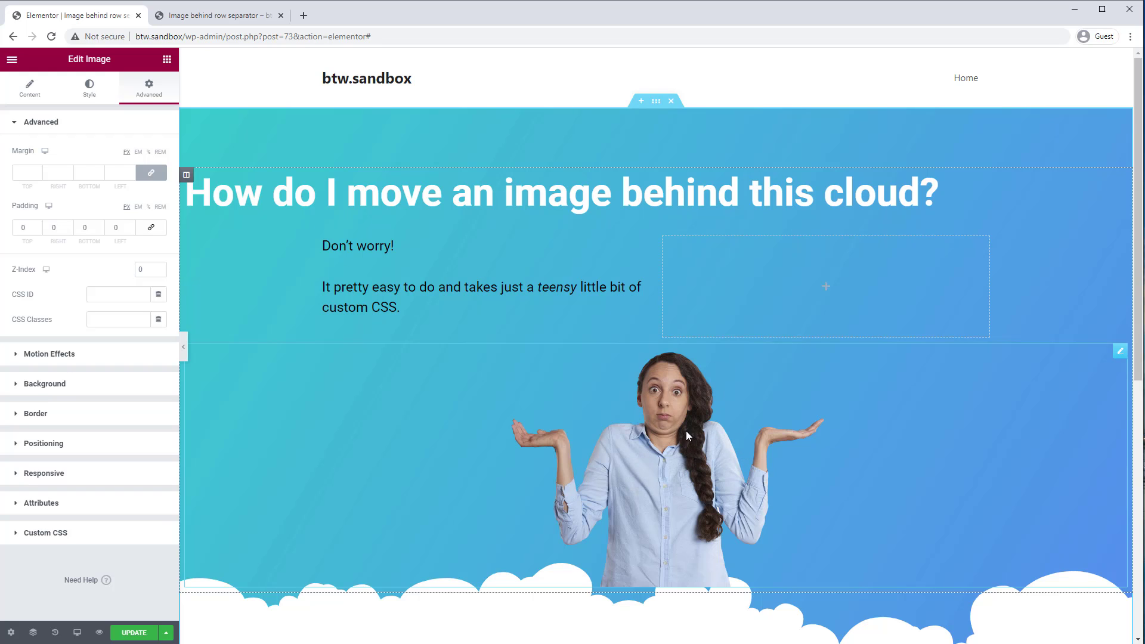
pyautogui.moveTo(686, 475)
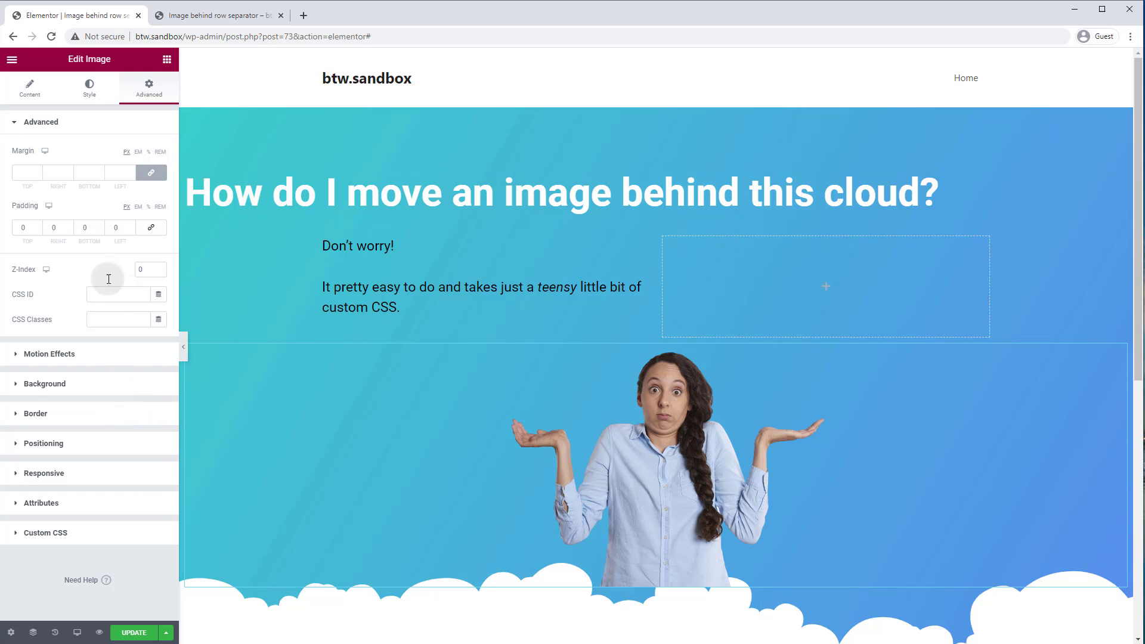
pyautogui.moveTo(181, 135)
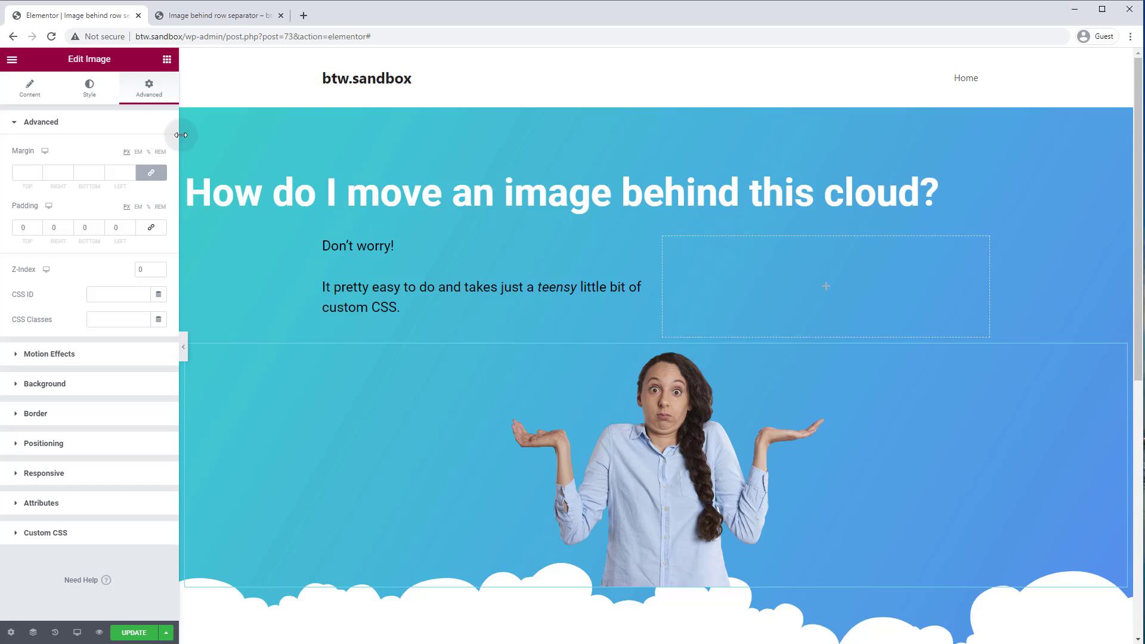
# Step: Set the woman image to Inline (auto) width and Absolute position
pyautogui.scroll(-3)
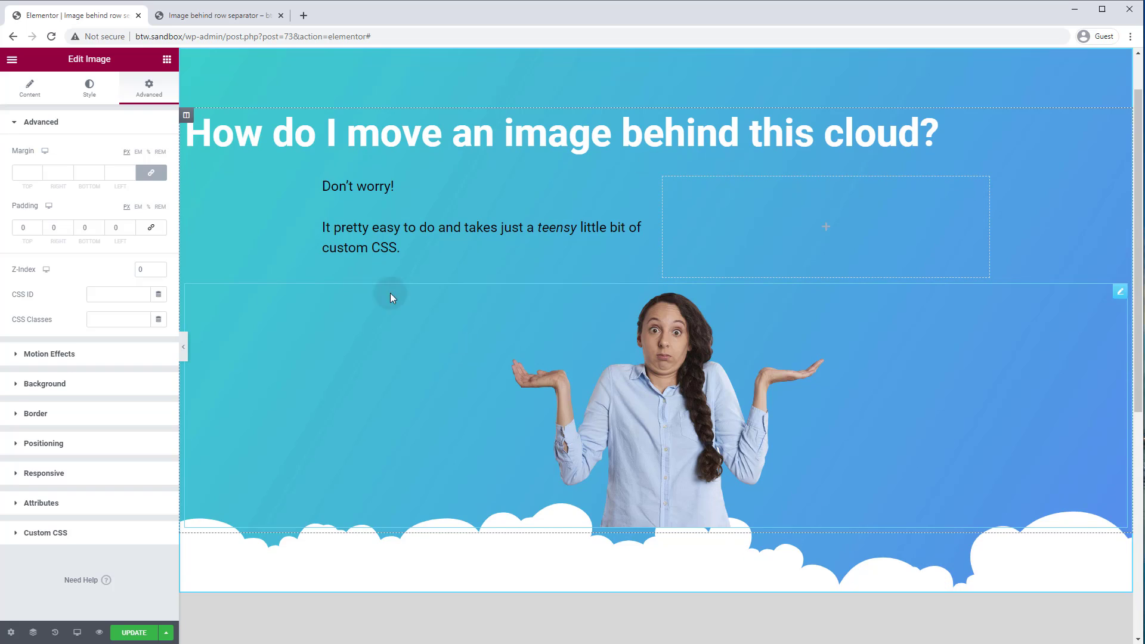
pyautogui.moveTo(1108, 297)
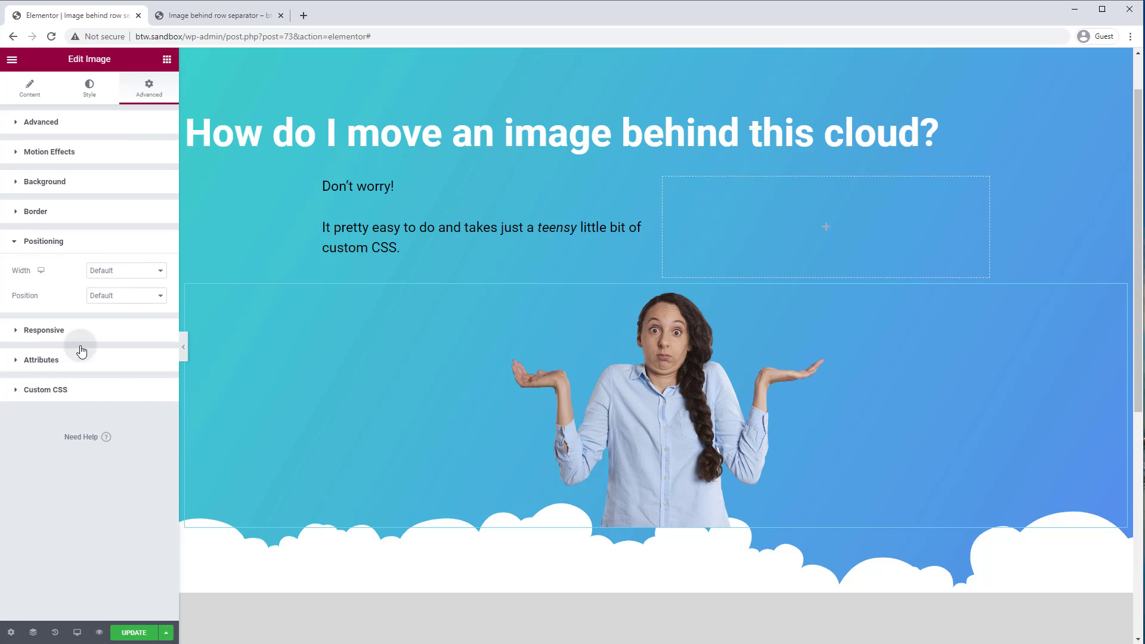
pyautogui.moveTo(144, 276)
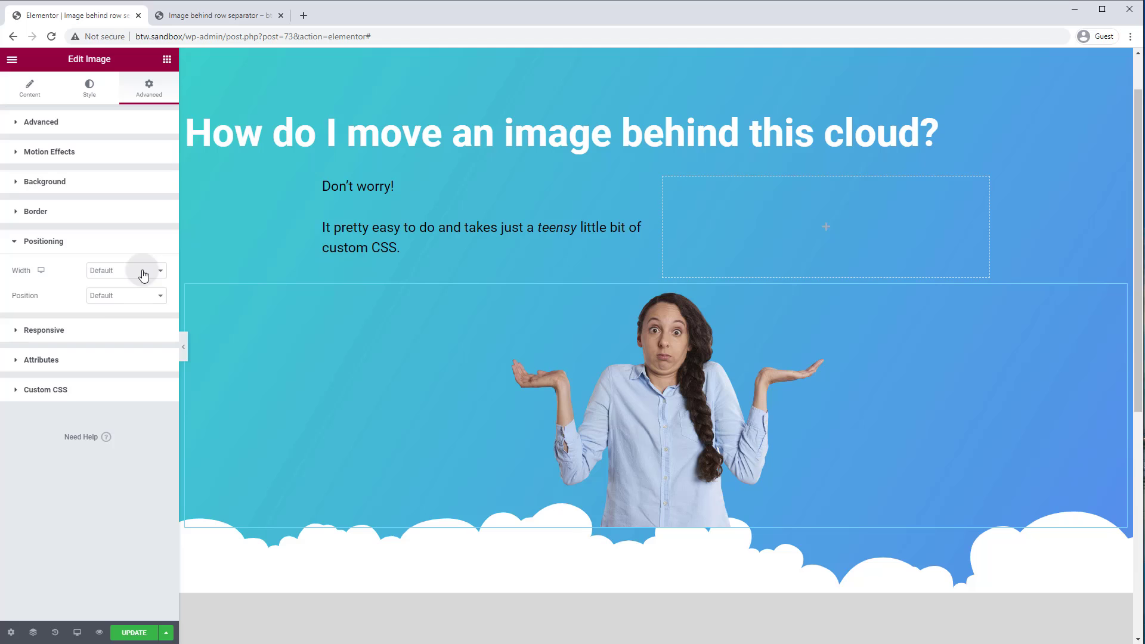
pyautogui.click(120, 270)
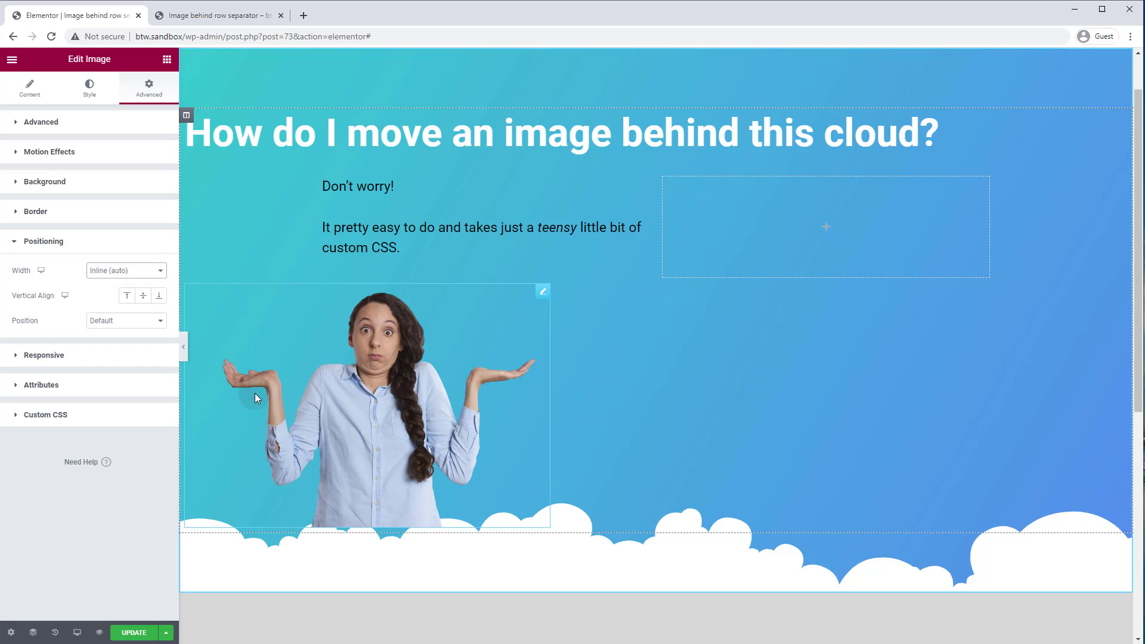
pyautogui.moveTo(527, 398)
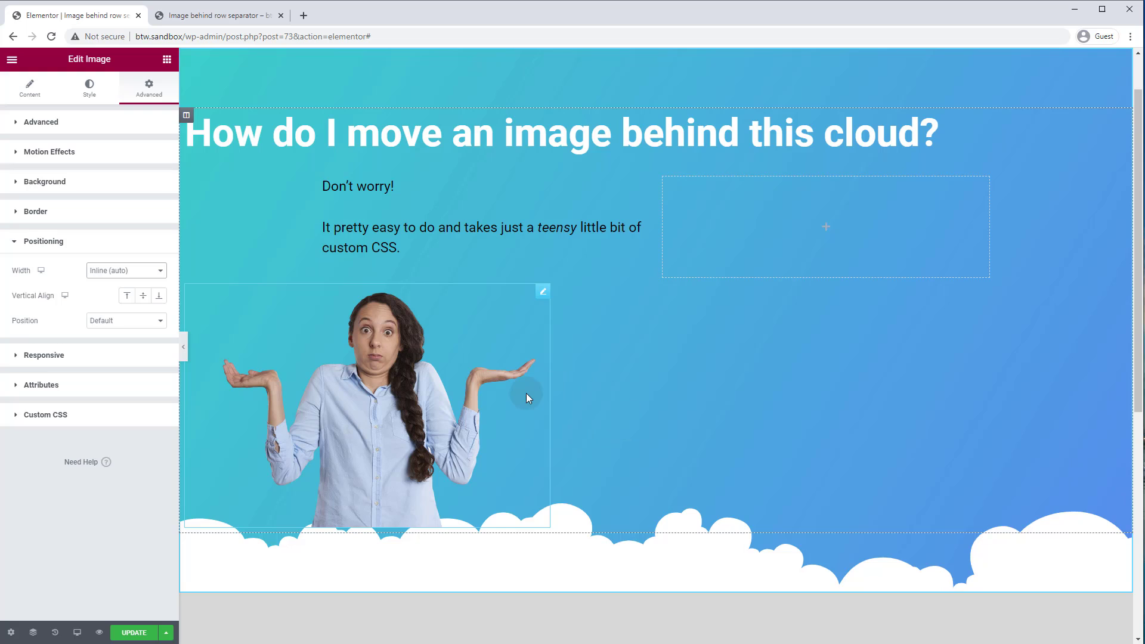
pyautogui.moveTo(517, 403)
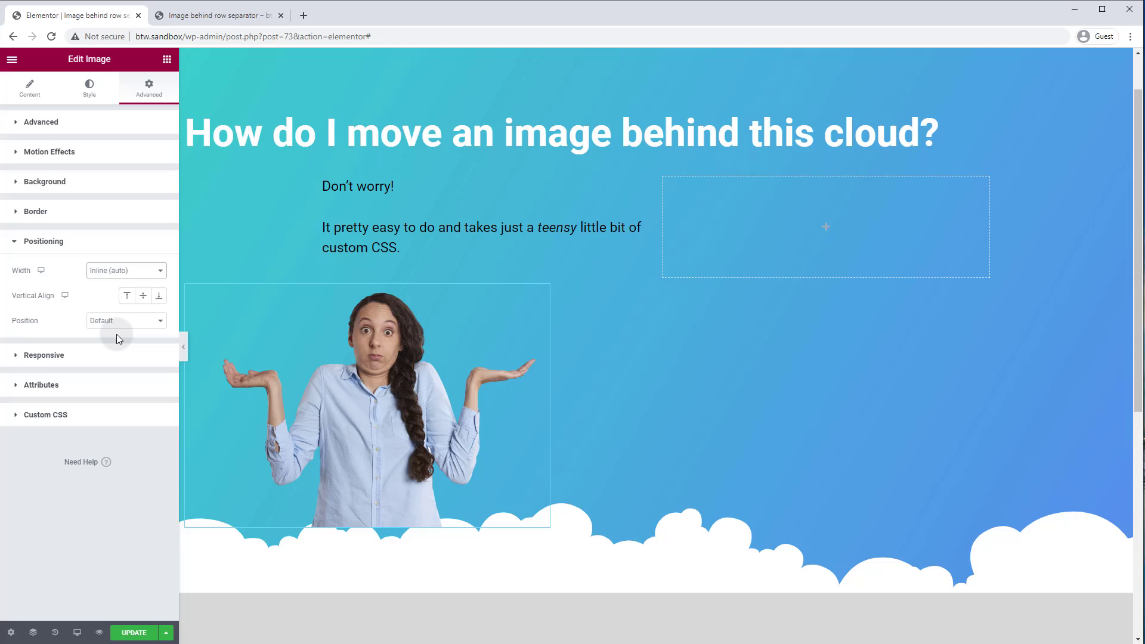
pyautogui.moveTo(101, 325)
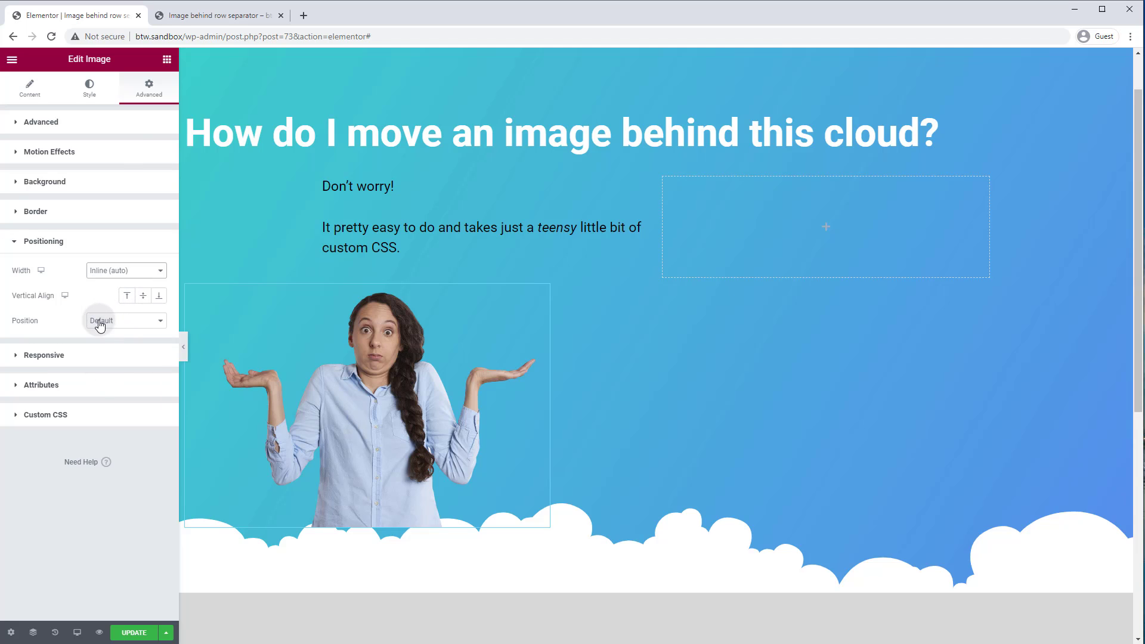
pyautogui.click(124, 321)
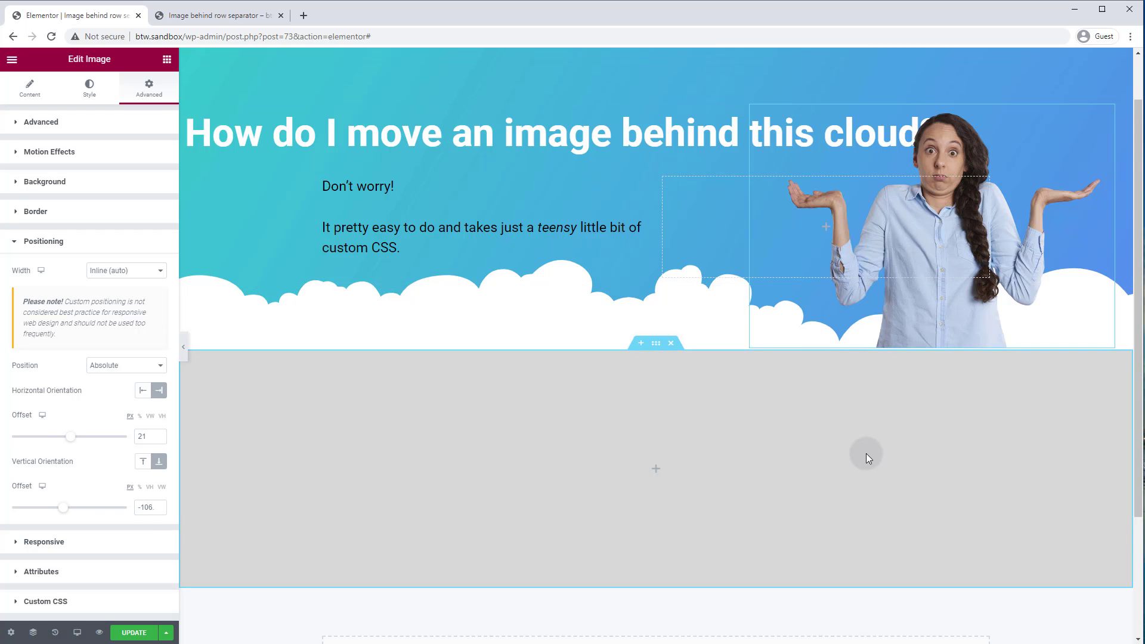
pyautogui.moveTo(627, 423)
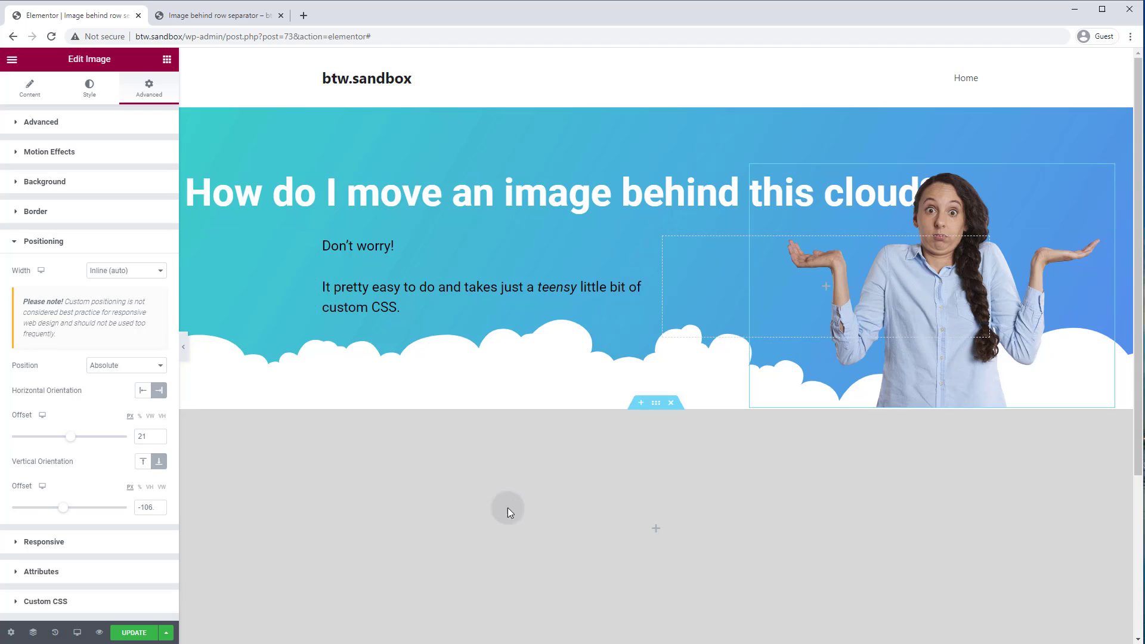
# Step: Change the hero section's bottom padding from 100 to 250, apply it, and reselect the image
pyautogui.click(655, 101)
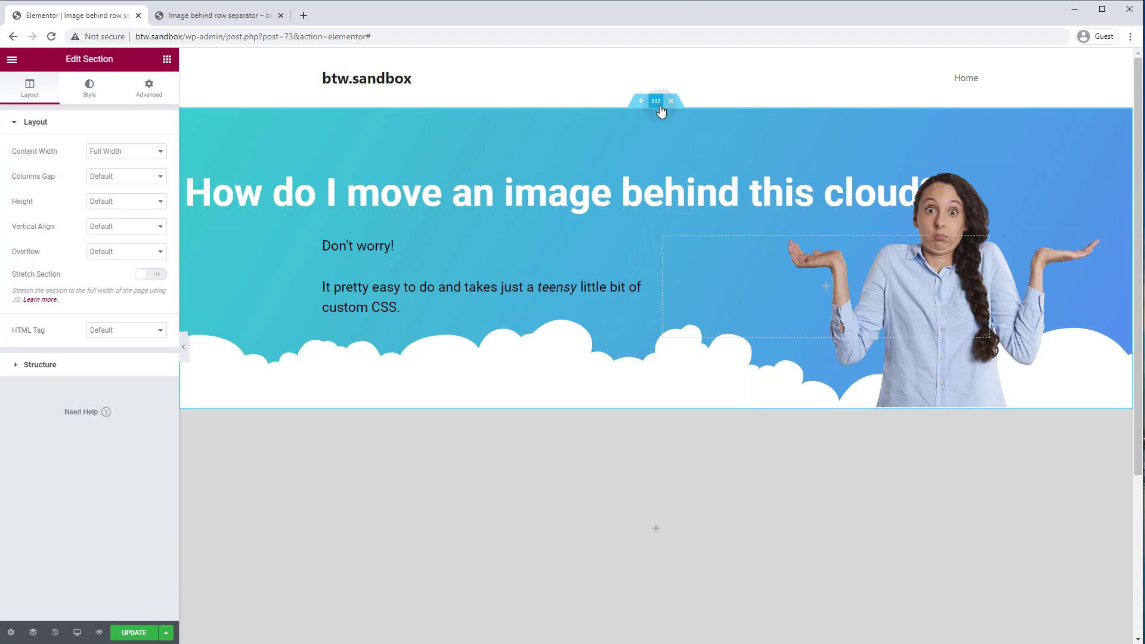
pyautogui.click(149, 88)
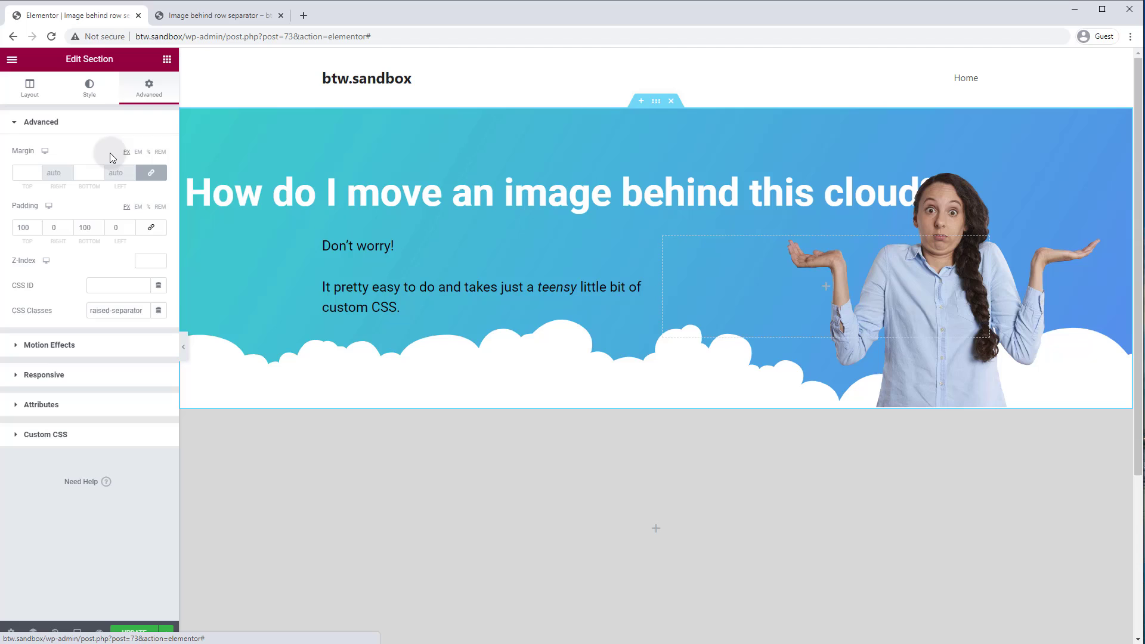
pyautogui.click(82, 227)
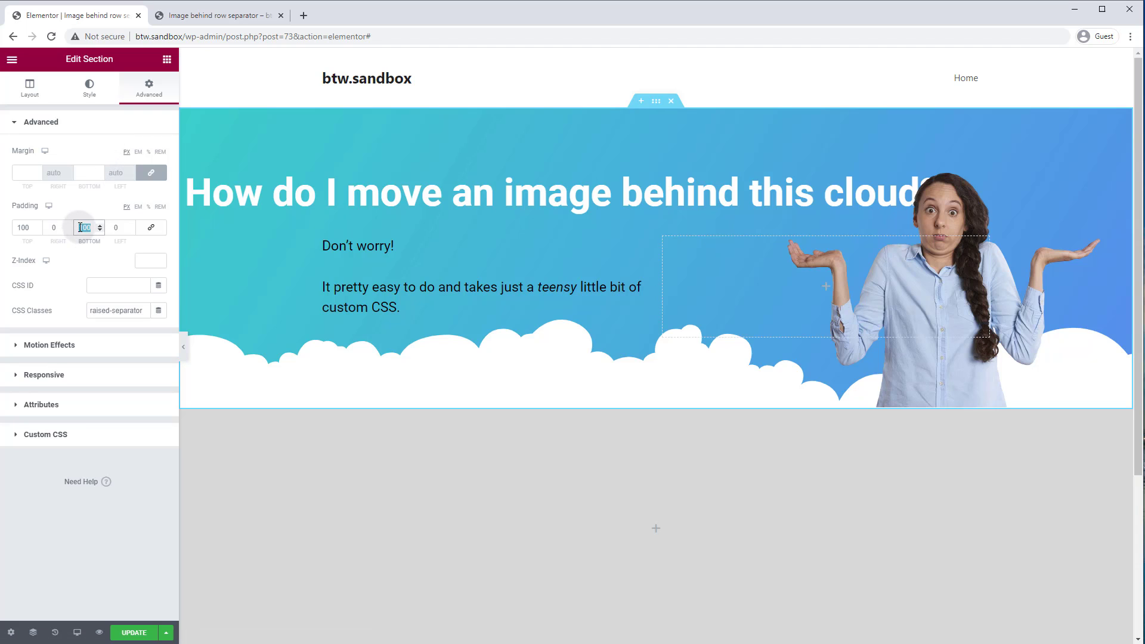
pyautogui.write('250')
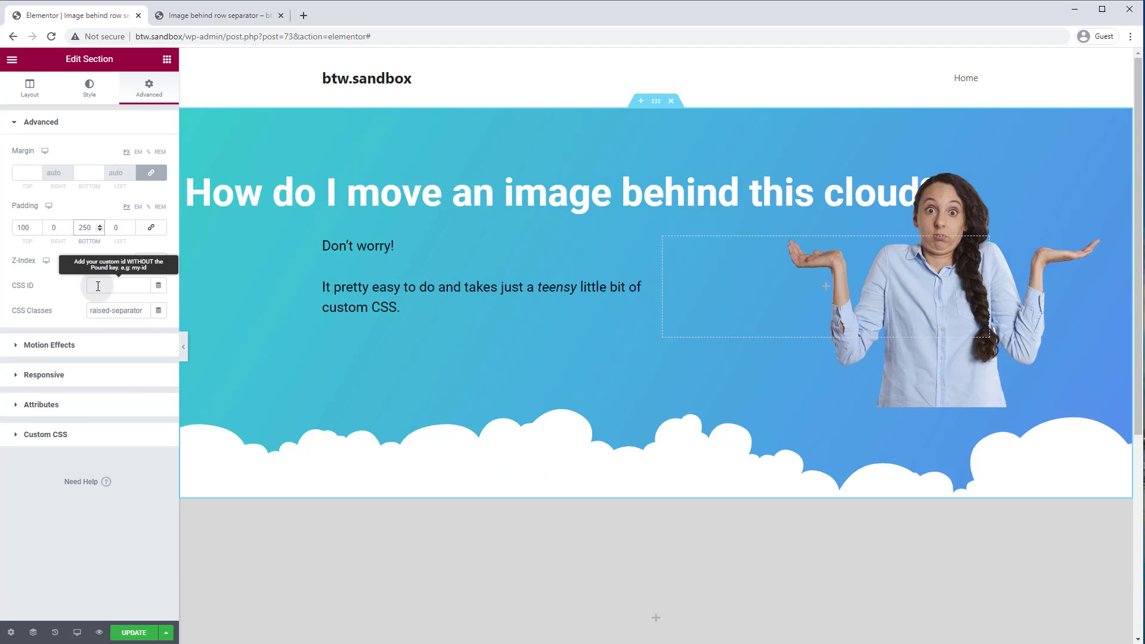
pyautogui.click(133, 632)
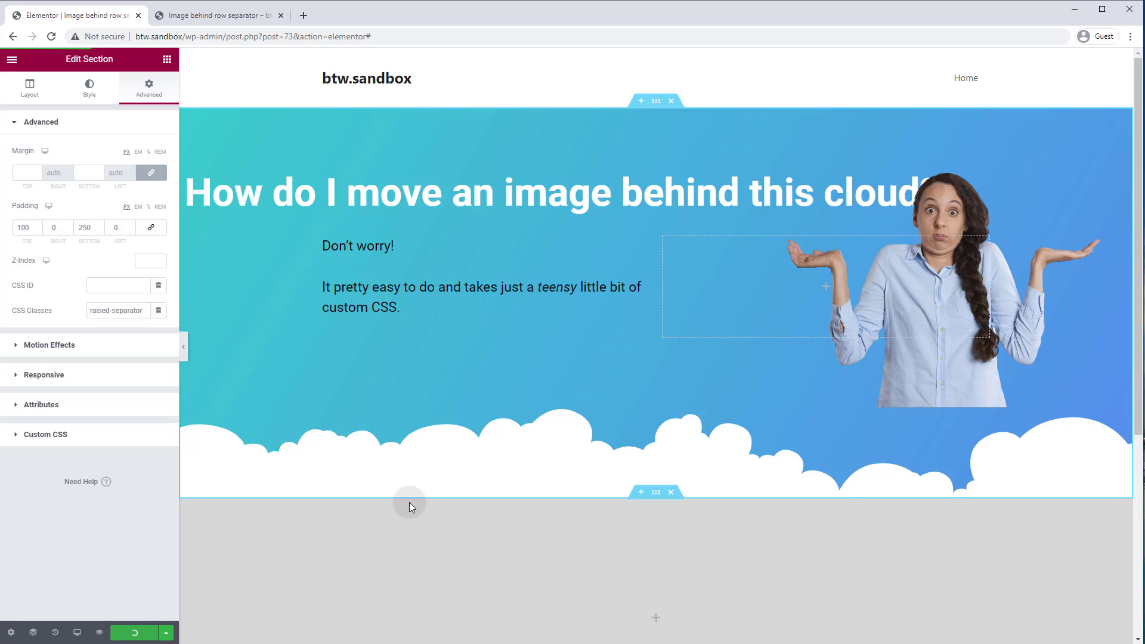
pyautogui.click(934, 285)
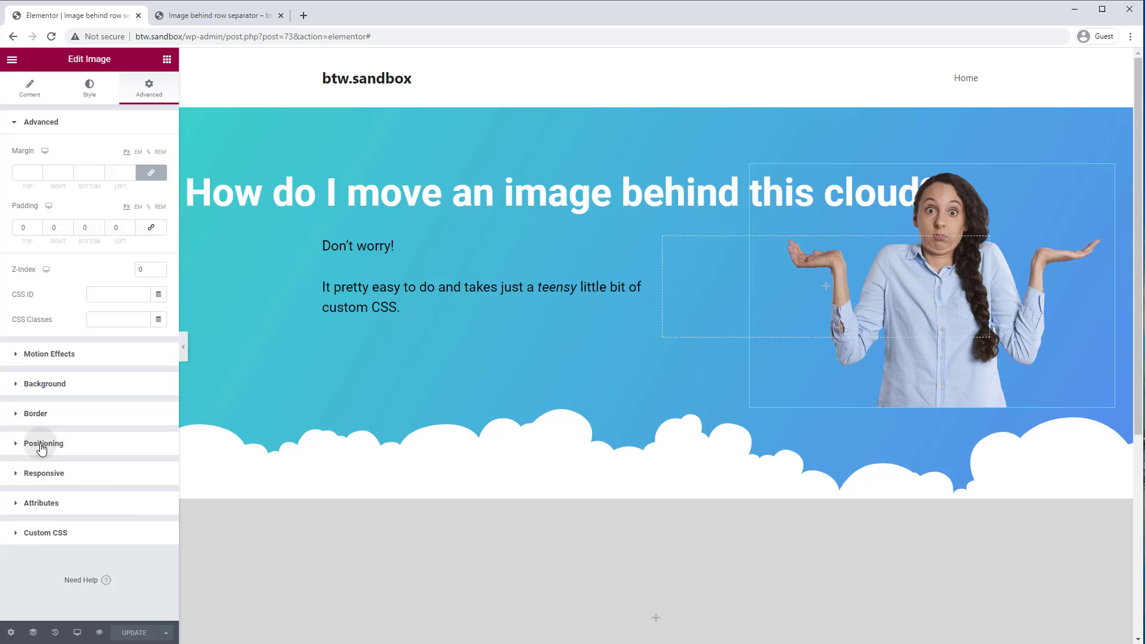
# Step: Set the image's vertical offset to -260 anchored to the bottom, then update the page
pyautogui.click(43, 443)
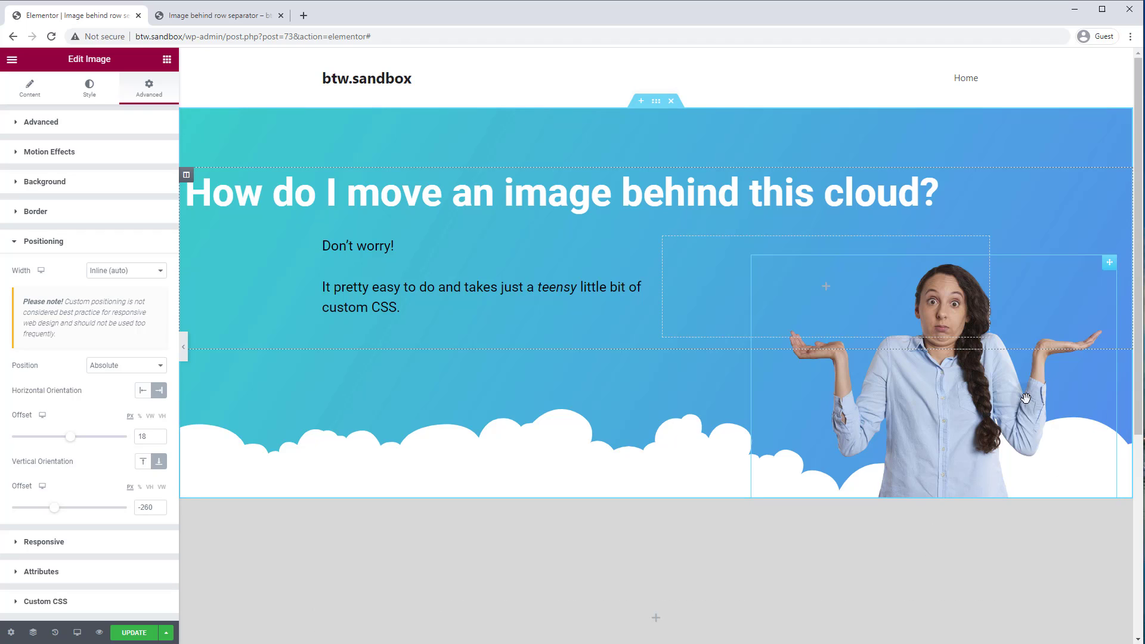
pyautogui.click(159, 461)
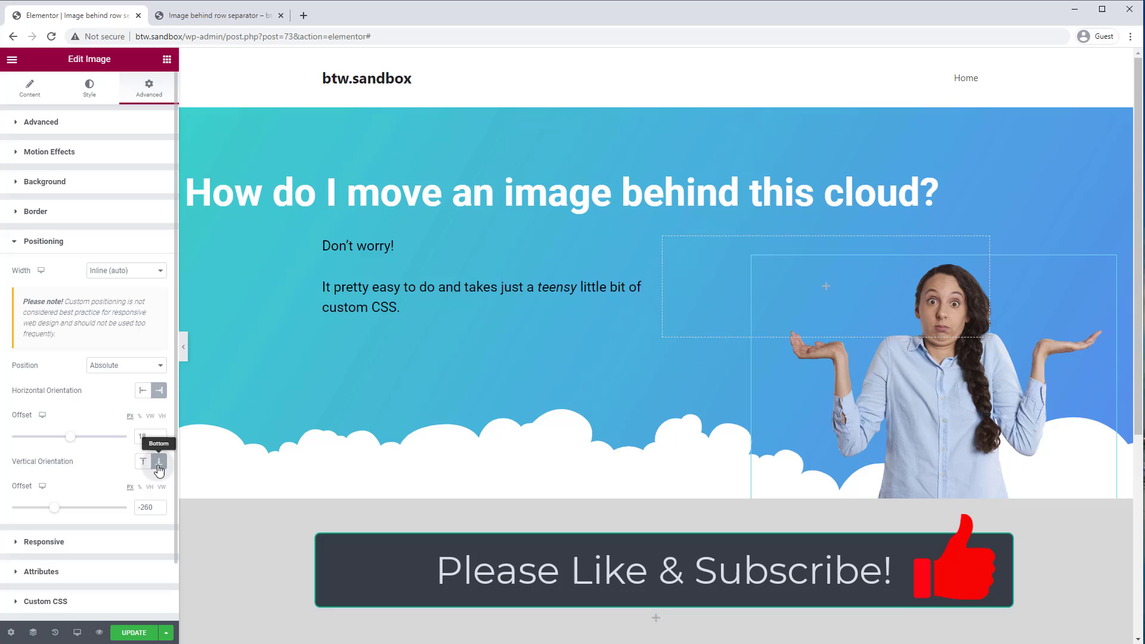
pyautogui.click(143, 461)
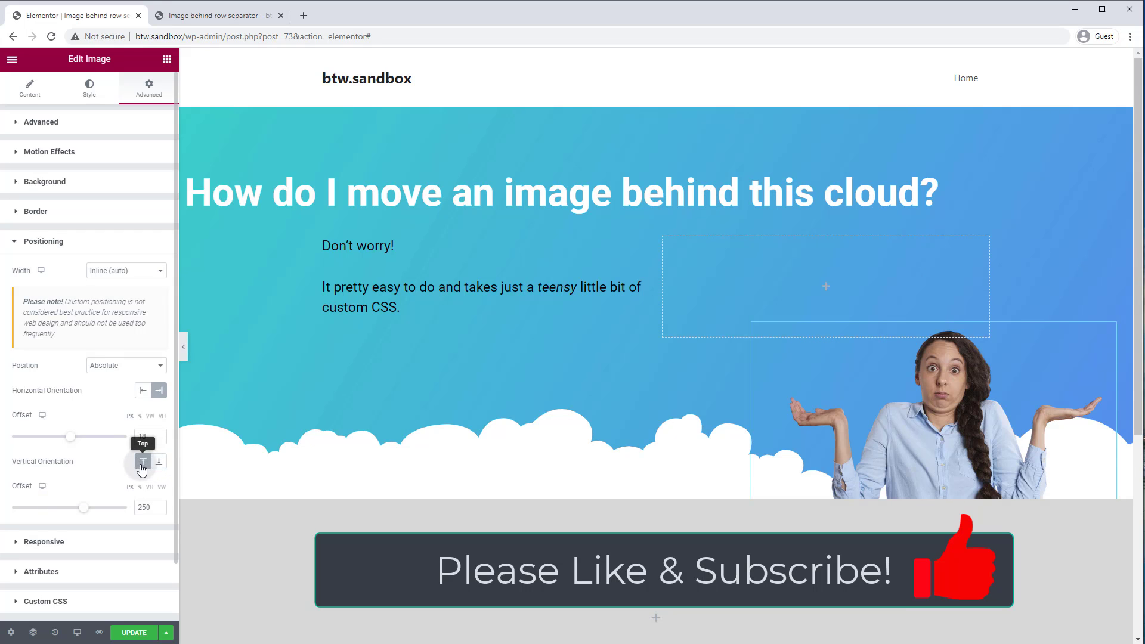
pyautogui.click(158, 461)
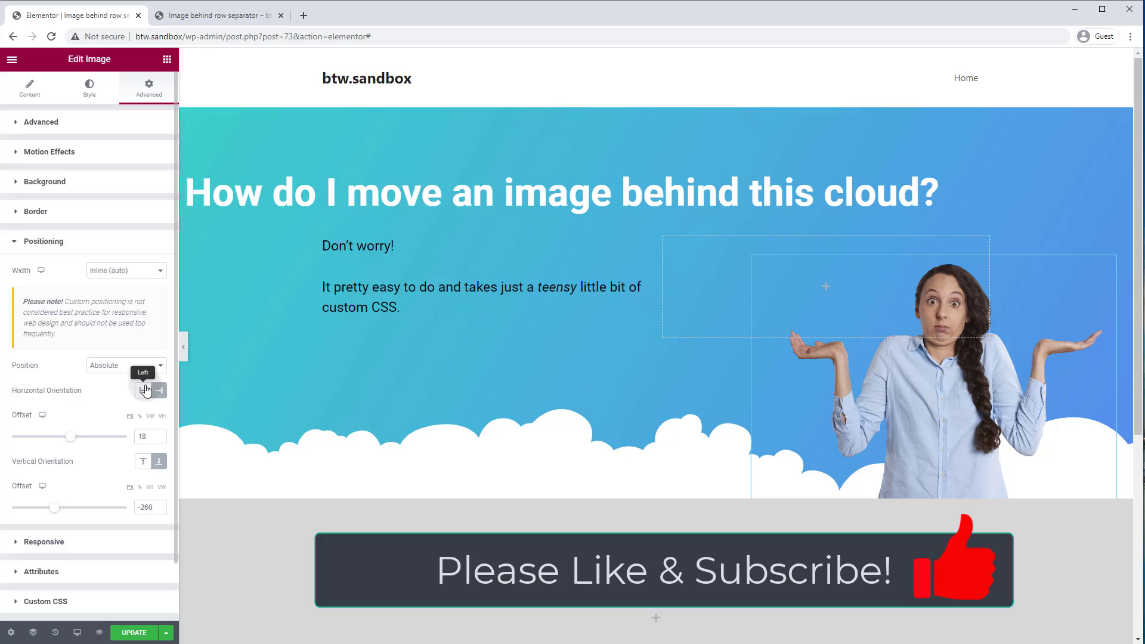
pyautogui.click(158, 390)
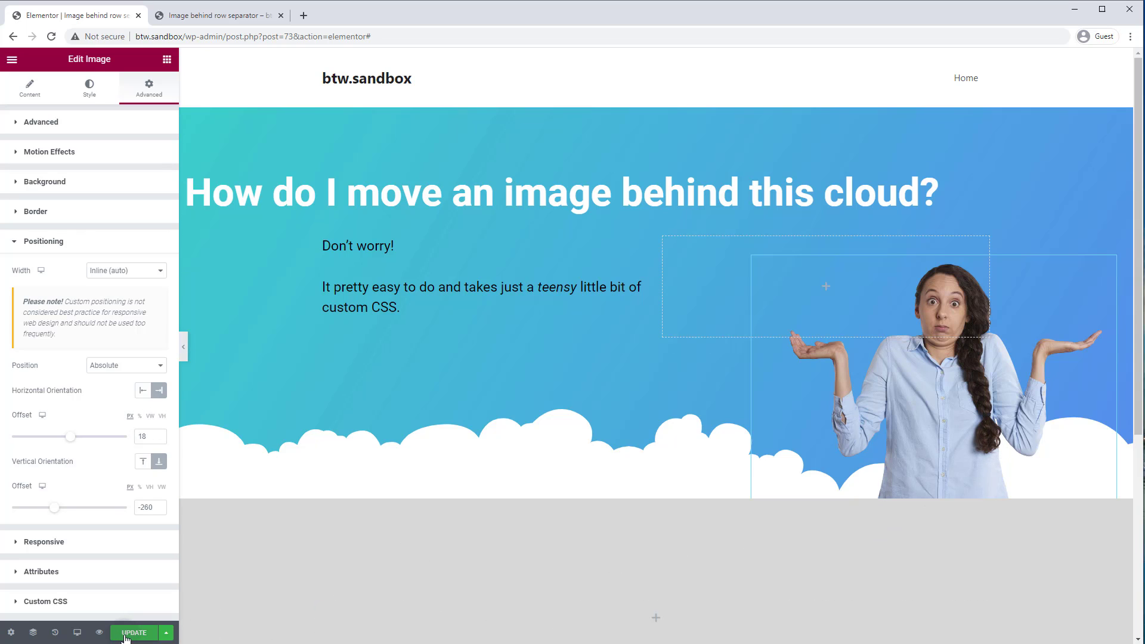
pyautogui.click(485, 286)
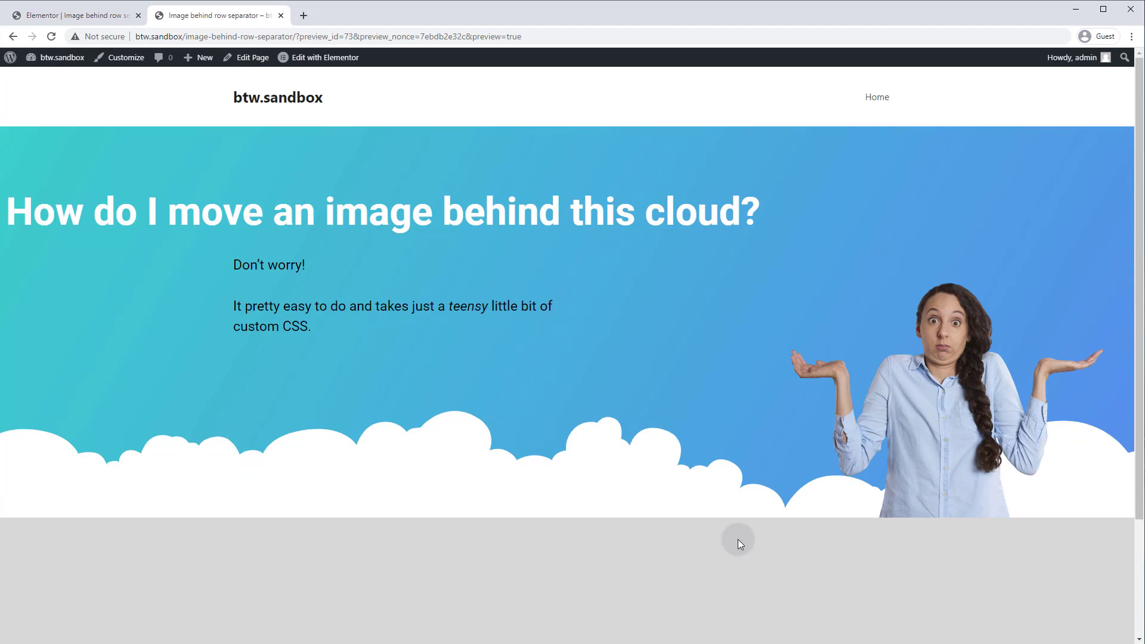
pyautogui.moveTo(742, 525)
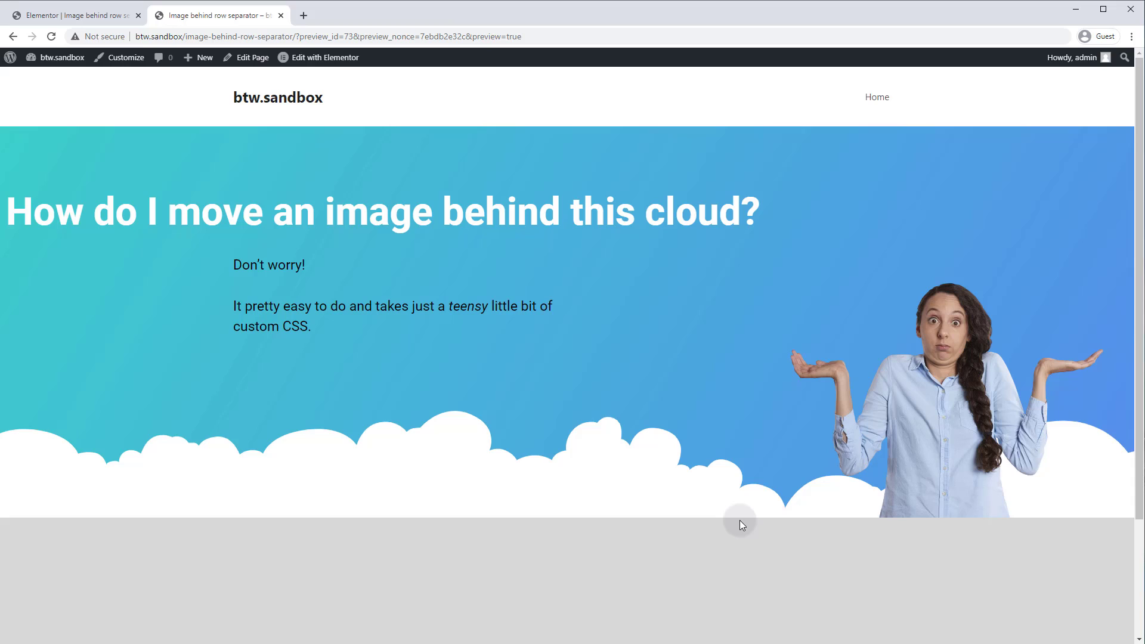
pyautogui.moveTo(745, 554)
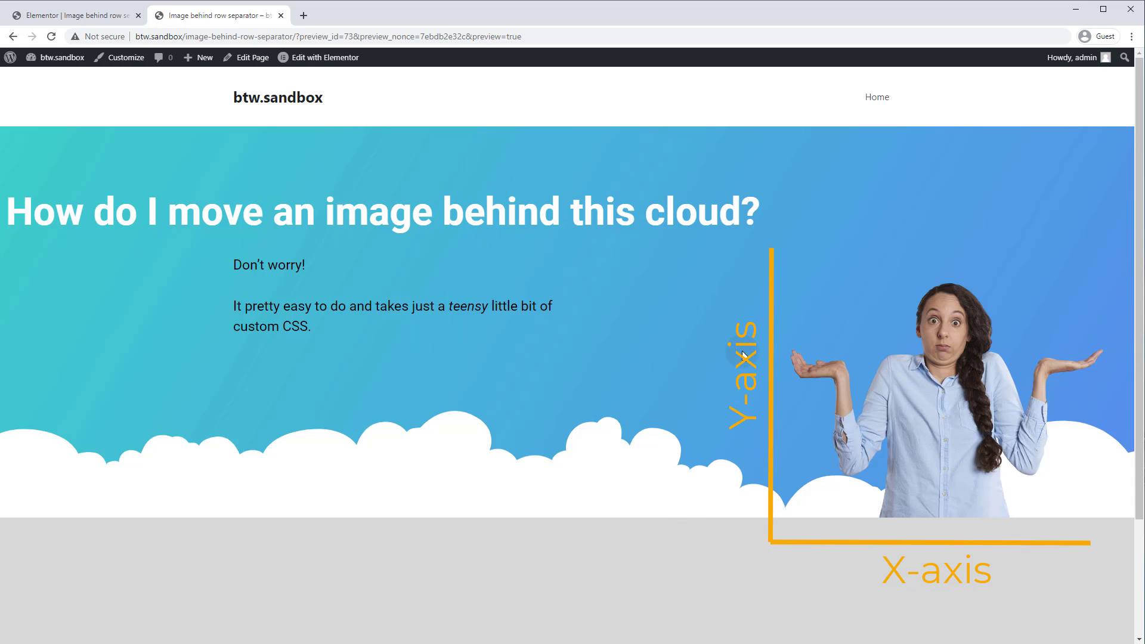
pyautogui.moveTo(838, 351)
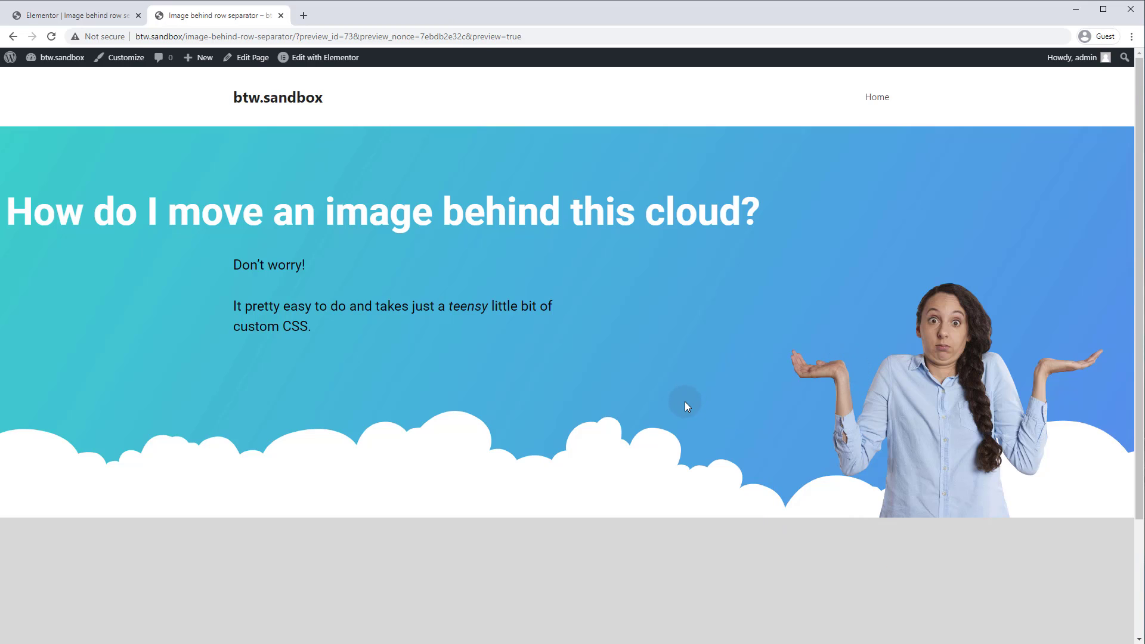
pyautogui.moveTo(687, 432)
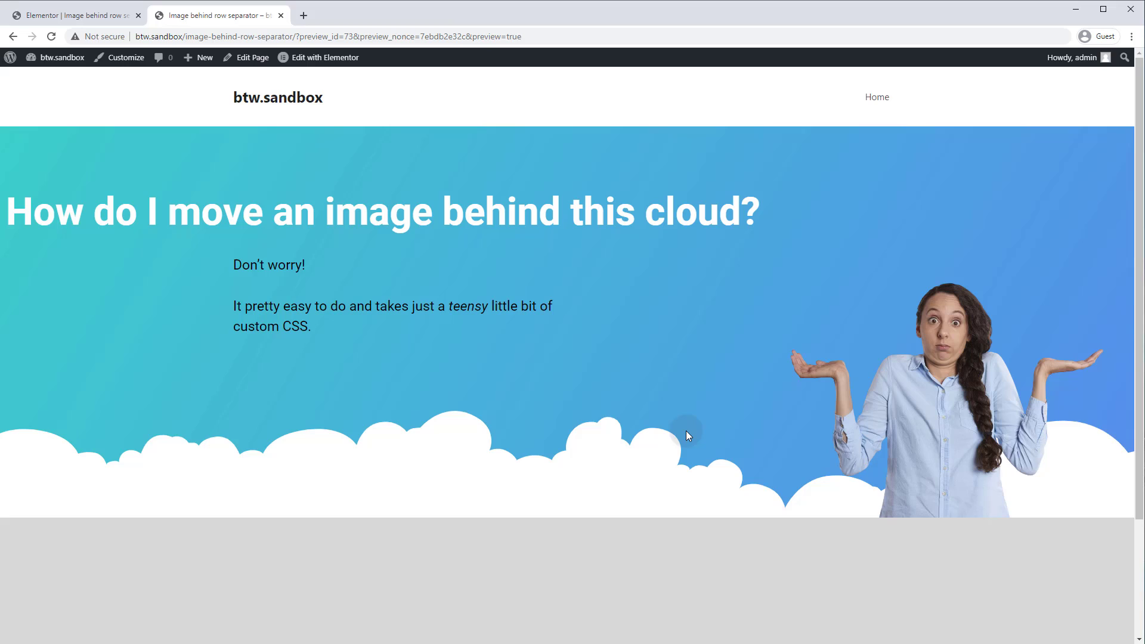
pyautogui.moveTo(693, 445)
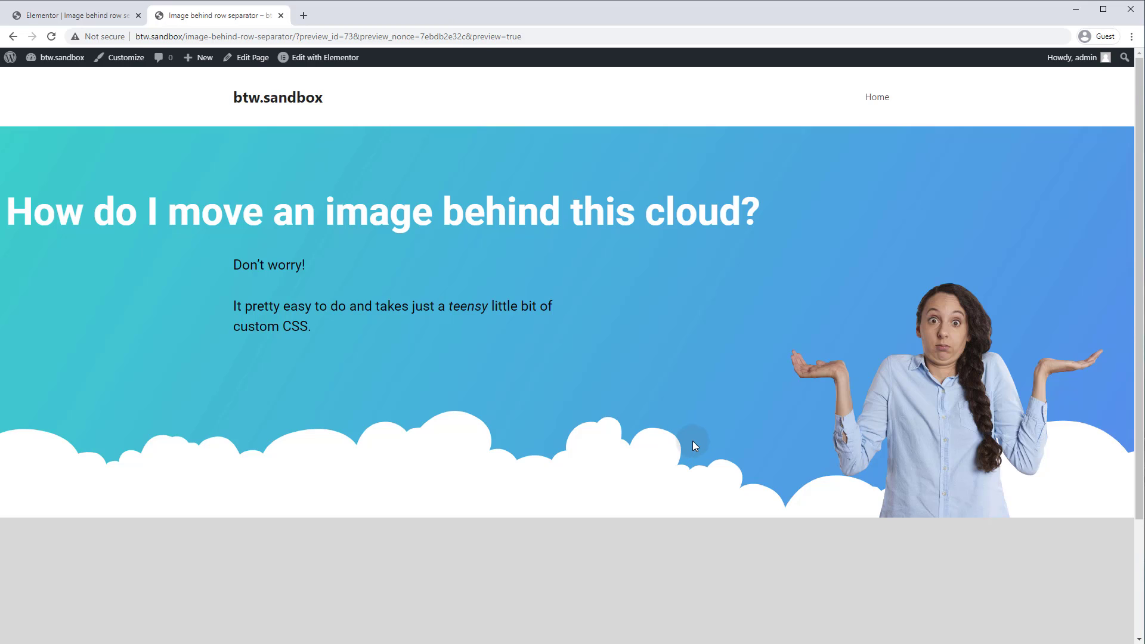
pyautogui.moveTo(697, 437)
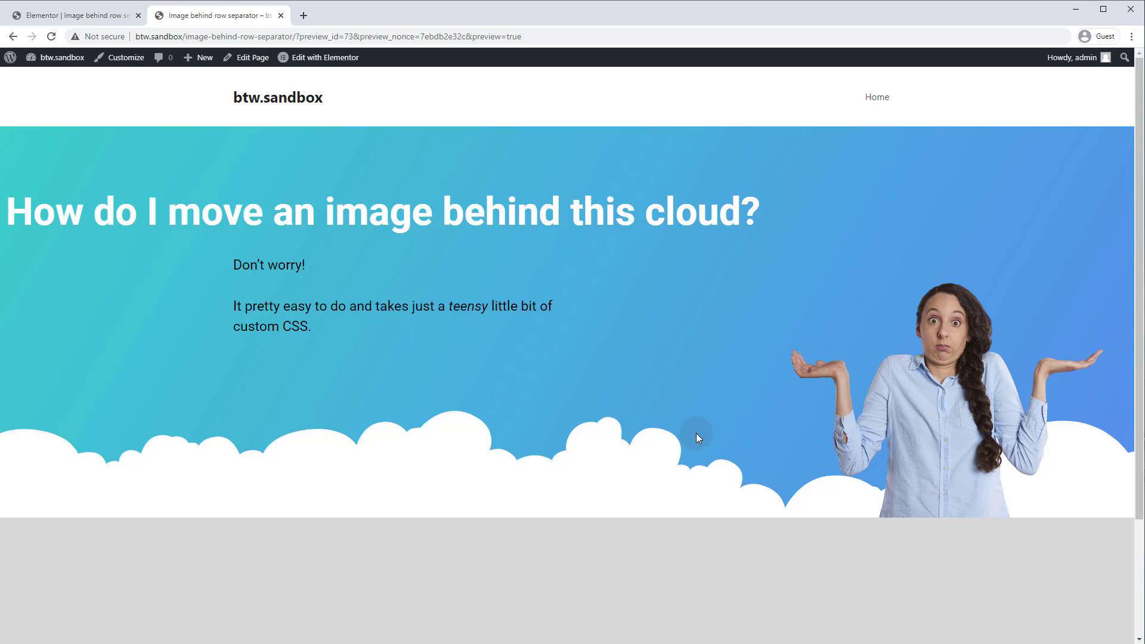
pyautogui.moveTo(721, 458)
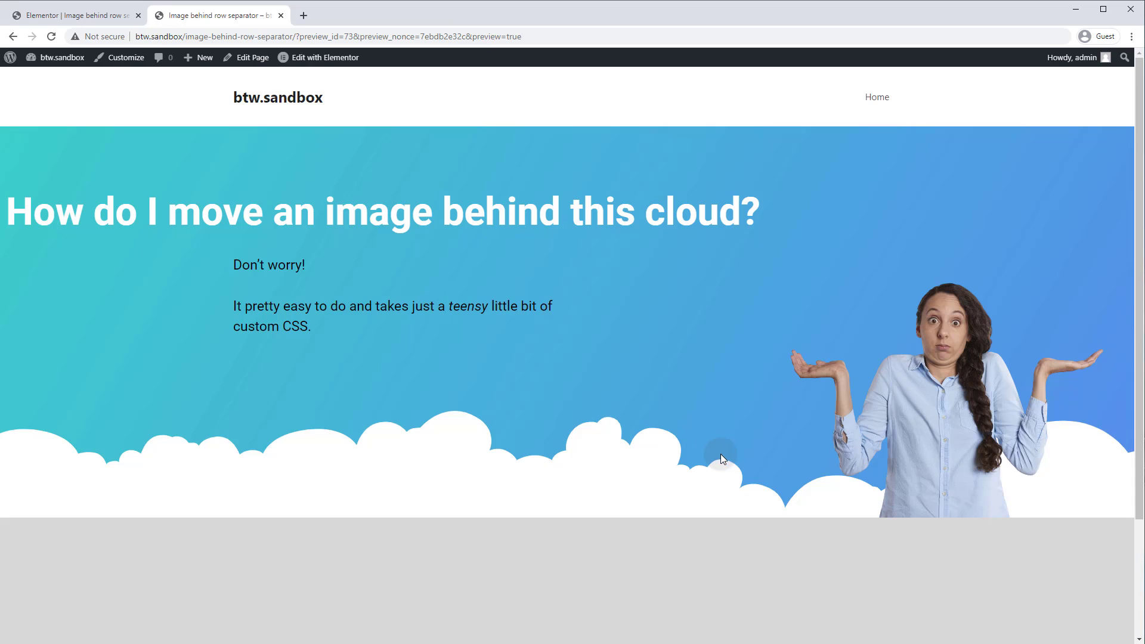
pyautogui.moveTo(753, 520)
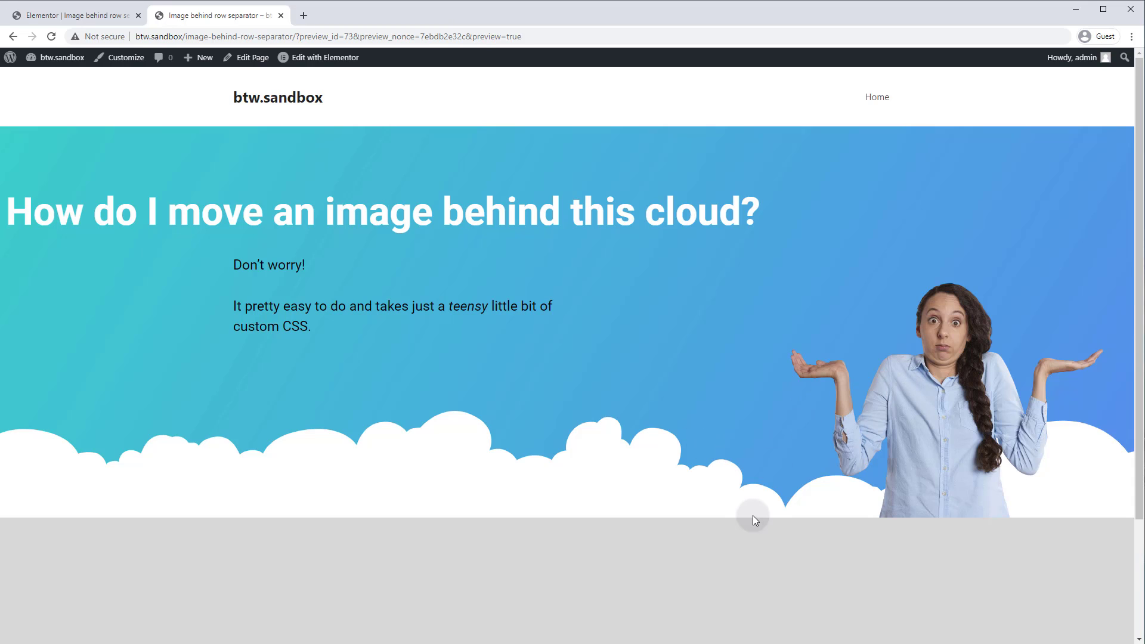
pyautogui.moveTo(652, 505)
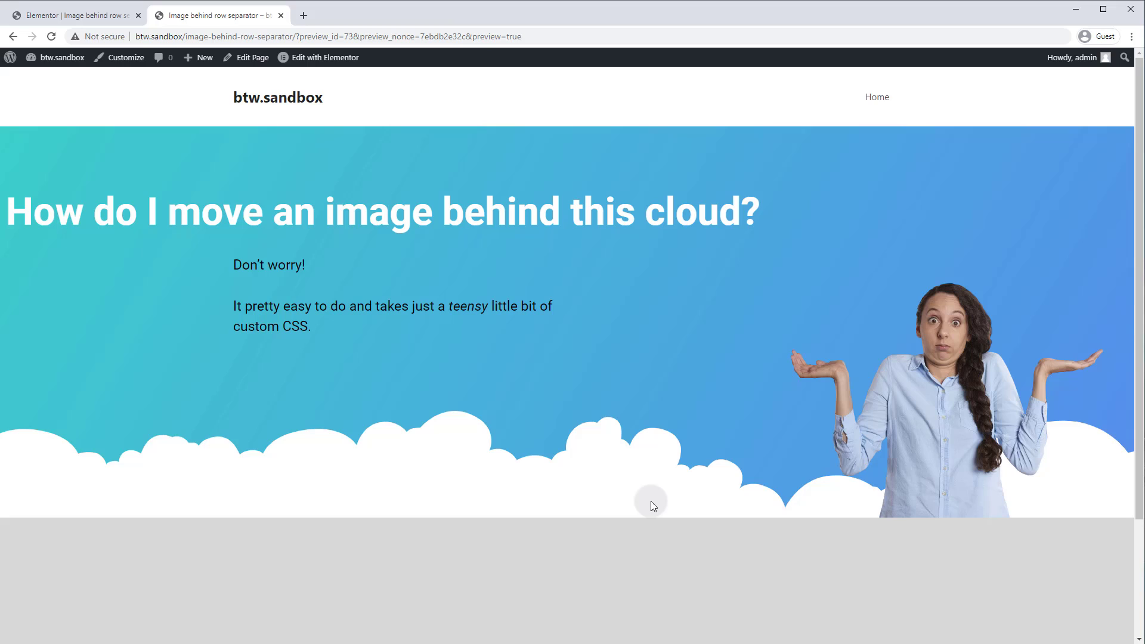
pyautogui.moveTo(690, 463)
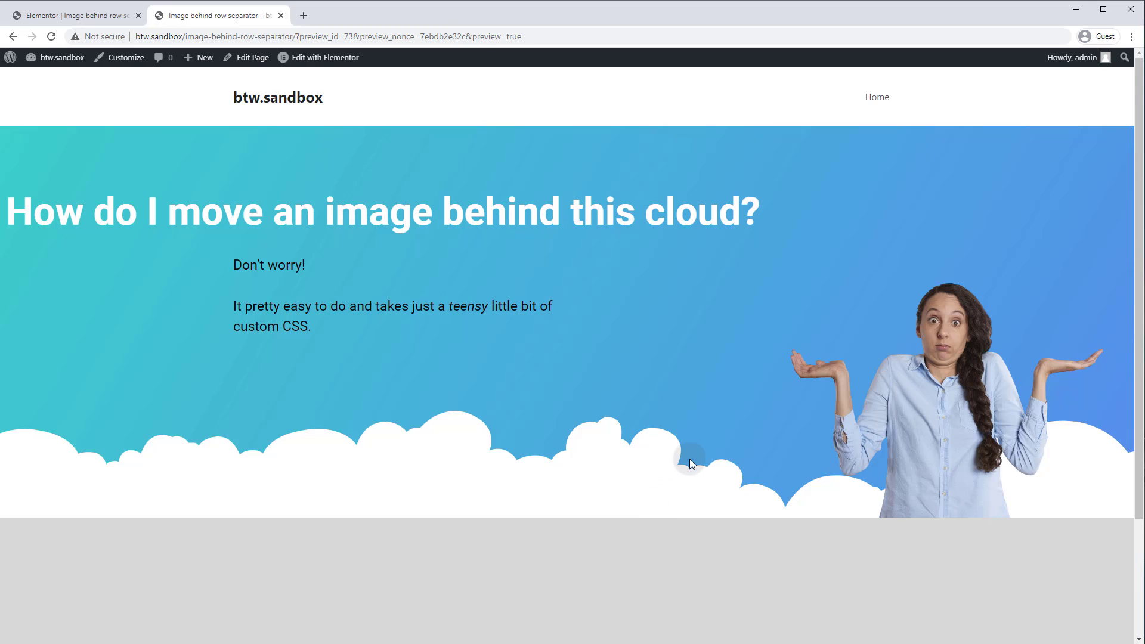
pyautogui.moveTo(670, 458)
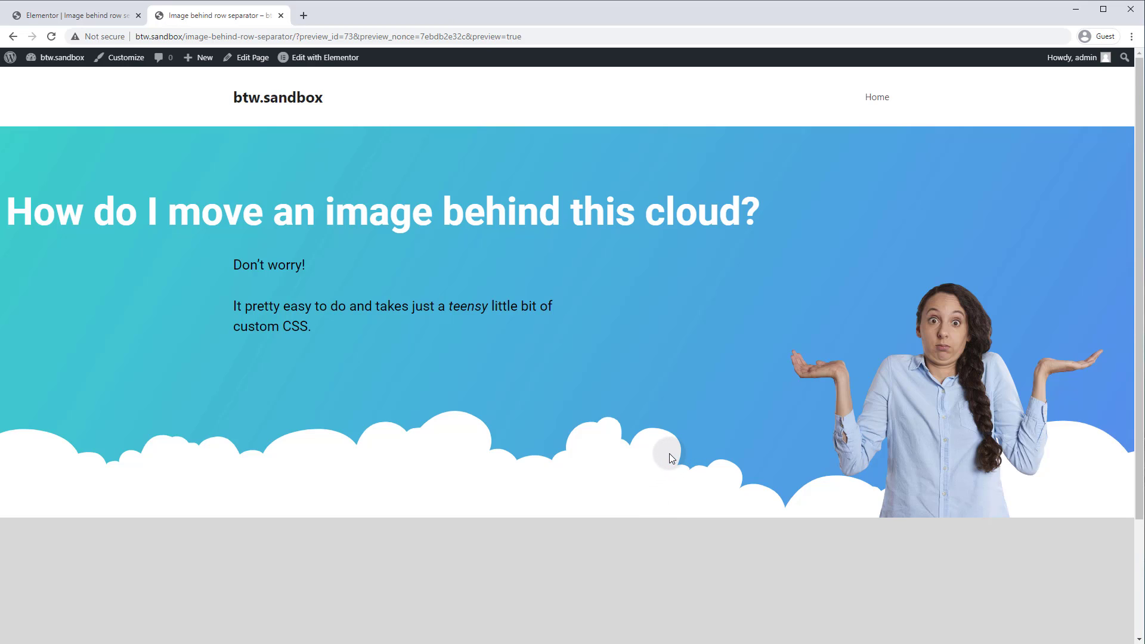
pyautogui.moveTo(706, 463)
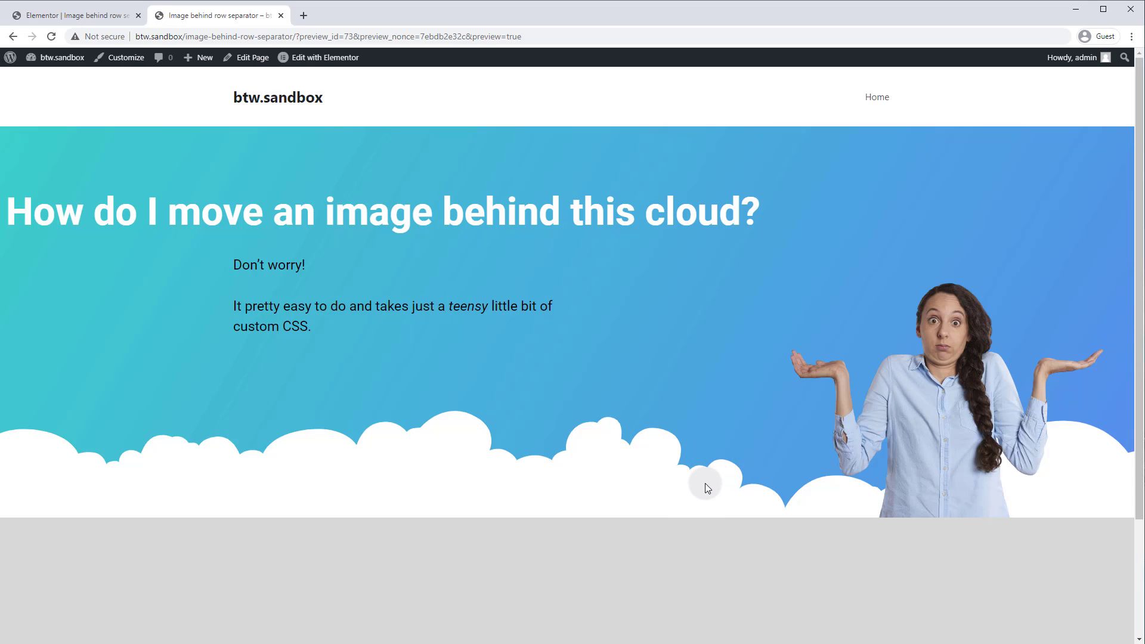
pyautogui.moveTo(916, 513)
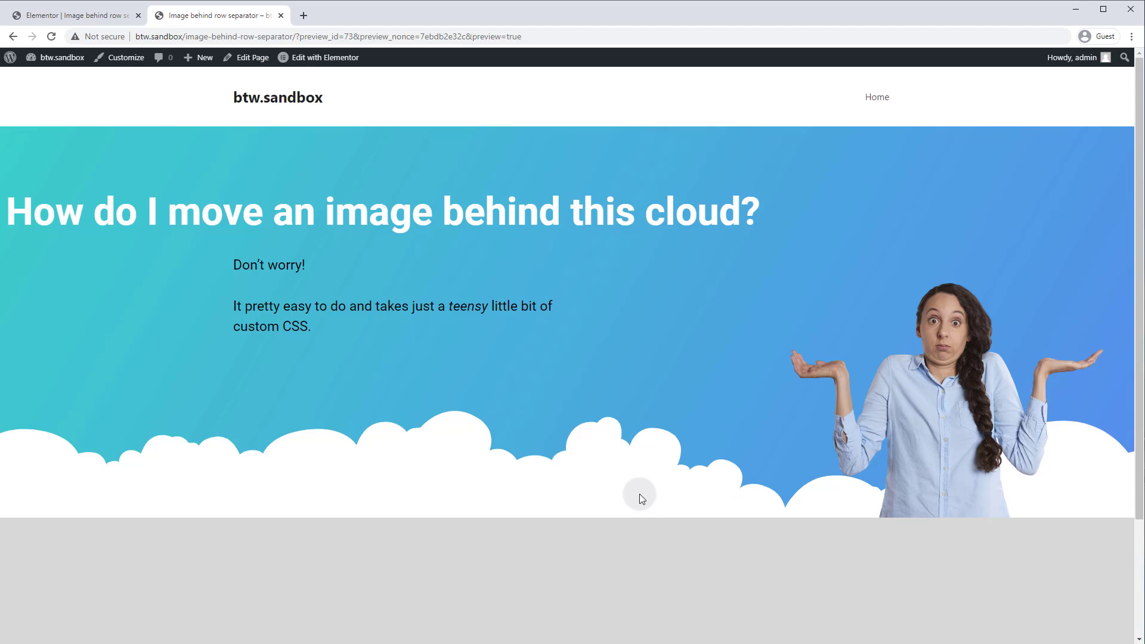
pyautogui.moveTo(672, 498)
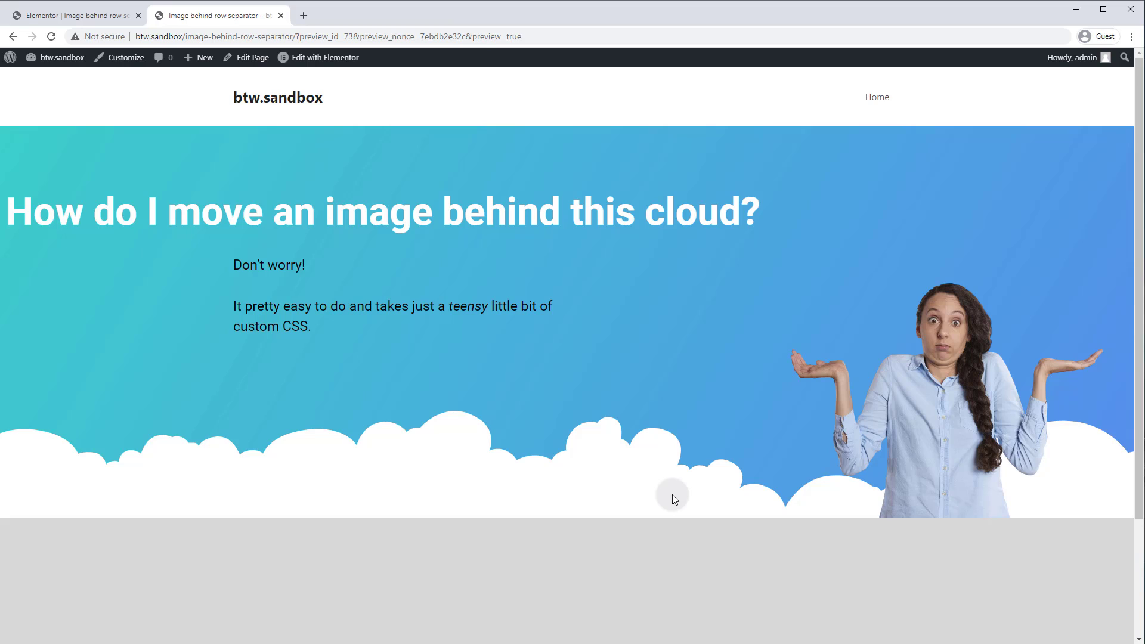
pyautogui.moveTo(685, 501)
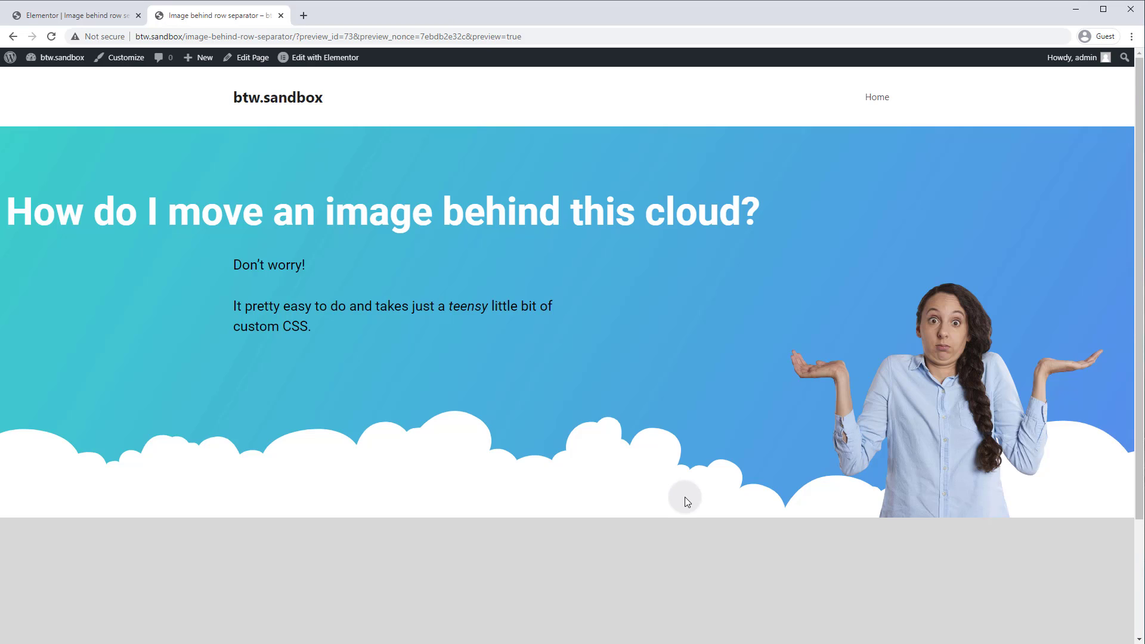
pyautogui.moveTo(451, 397)
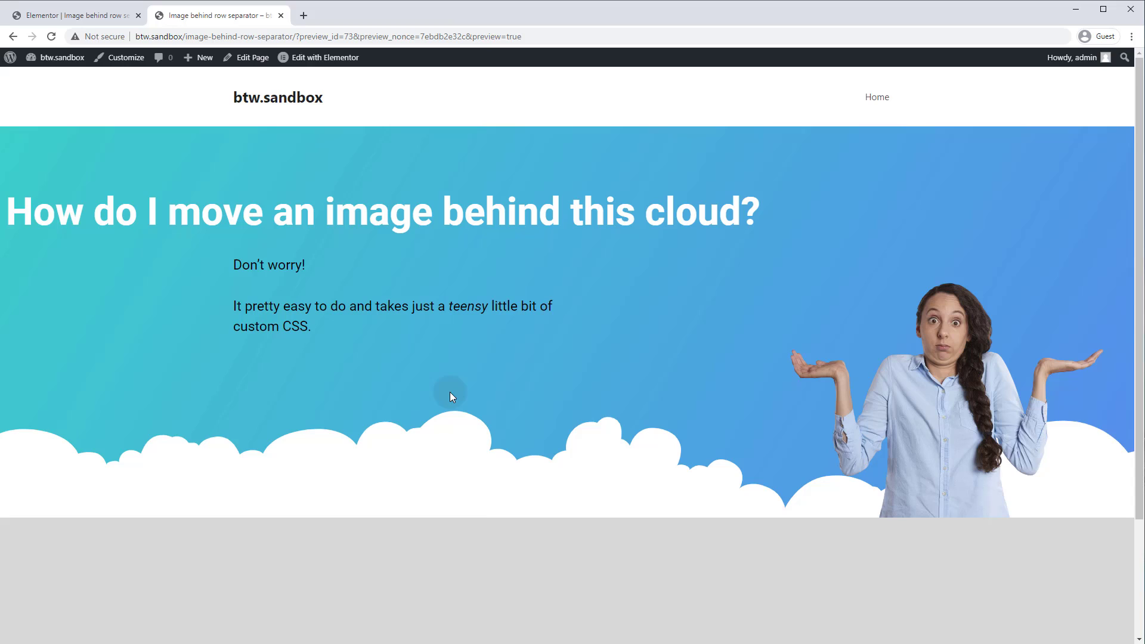
pyautogui.moveTo(548, 475)
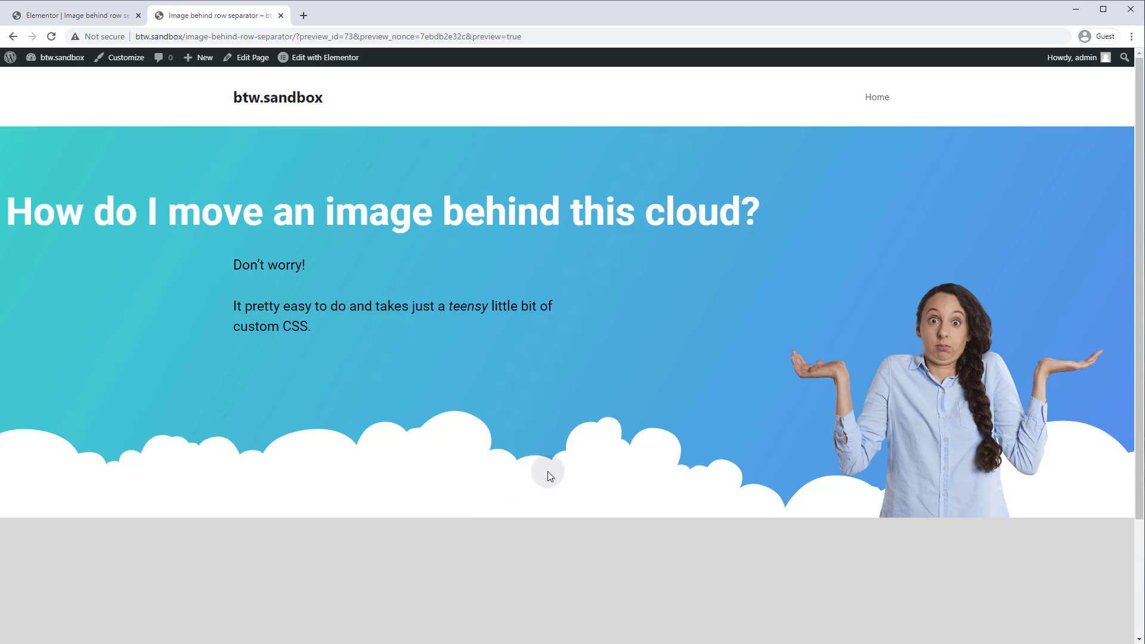
pyautogui.moveTo(362, 511)
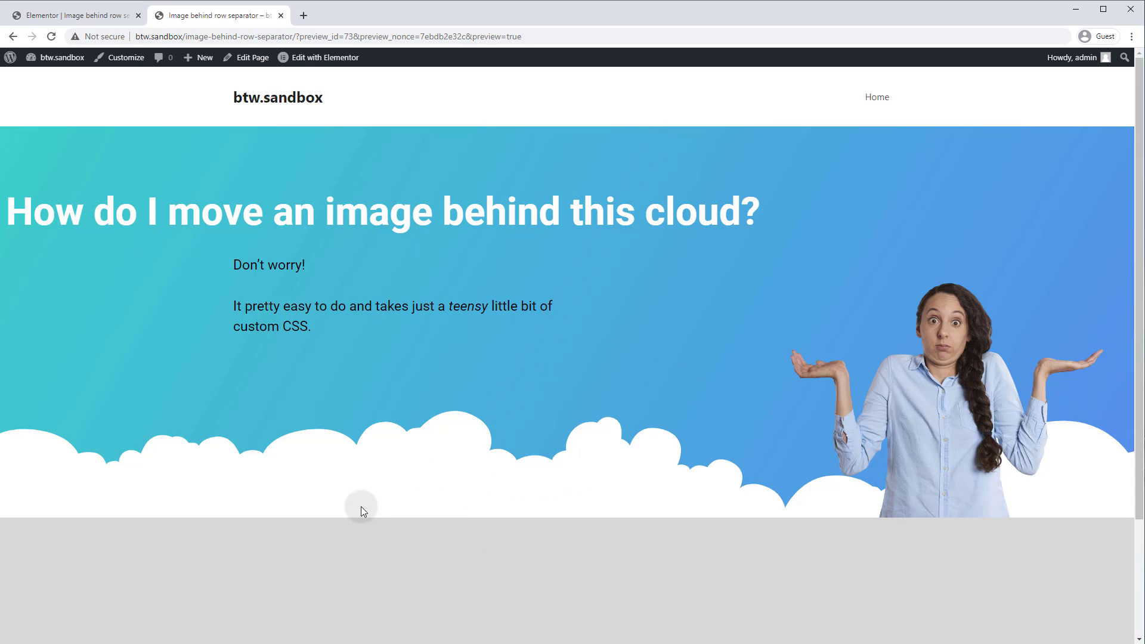
pyautogui.moveTo(621, 496)
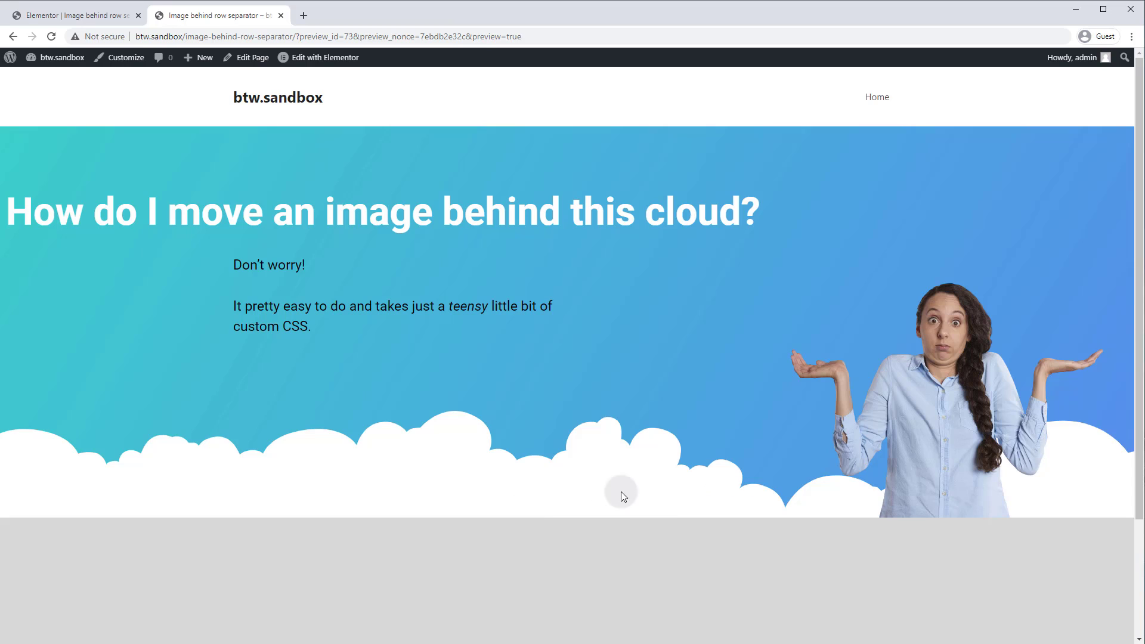
pyautogui.moveTo(98, 500)
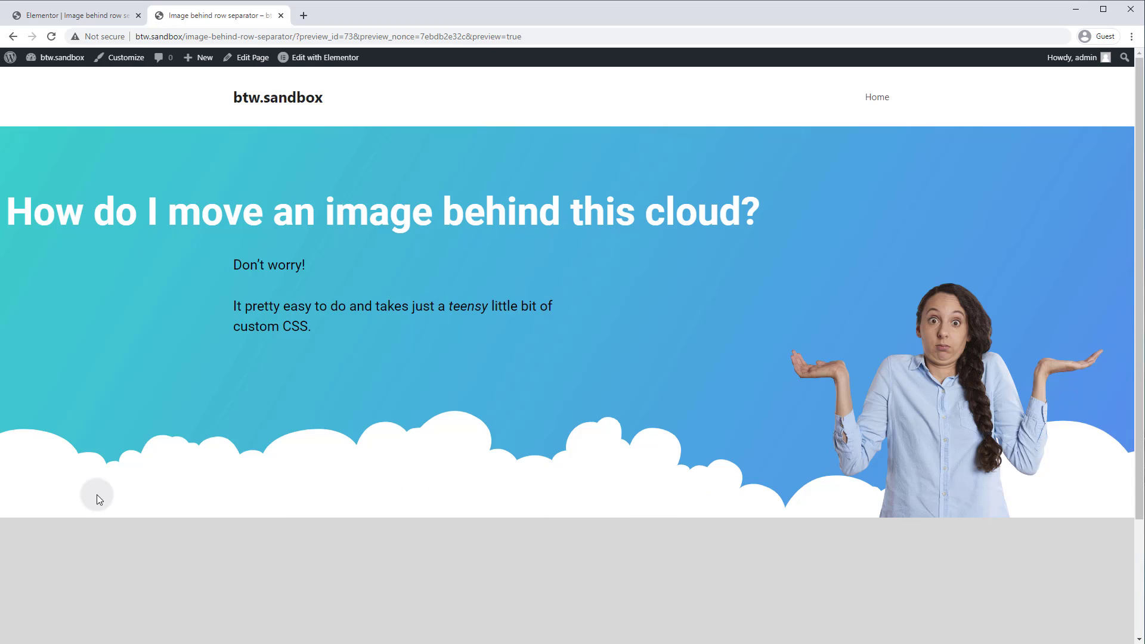
pyautogui.moveTo(51, 488)
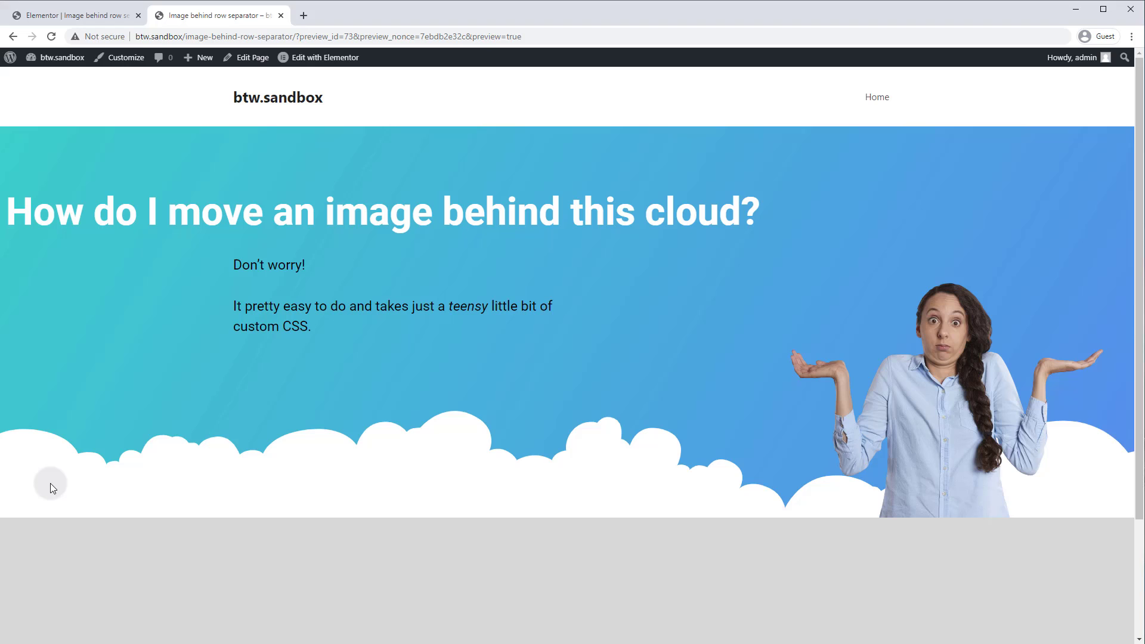
pyautogui.moveTo(82, 611)
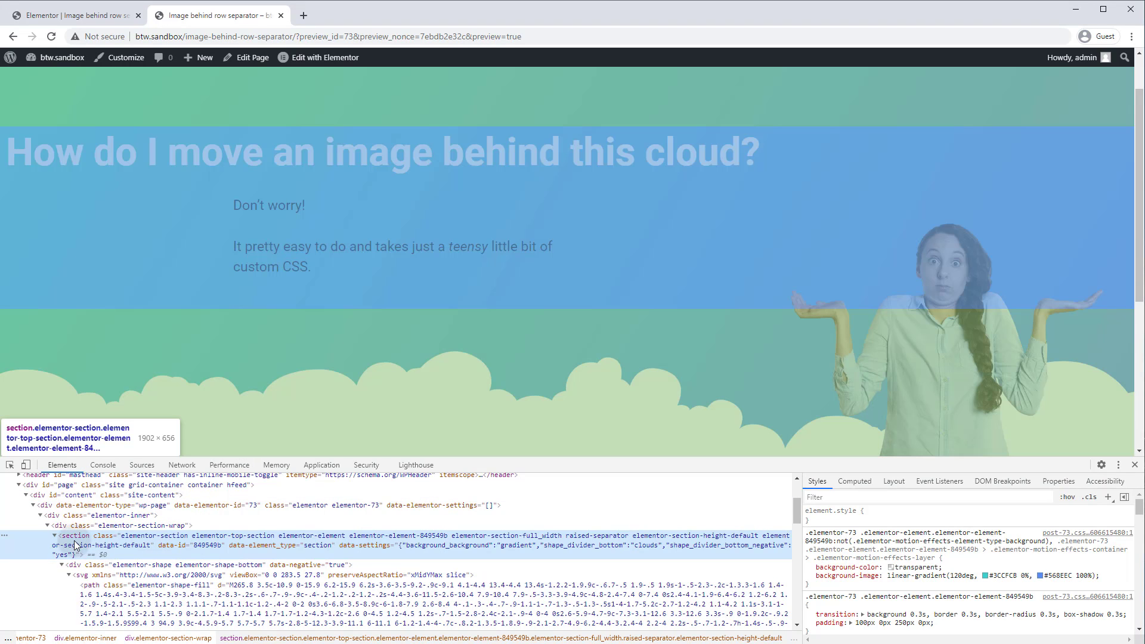
# Step: Collapse the hero section's node in the DevTools Elements panel
pyautogui.click(54, 534)
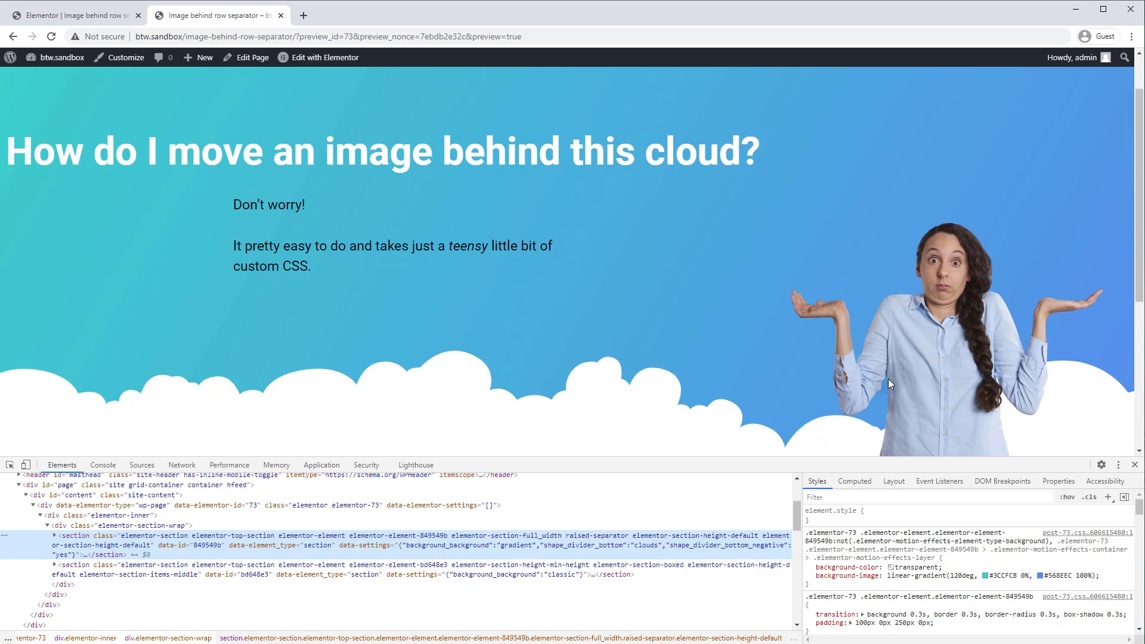
pyautogui.moveTo(706, 386)
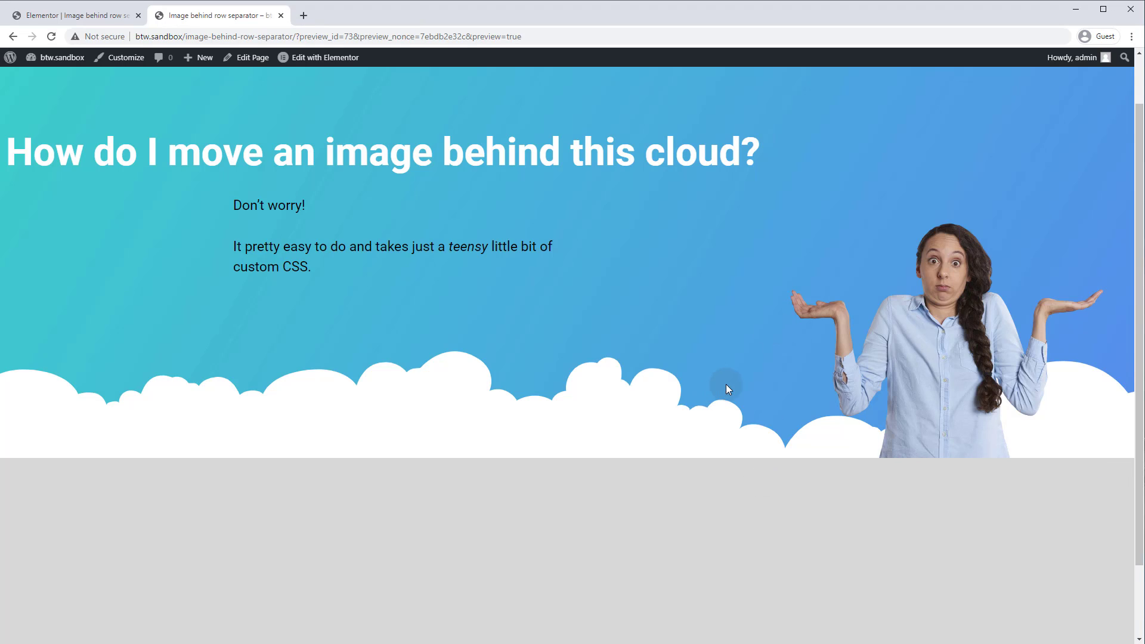
pyautogui.moveTo(234, 29)
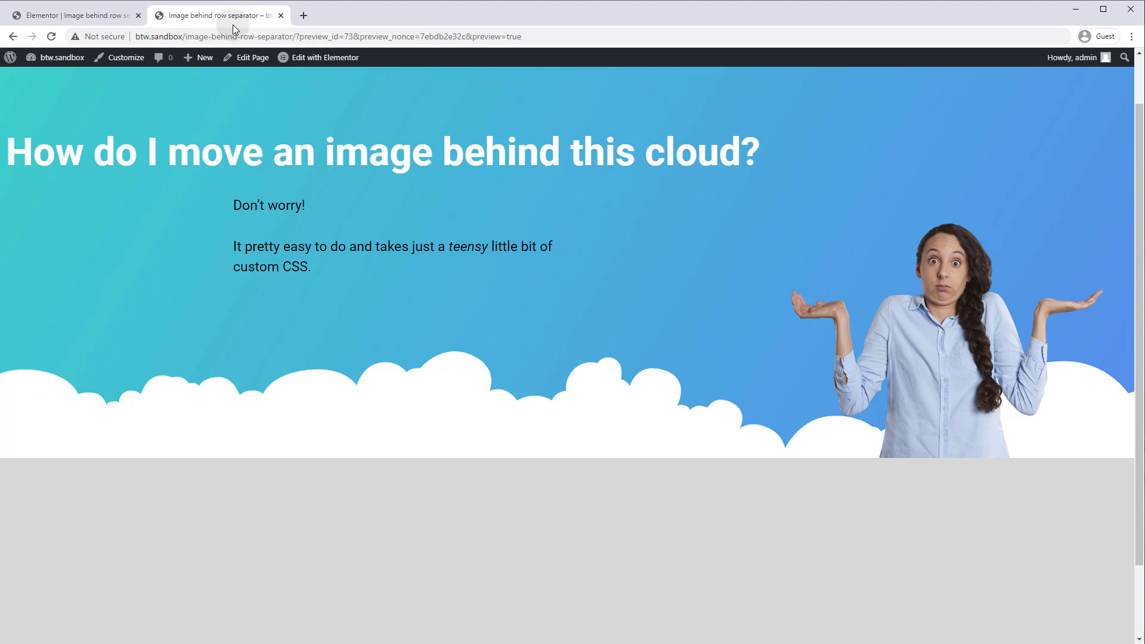
pyautogui.moveTo(647, 533)
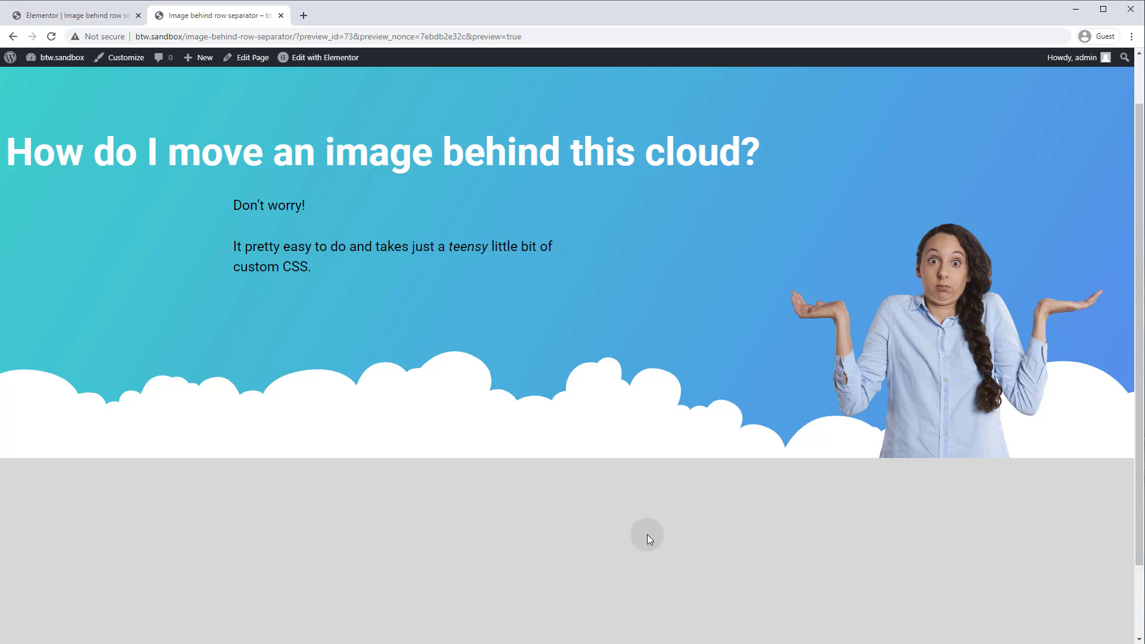
pyautogui.moveTo(685, 576)
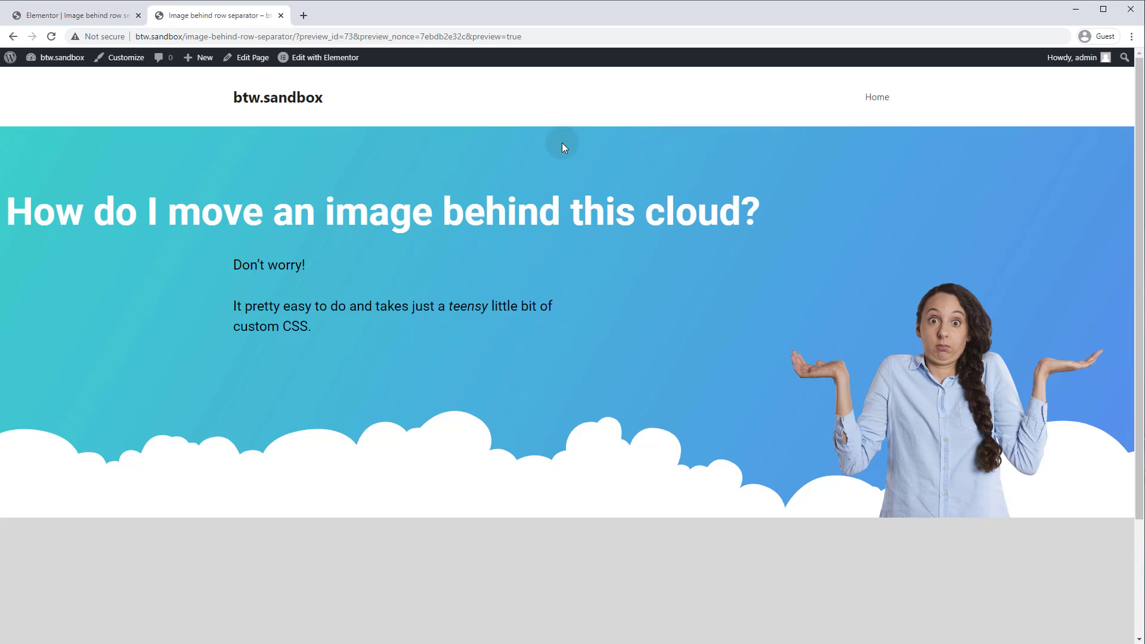
pyautogui.moveTo(614, 327)
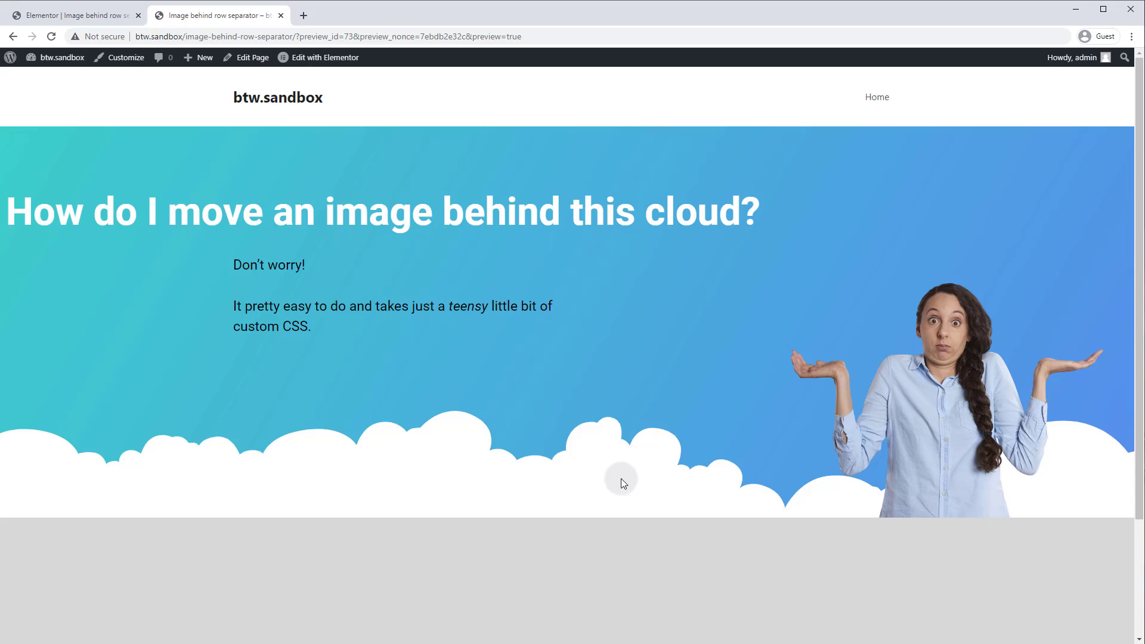
pyautogui.moveTo(446, 483)
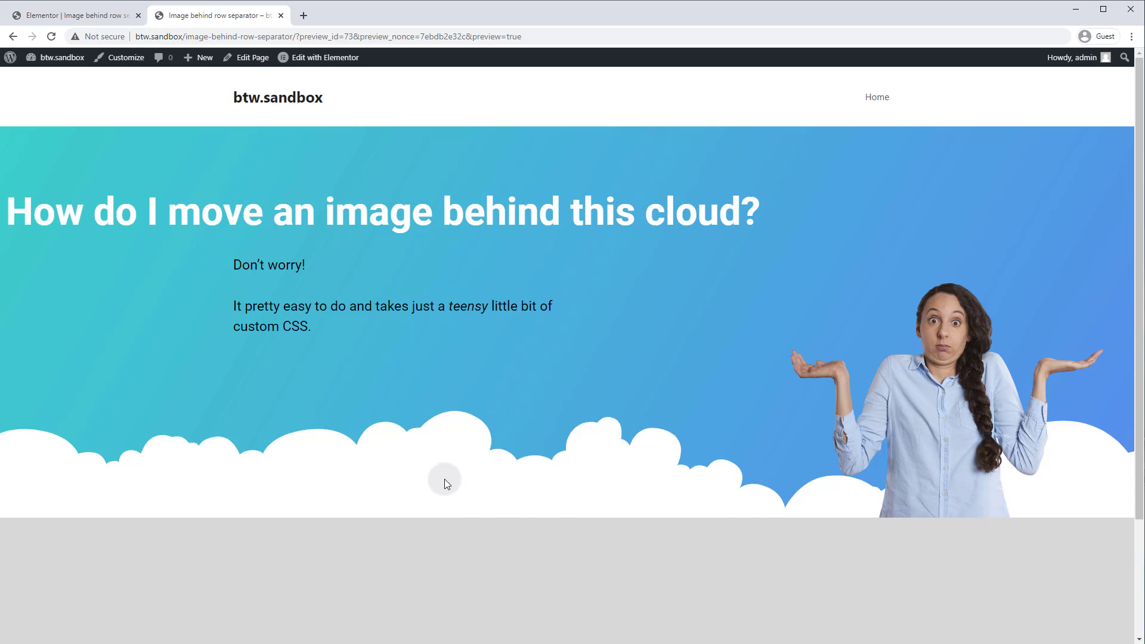
pyautogui.moveTo(883, 514)
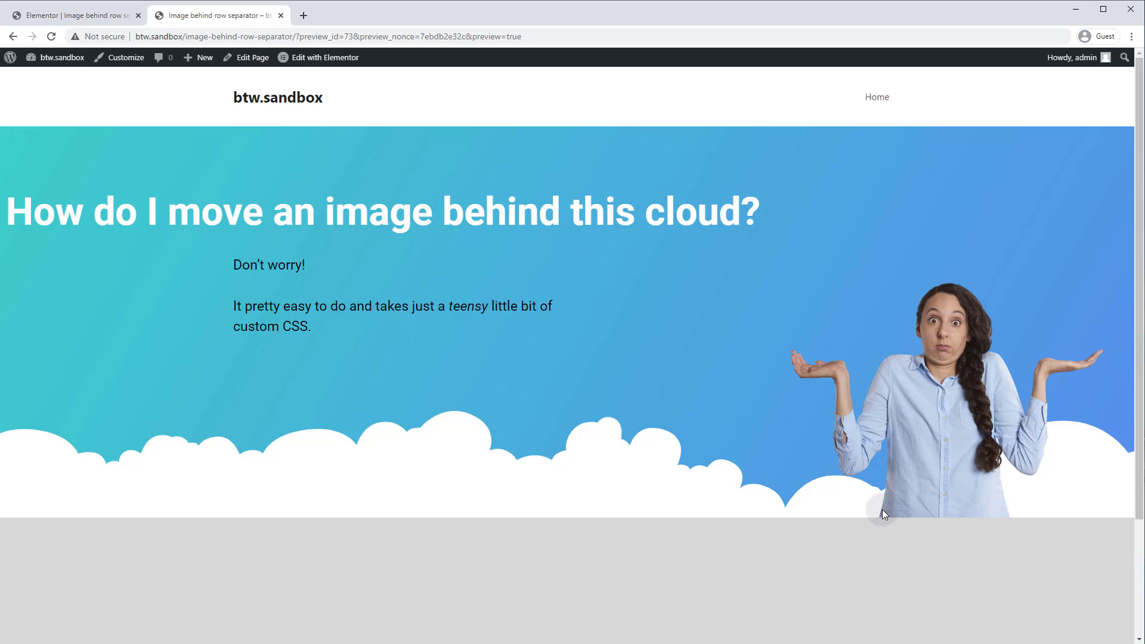
pyautogui.moveTo(680, 395)
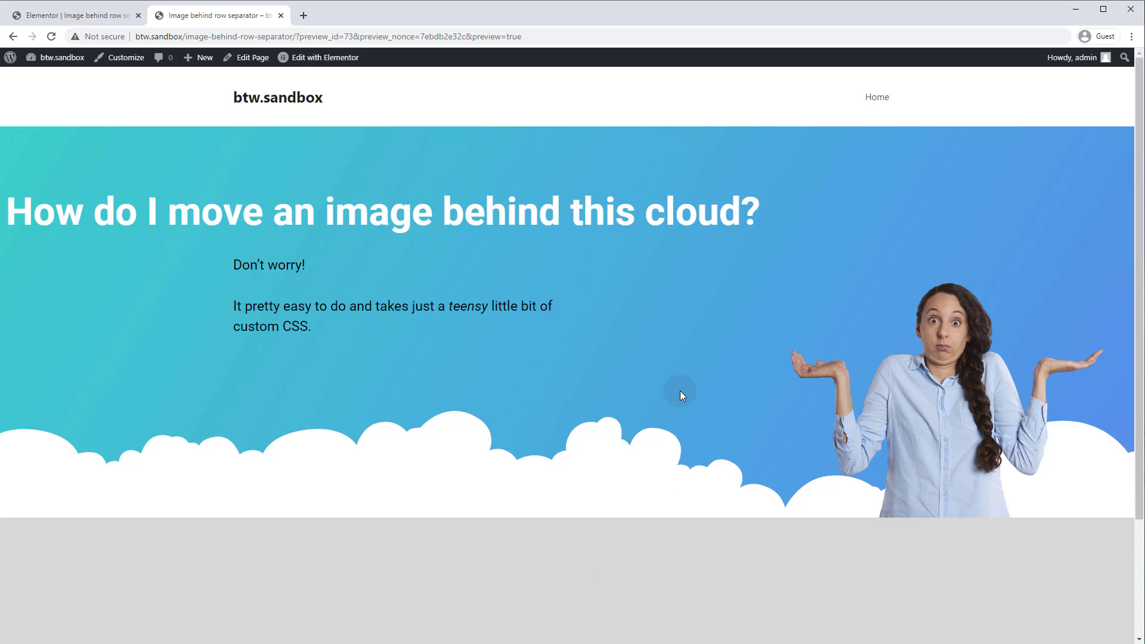
pyautogui.moveTo(599, 497)
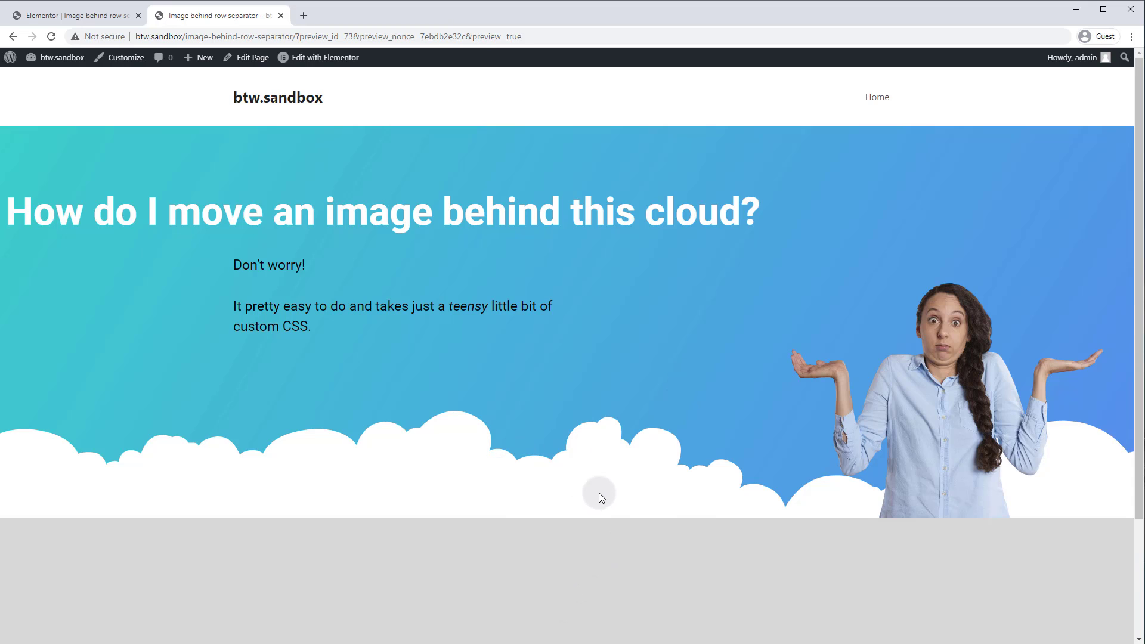
pyautogui.moveTo(598, 502)
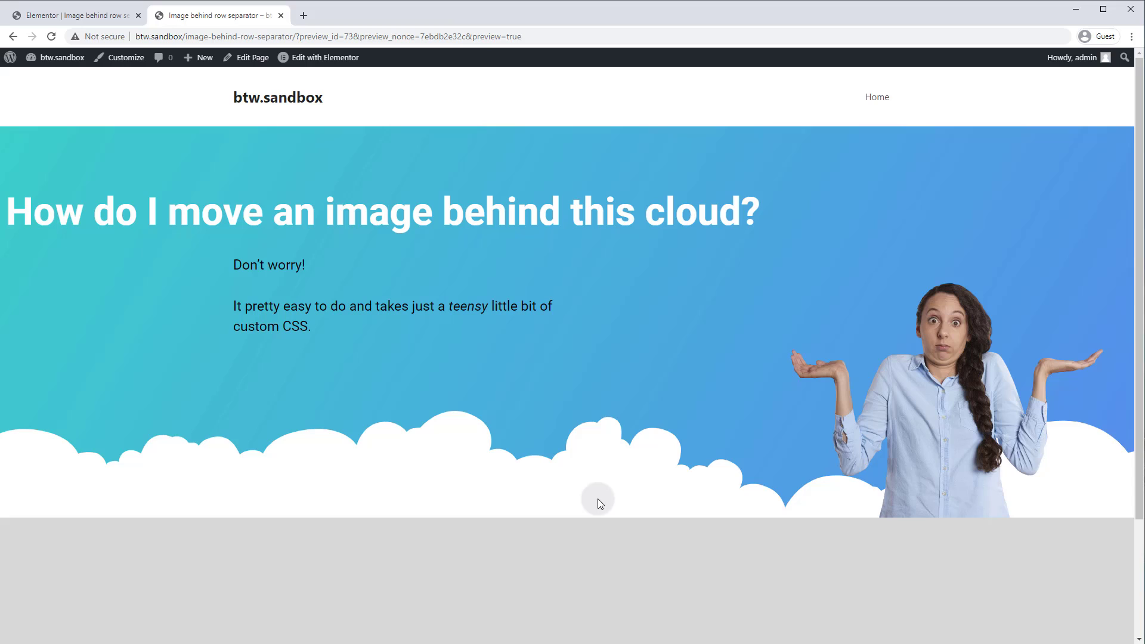
pyautogui.moveTo(477, 515)
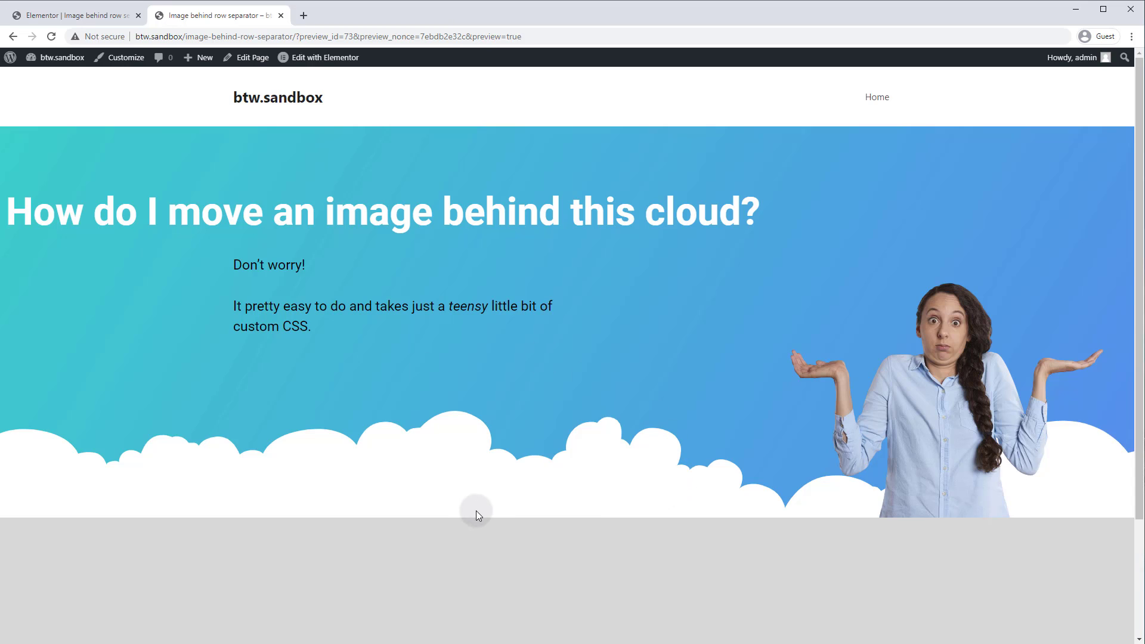
pyautogui.moveTo(496, 508)
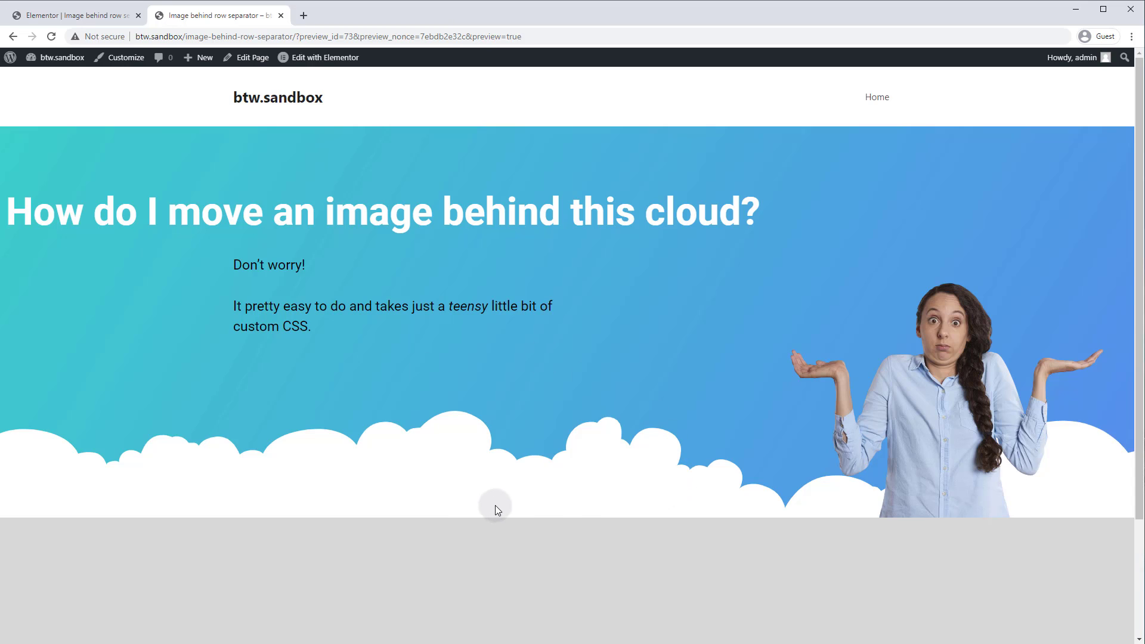
pyautogui.moveTo(484, 335)
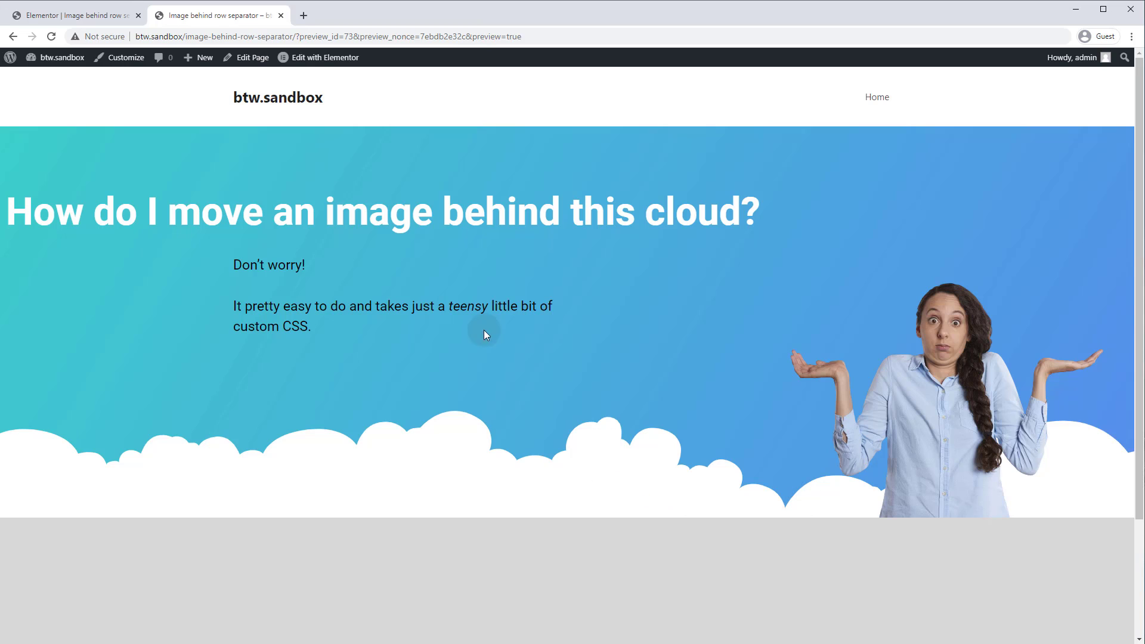
# Step: Switch back to the Elementor editor tab showing the section's Advanced settings
pyautogui.click(324, 57)
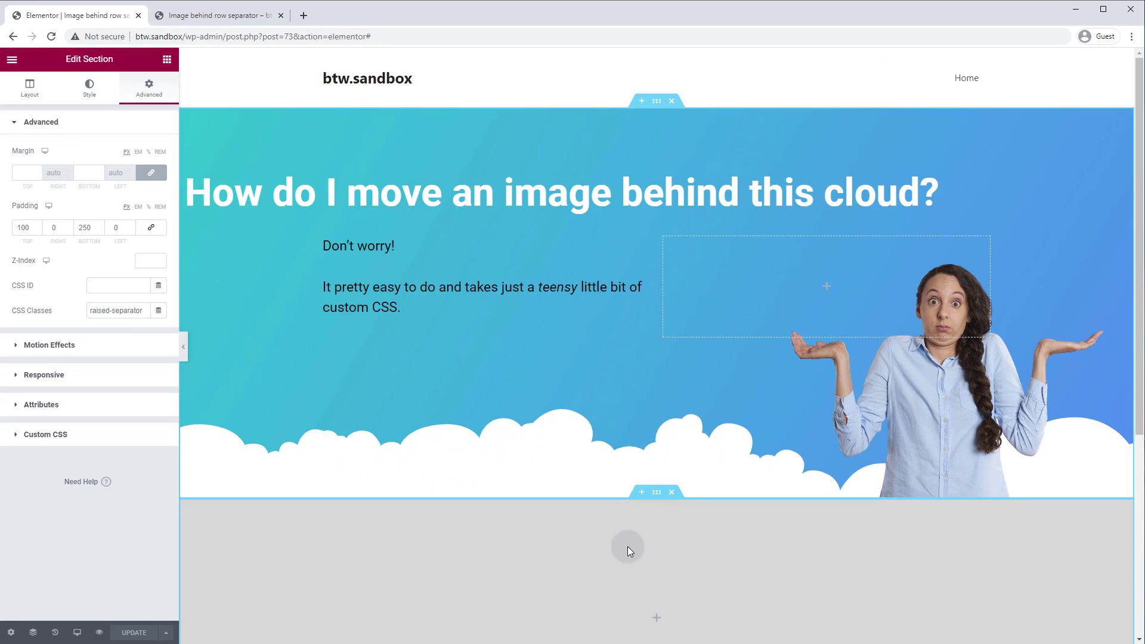
pyautogui.moveTo(725, 604)
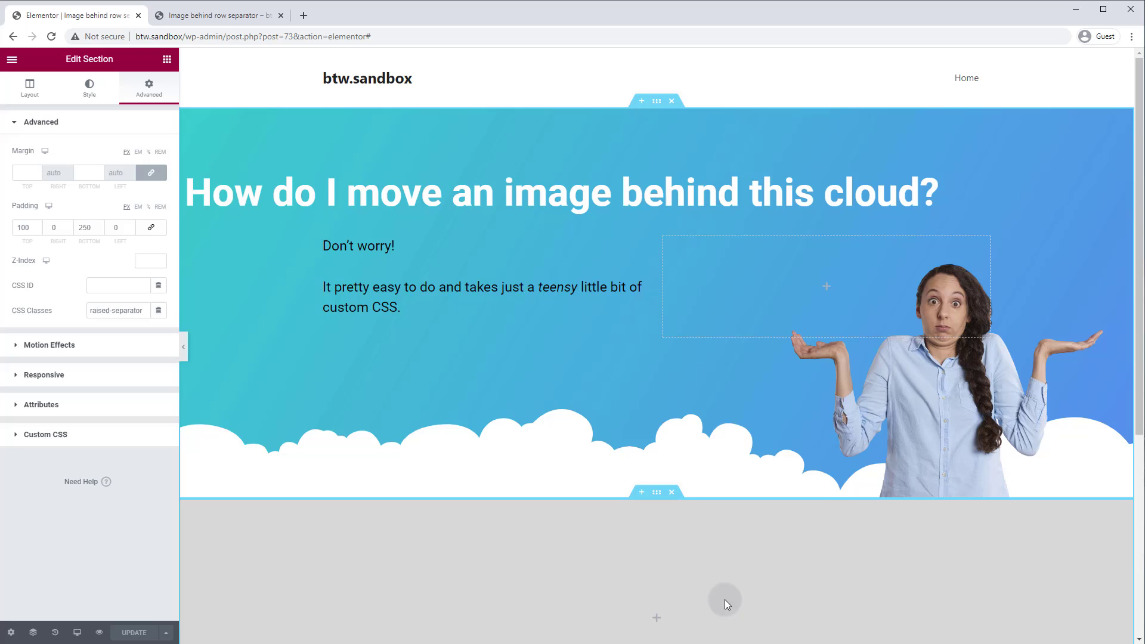
pyautogui.moveTo(768, 588)
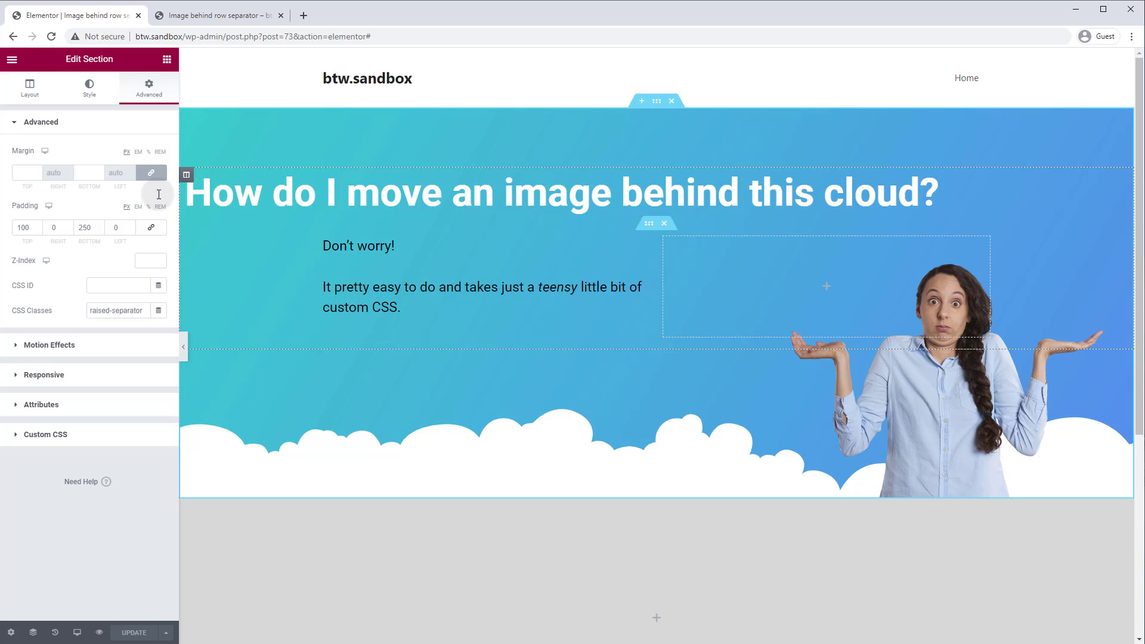
# Step: View the empty site-wide Custom CSS editor in Site Settings and go back to the settings list
pyautogui.click(11, 59)
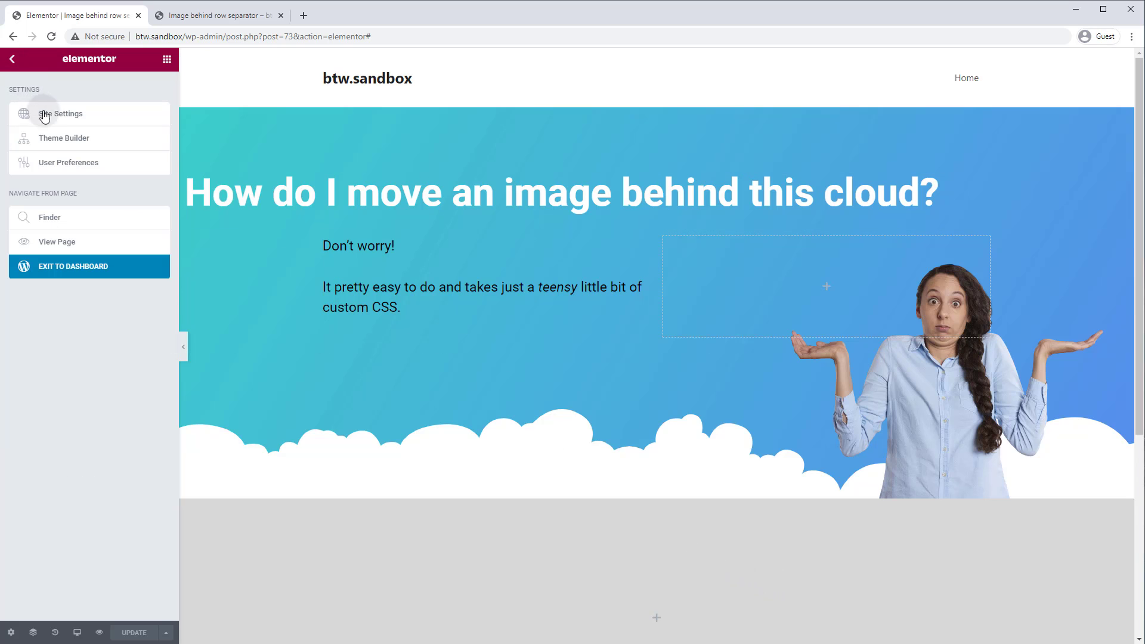
pyautogui.click(66, 113)
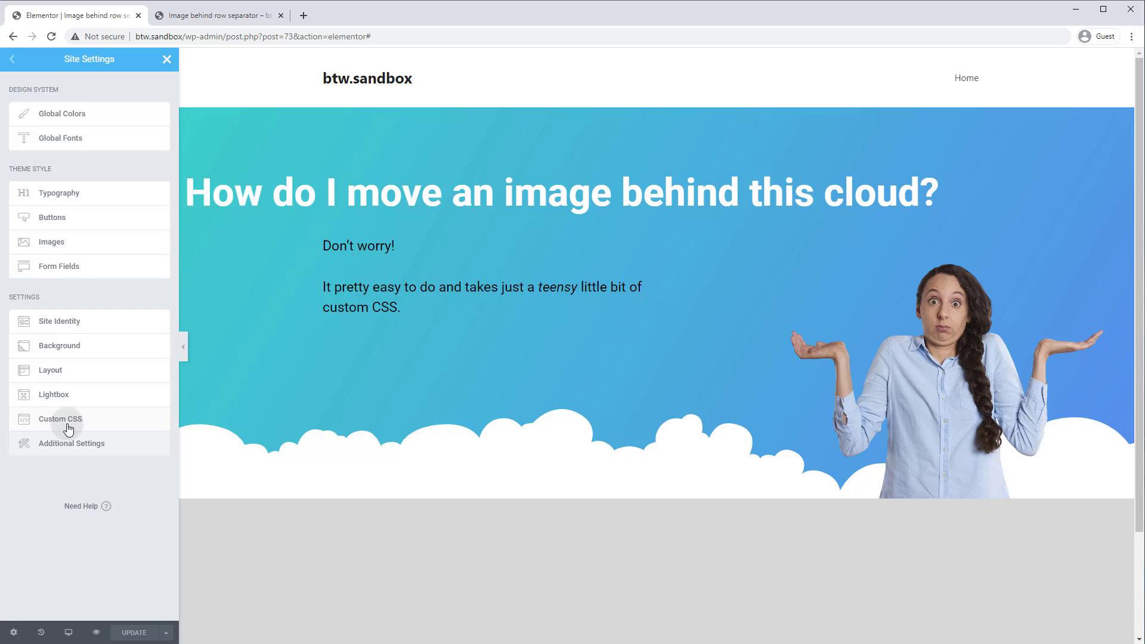
pyautogui.click(59, 419)
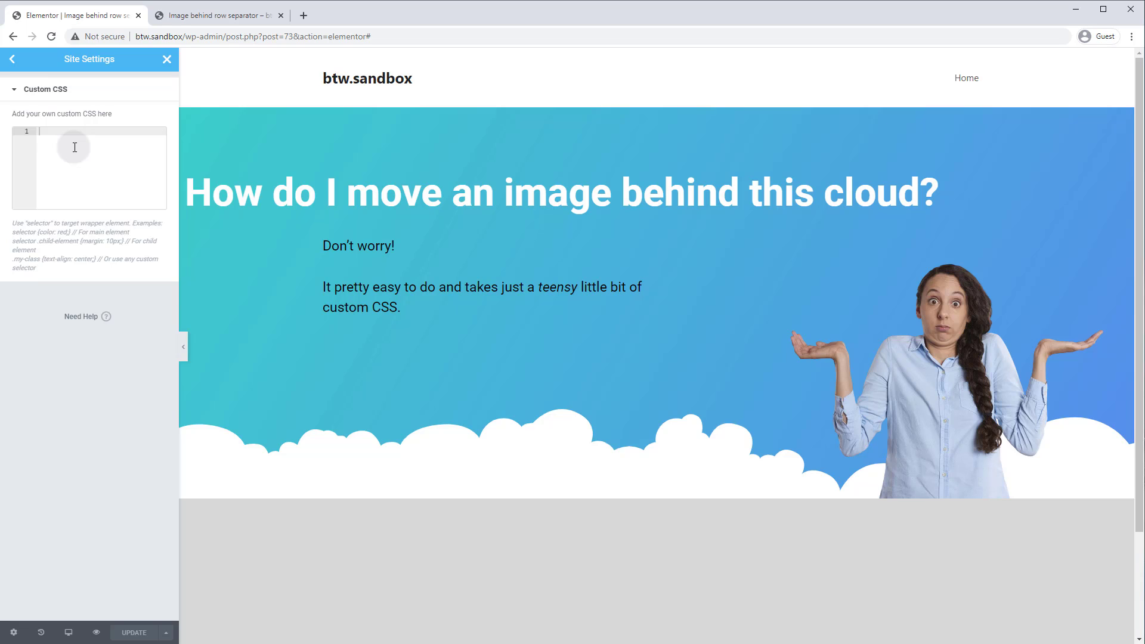
pyautogui.moveTo(78, 157)
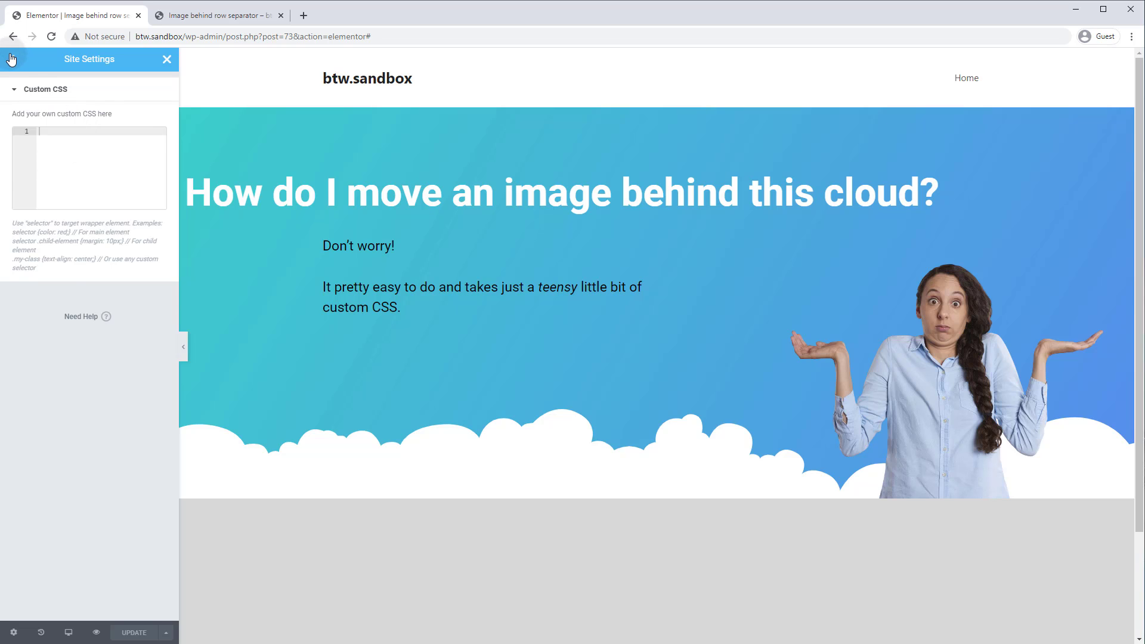
pyautogui.click(13, 59)
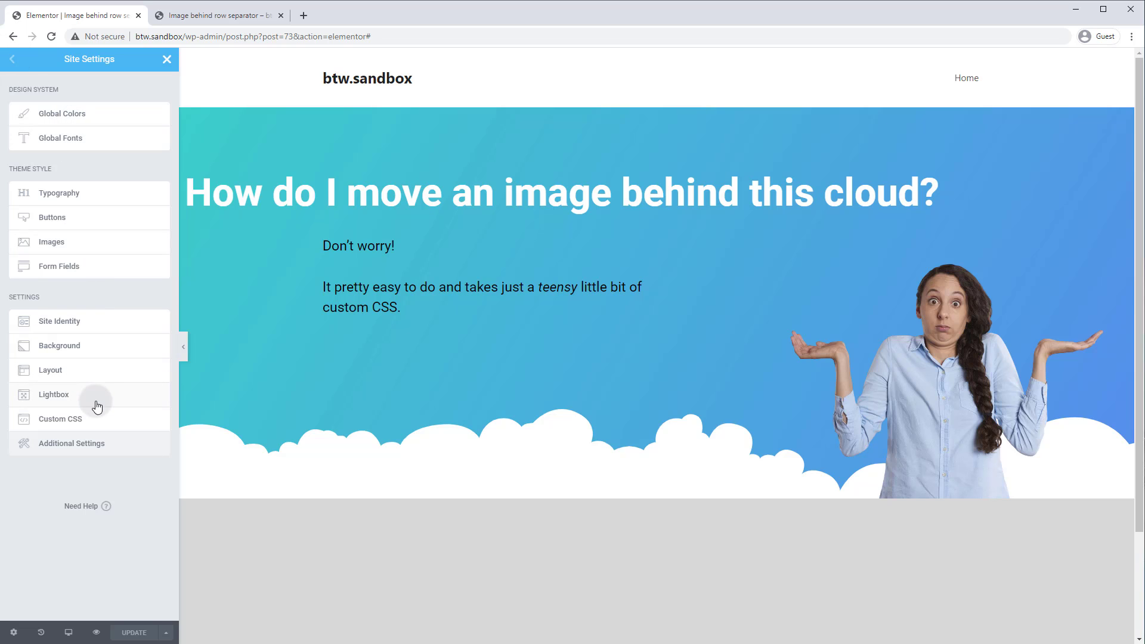
pyautogui.moveTo(102, 418)
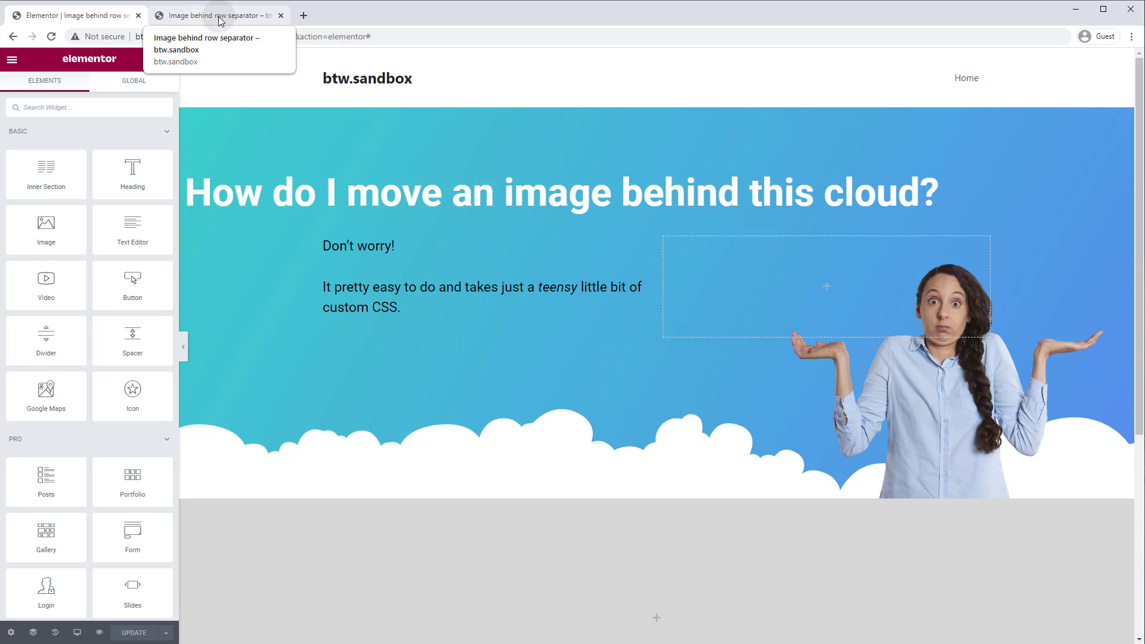
# Step: From the preview tab, launch the WordPress Customizer for the hero page
pyautogui.click(218, 14)
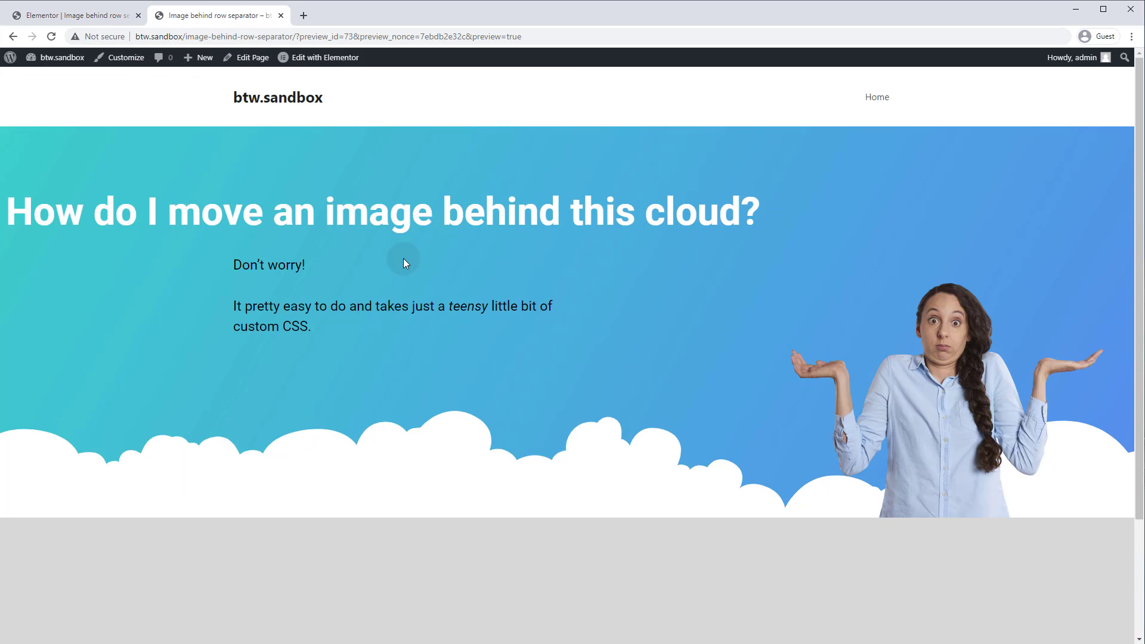
pyautogui.moveTo(570, 224)
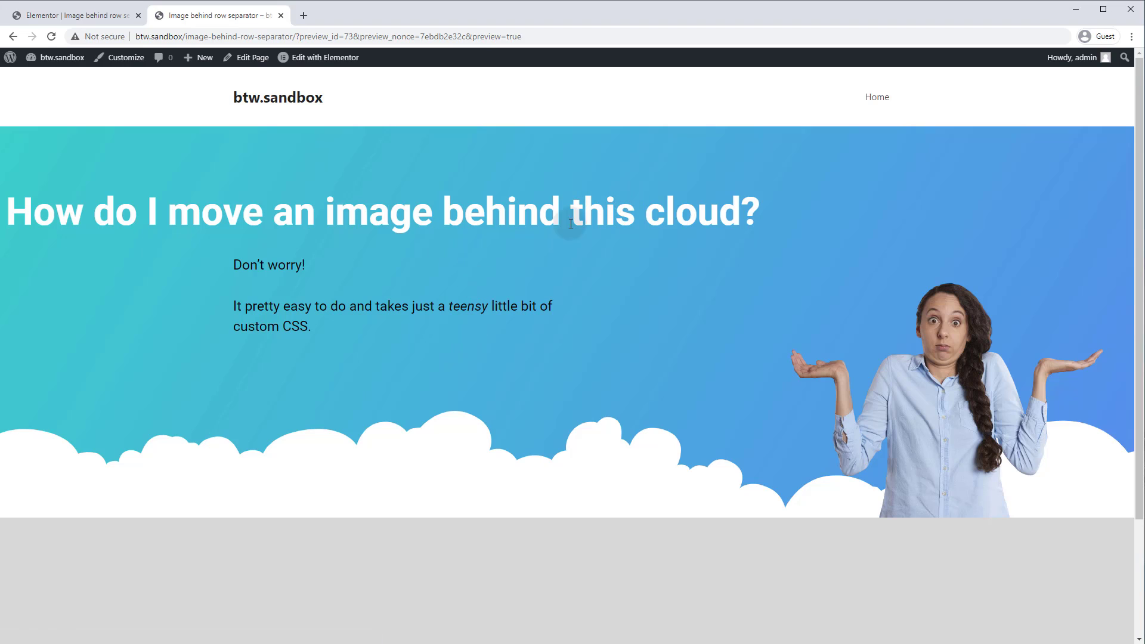
pyautogui.click(124, 57)
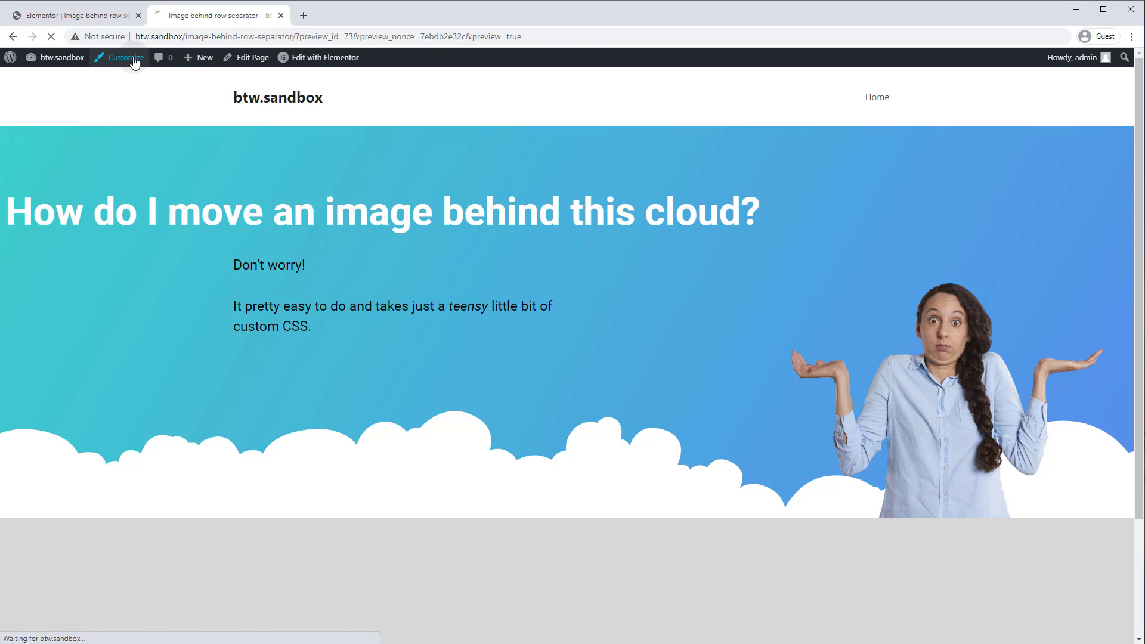
pyautogui.click(122, 58)
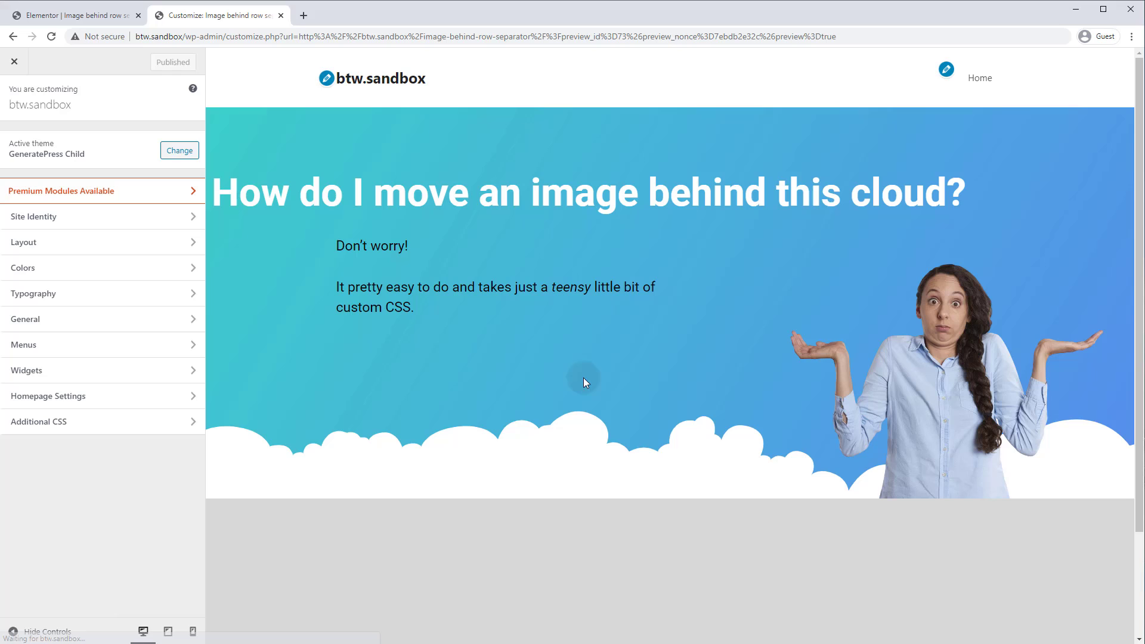
pyautogui.moveTo(241, 461)
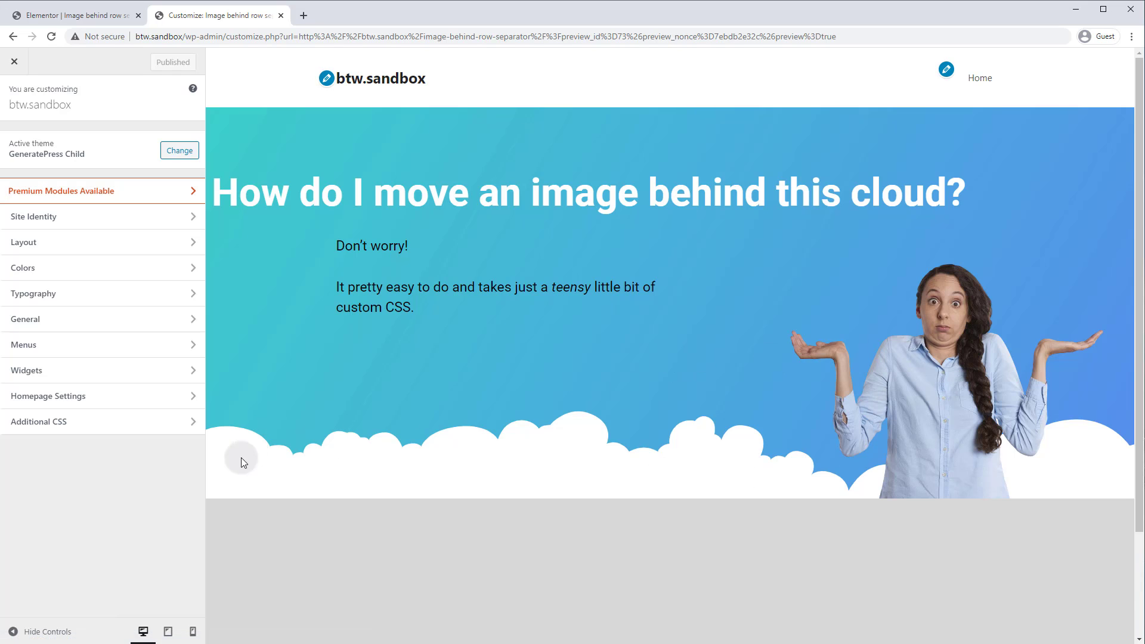
# Step: Inspect the cloud shape divider element in Chrome DevTools from the preview's context menu
pyautogui.rightClick(240, 461)
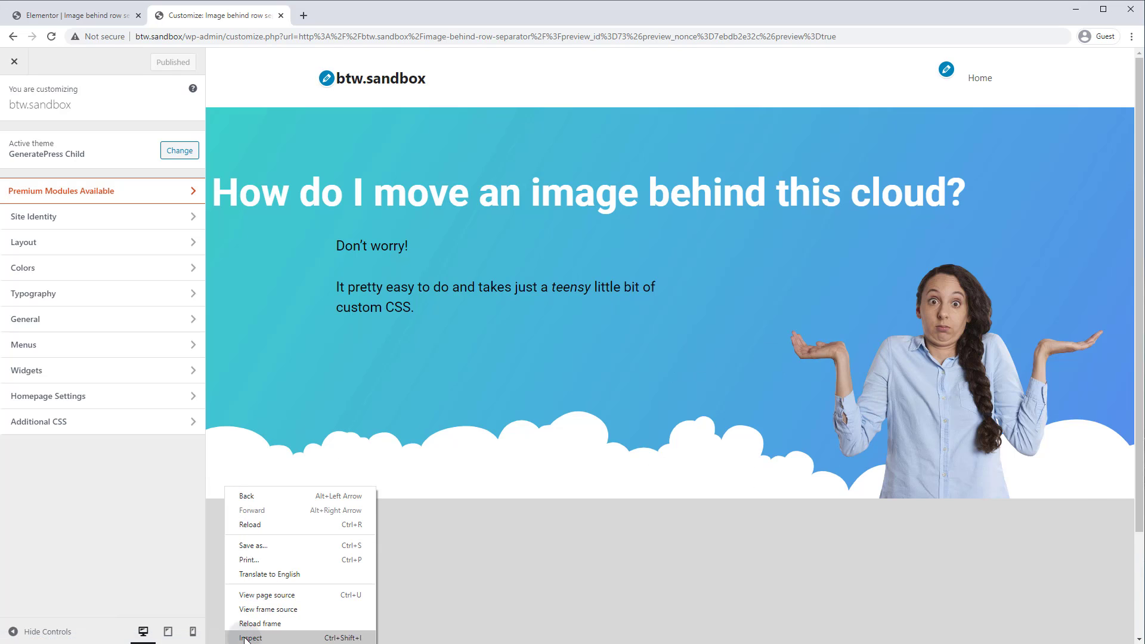
pyautogui.click(251, 637)
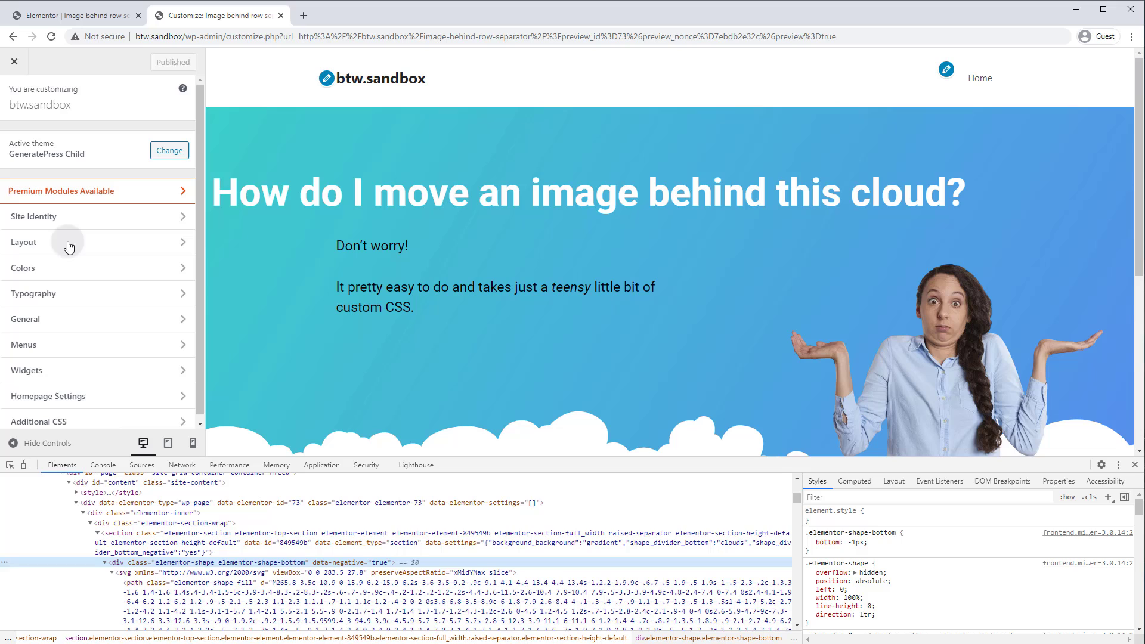
# Step: Write the Additional CSS rule .elementor-section.raised-separator .elementor-shape { z-index: 2; }
pyautogui.click(39, 421)
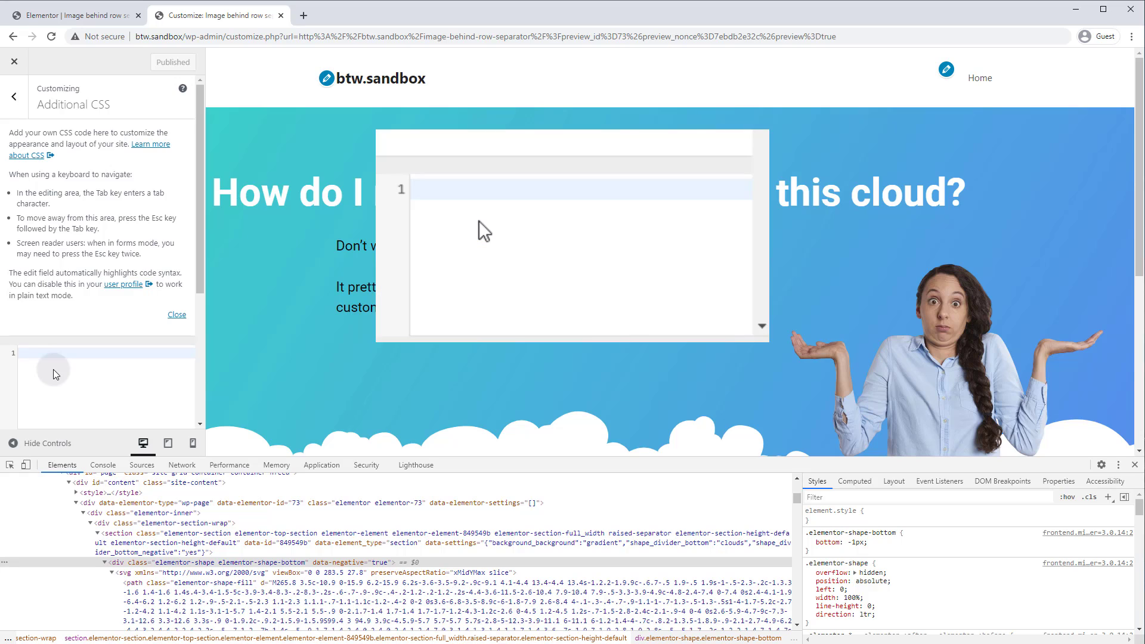
pyautogui.write('.el')
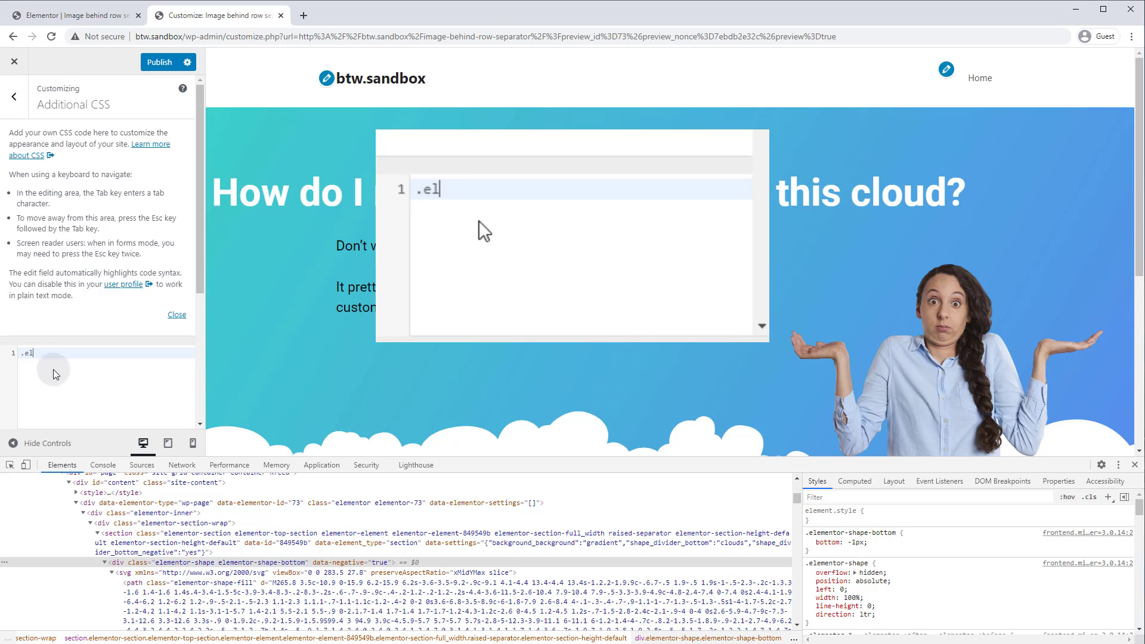
pyautogui.write('ementor-section')
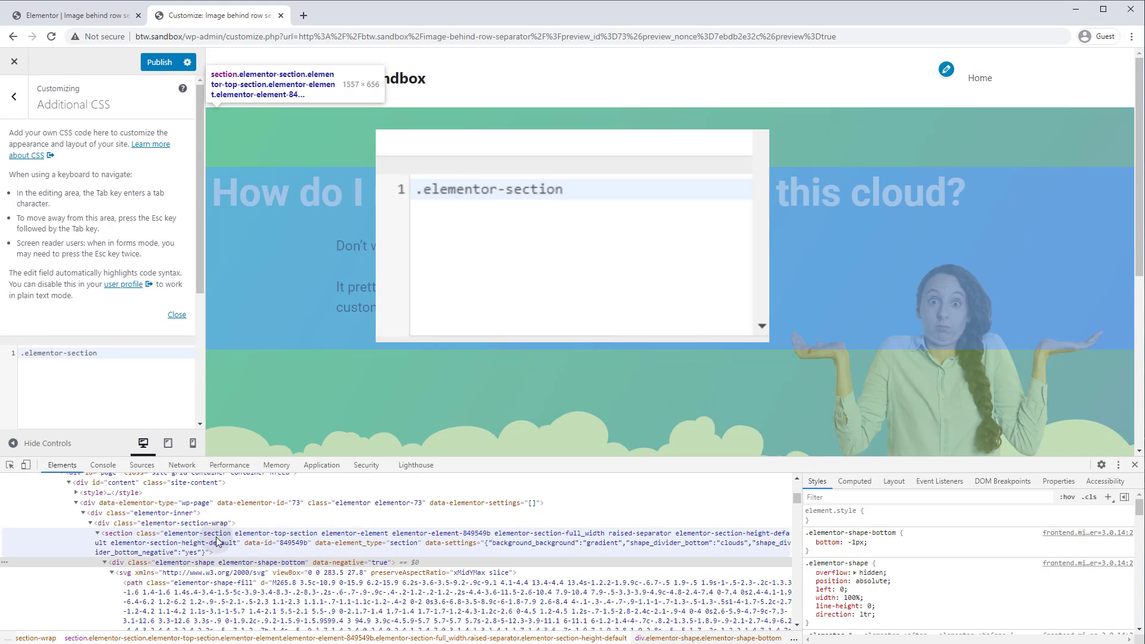
pyautogui.moveTo(640, 538)
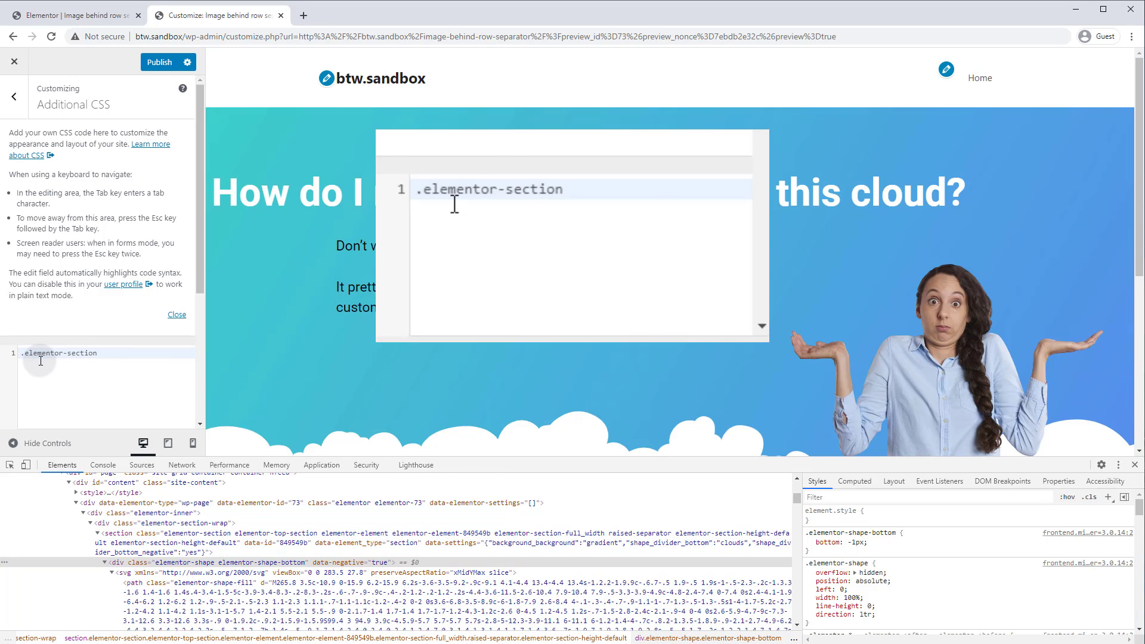
pyautogui.write('.')
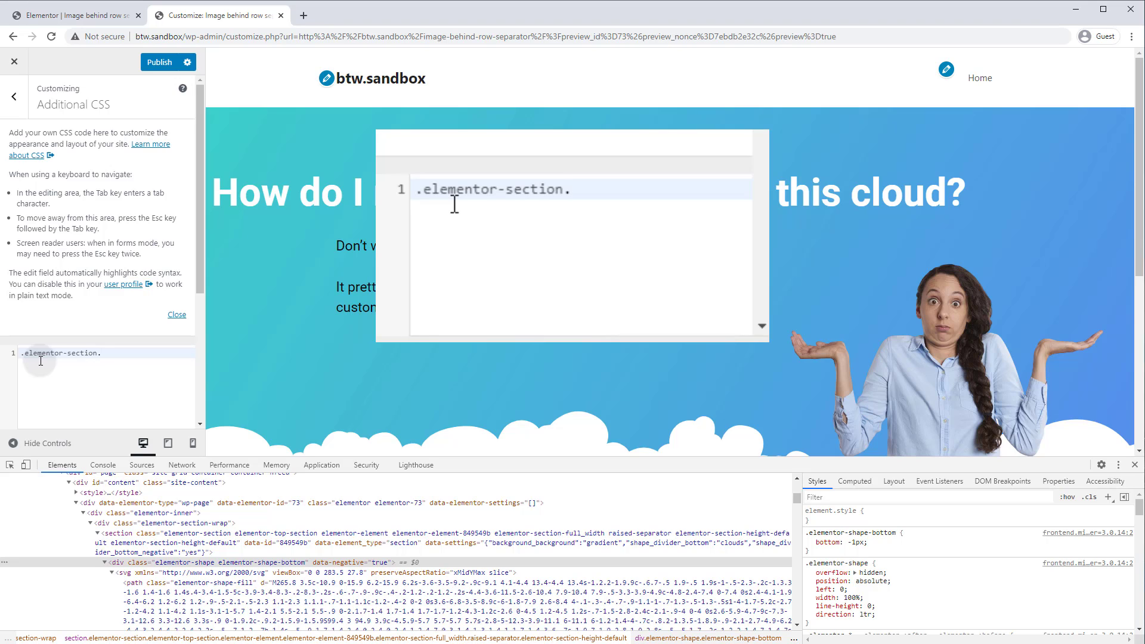
pyautogui.write('raised-sepa')
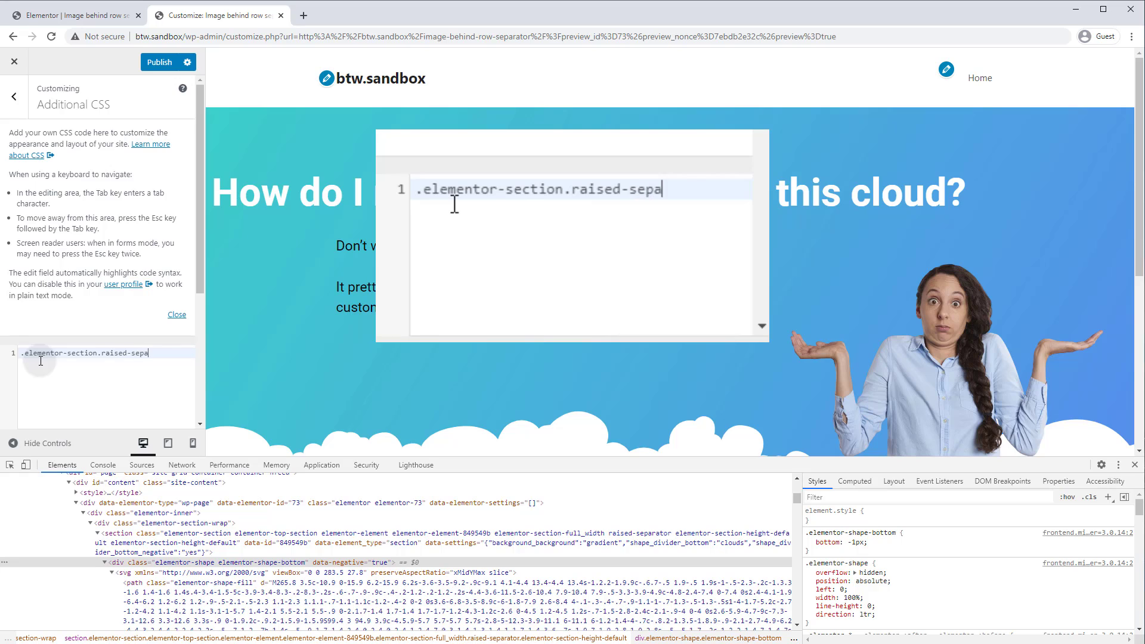
pyautogui.write('rator')
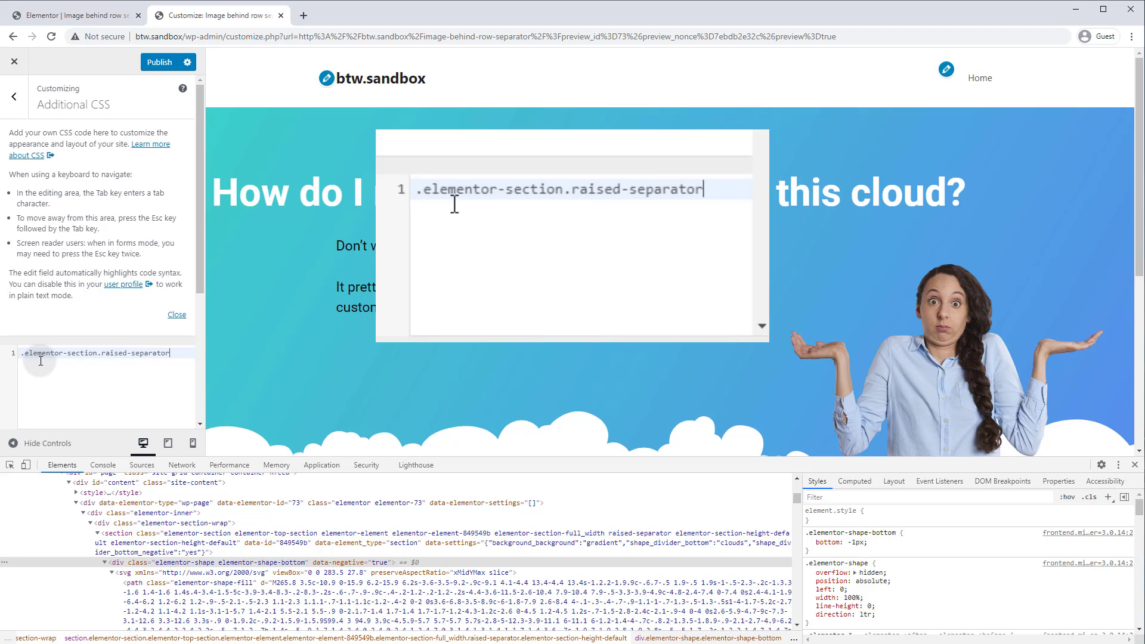
pyautogui.write('.')
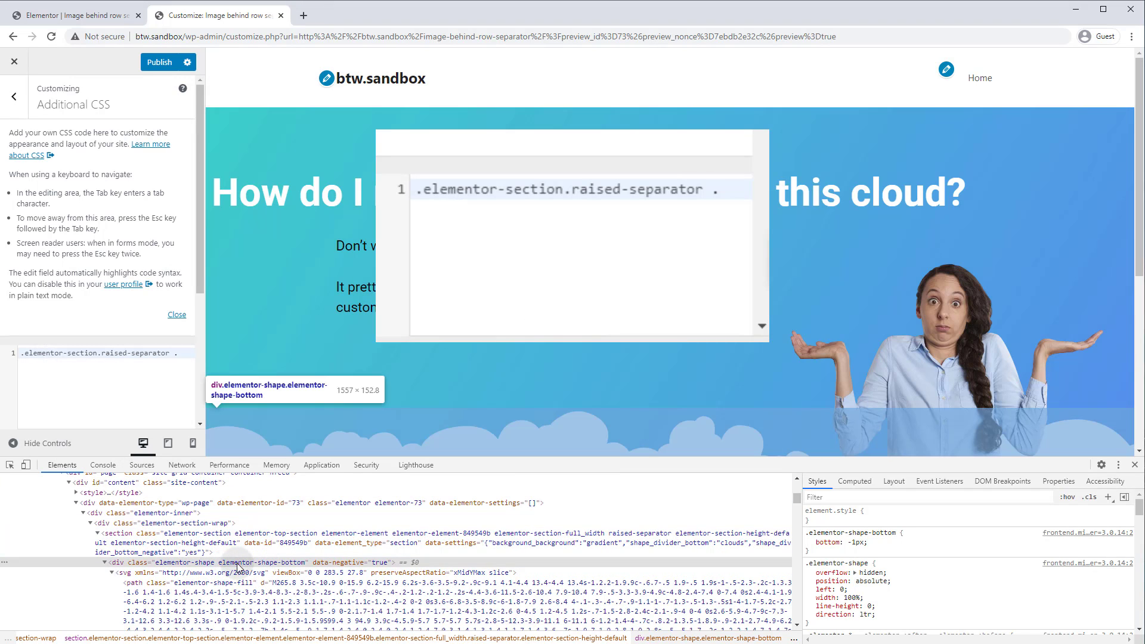
pyautogui.write('.')
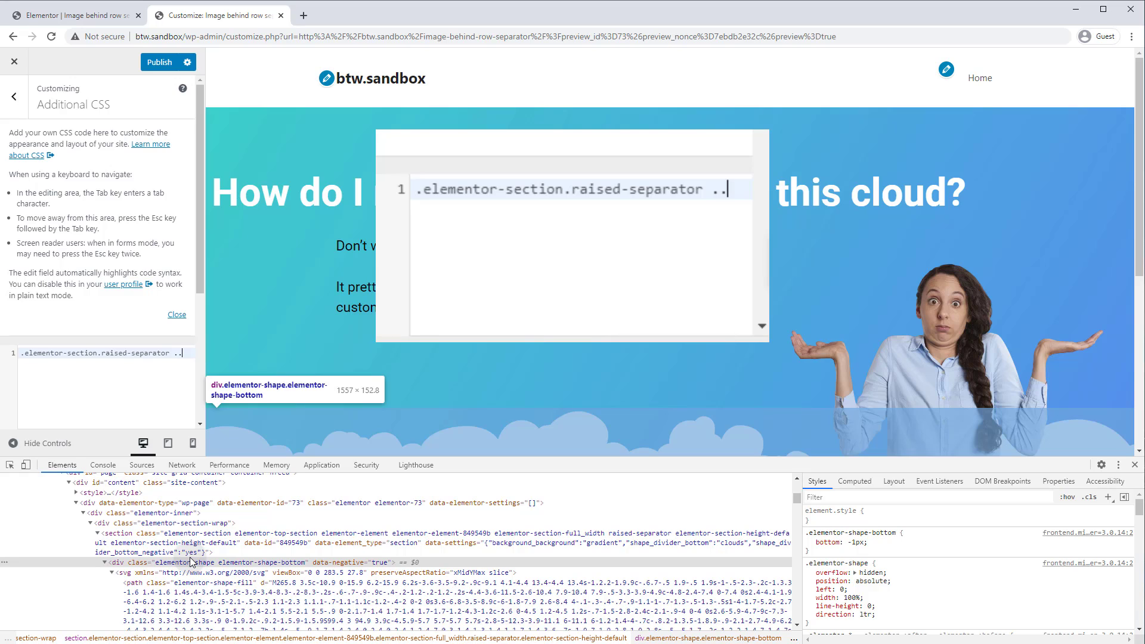
pyautogui.write('.elme')
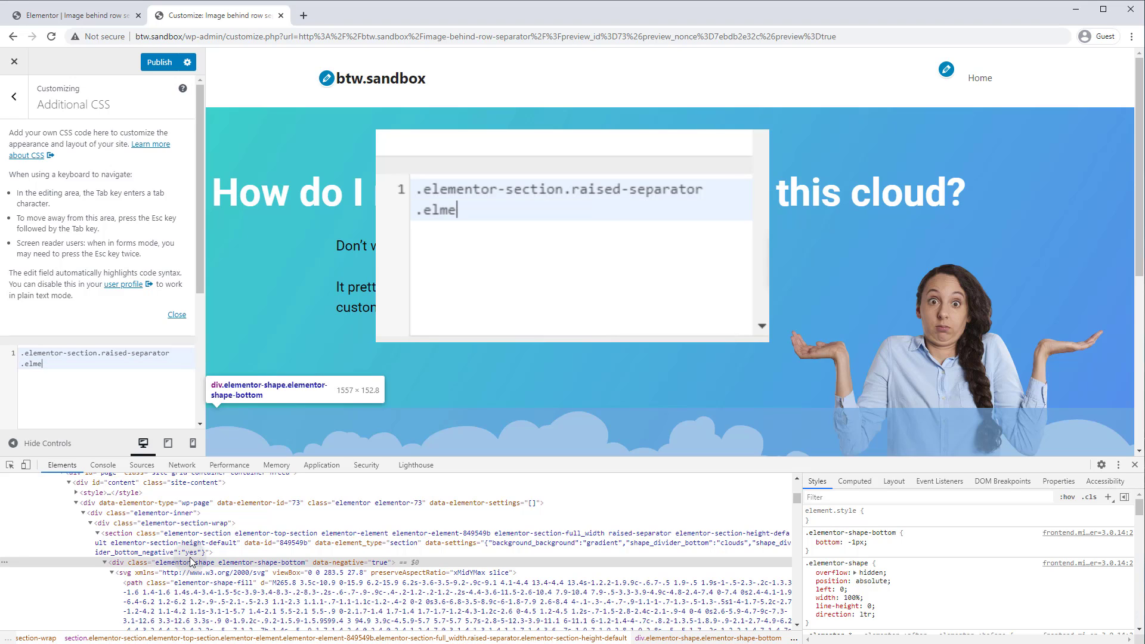
pyautogui.write('ntor')
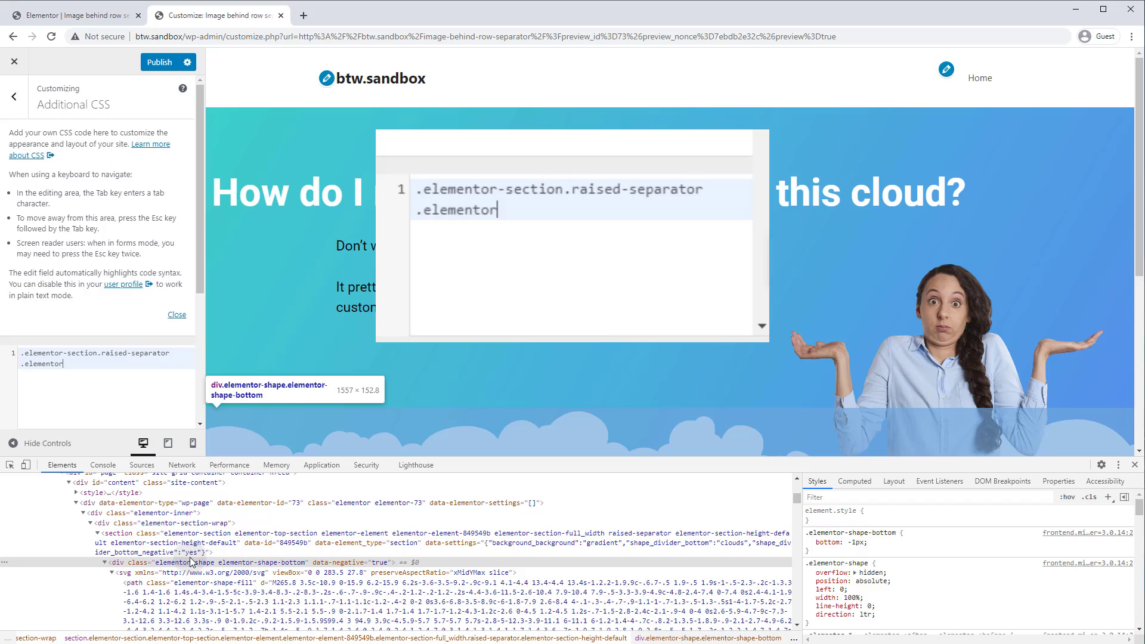
pyautogui.write('-shape')
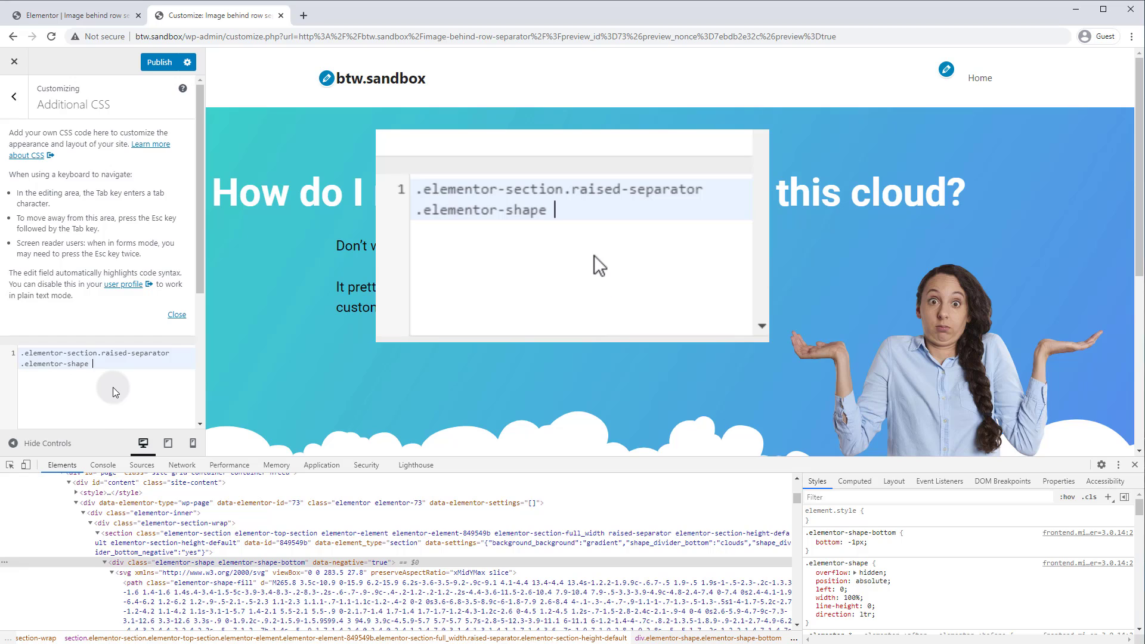
pyautogui.write('{')
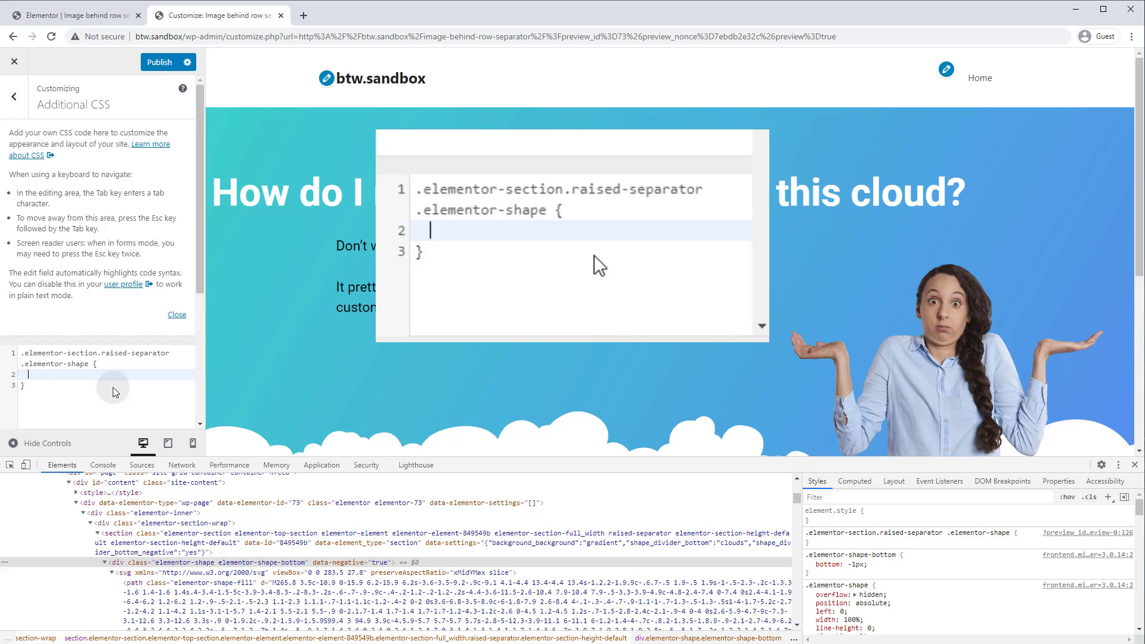
pyautogui.write('zi')
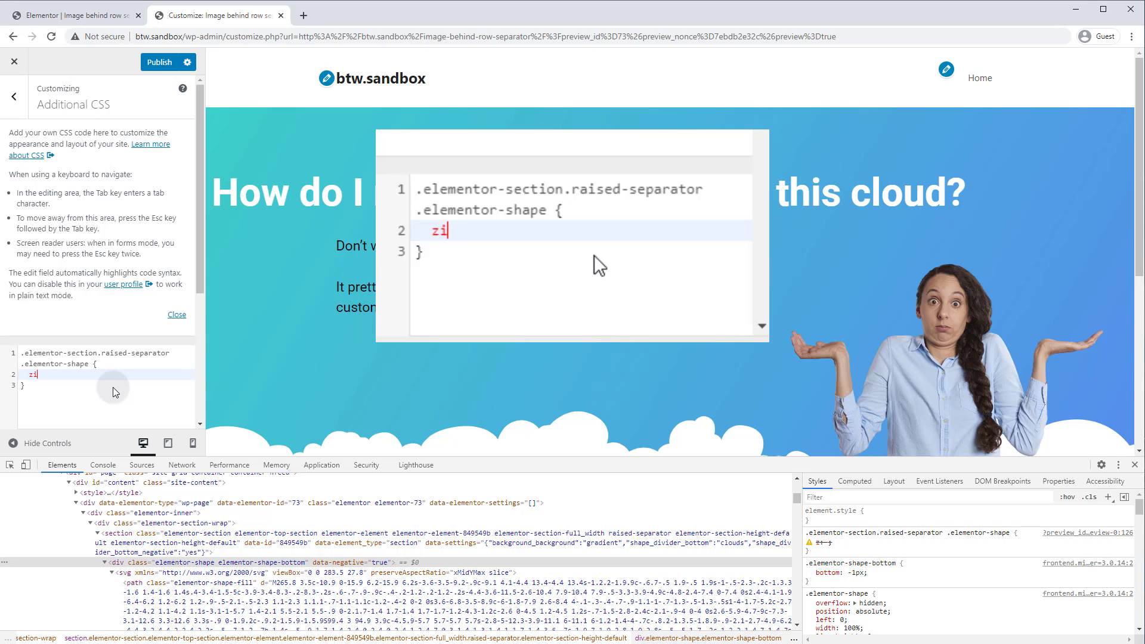
pyautogui.write('-n')
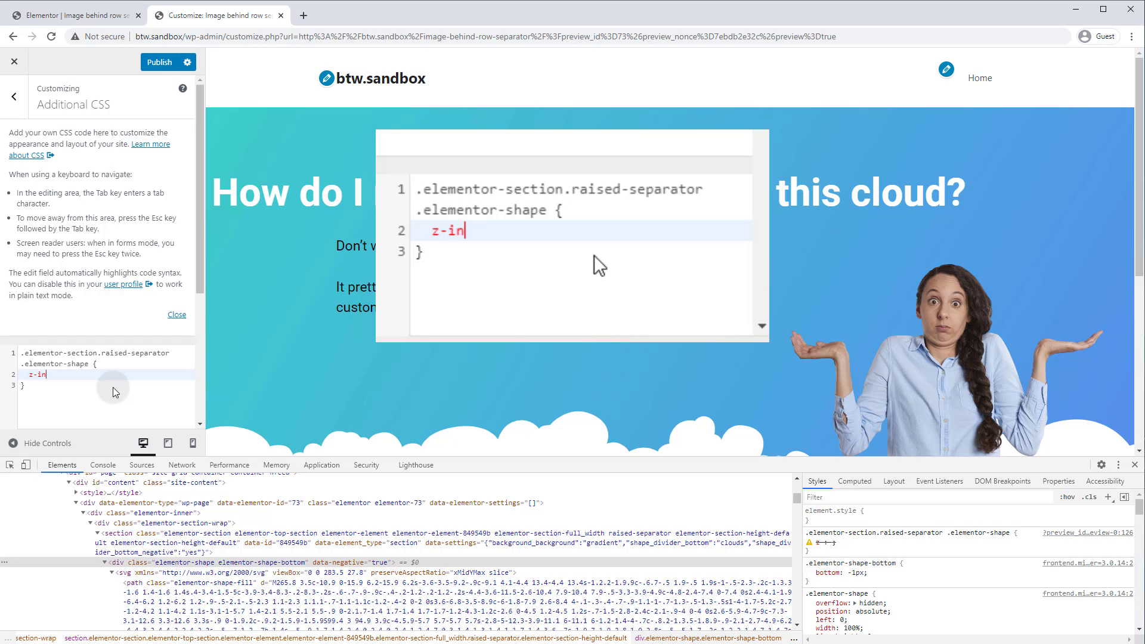
pyautogui.write('dex: 2')
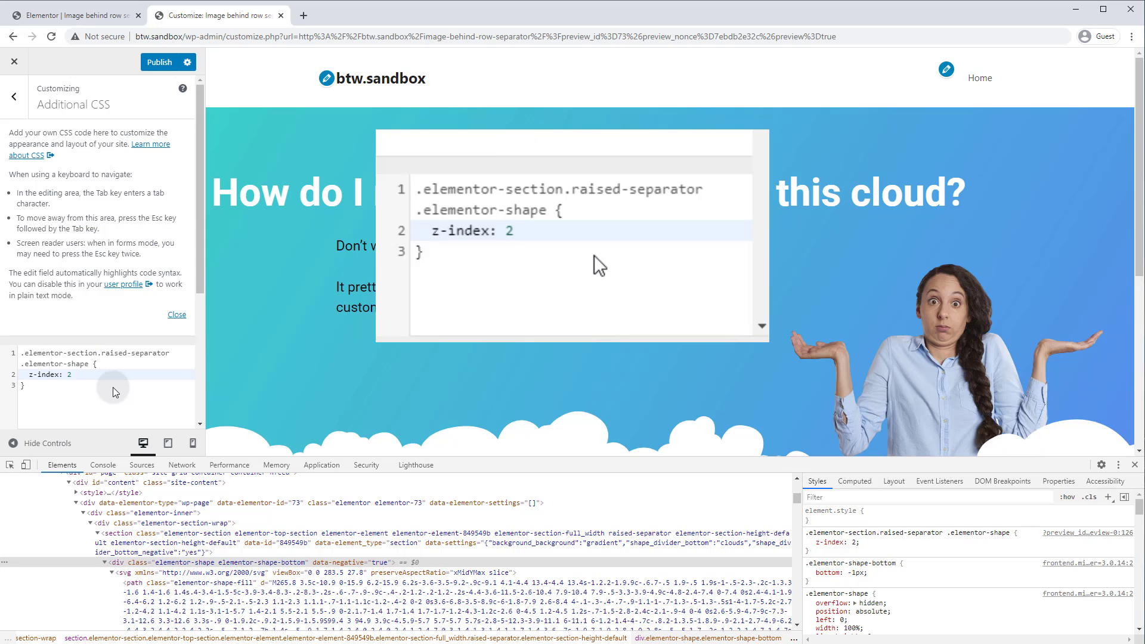
pyautogui.write(';')
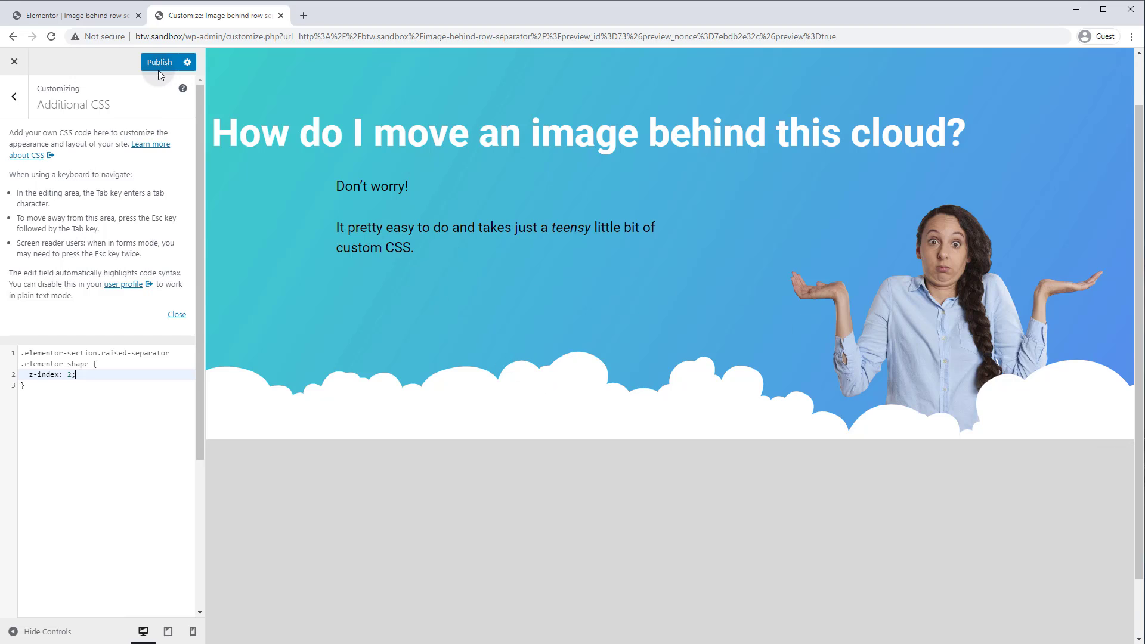
# Step: Publish the new custom CSS and close the Customizer back to the page
pyautogui.click(159, 62)
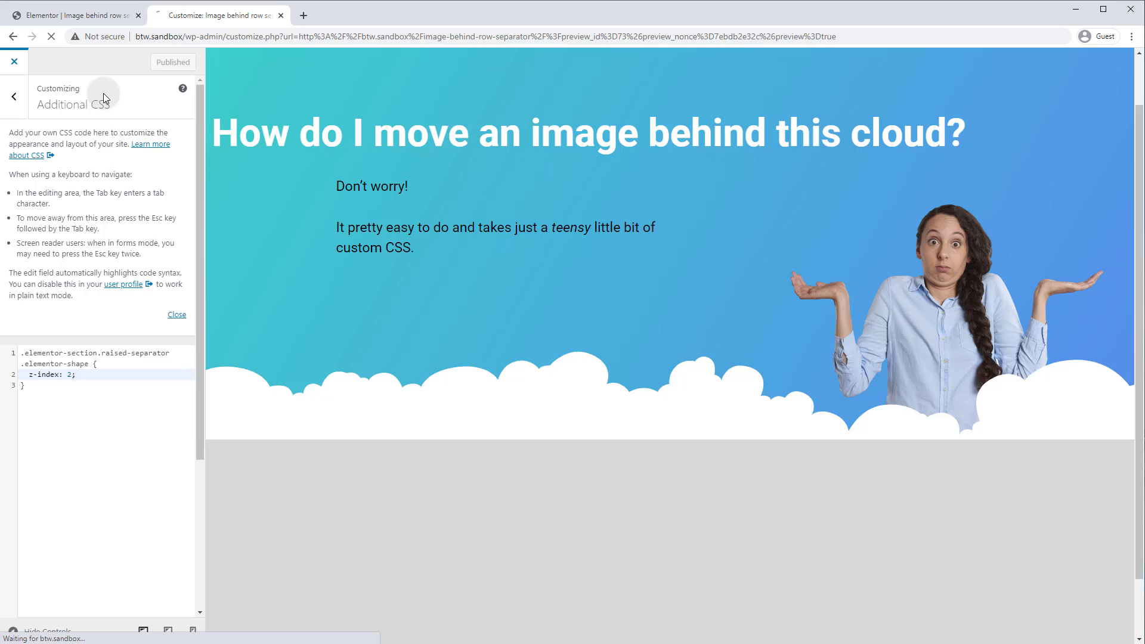
pyautogui.click(13, 61)
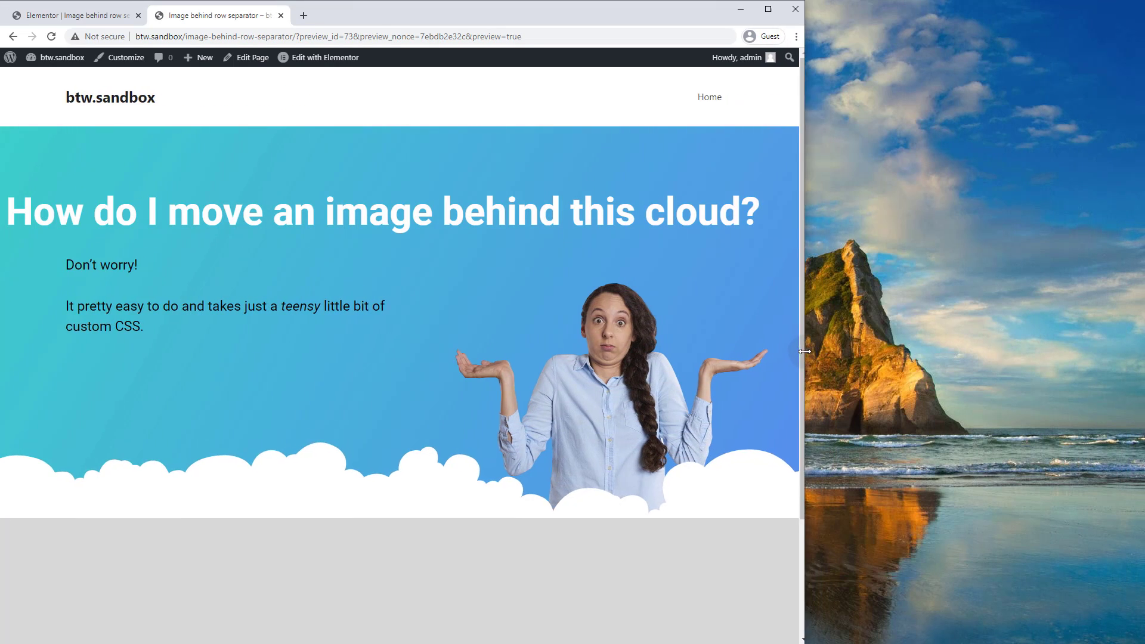
# Step: Resize the browser through tablet, phone and mid-size widths to inspect the hero layout
pyautogui.moveTo(803, 351); pyautogui.dragTo(479, 396)
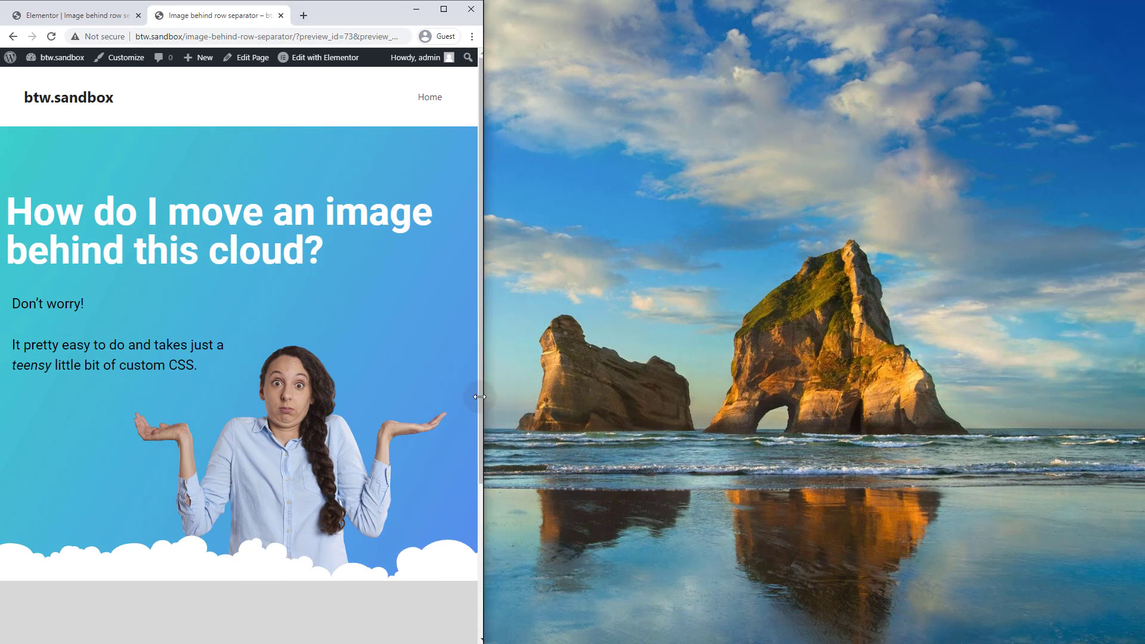
pyautogui.moveTo(479, 397); pyautogui.dragTo(496, 405)
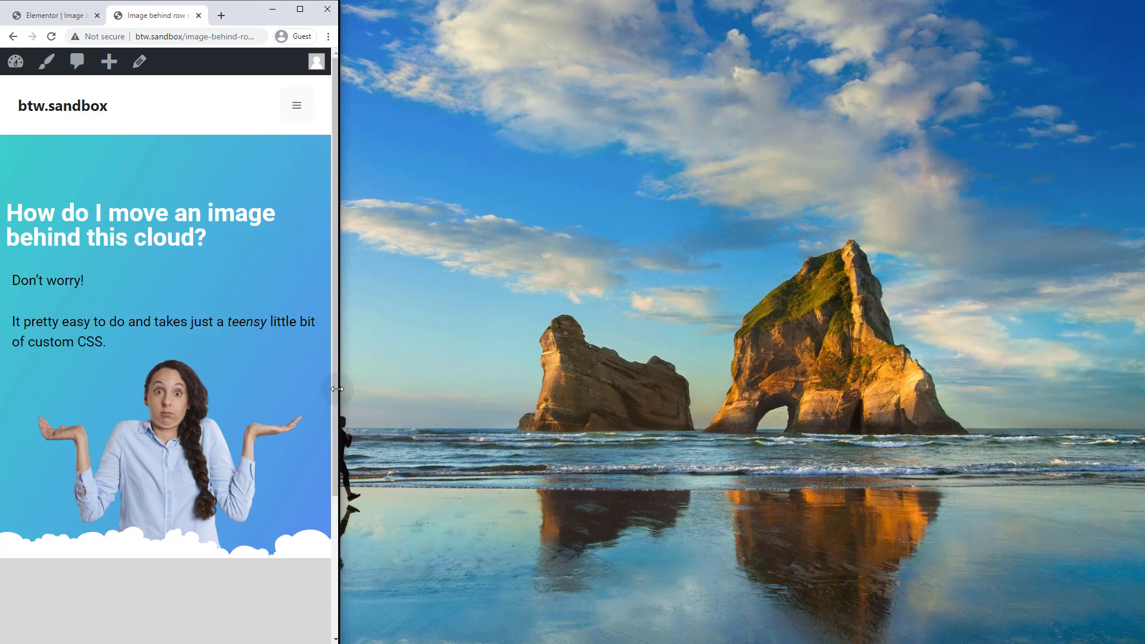
pyautogui.moveTo(335, 387); pyautogui.dragTo(280, 385)
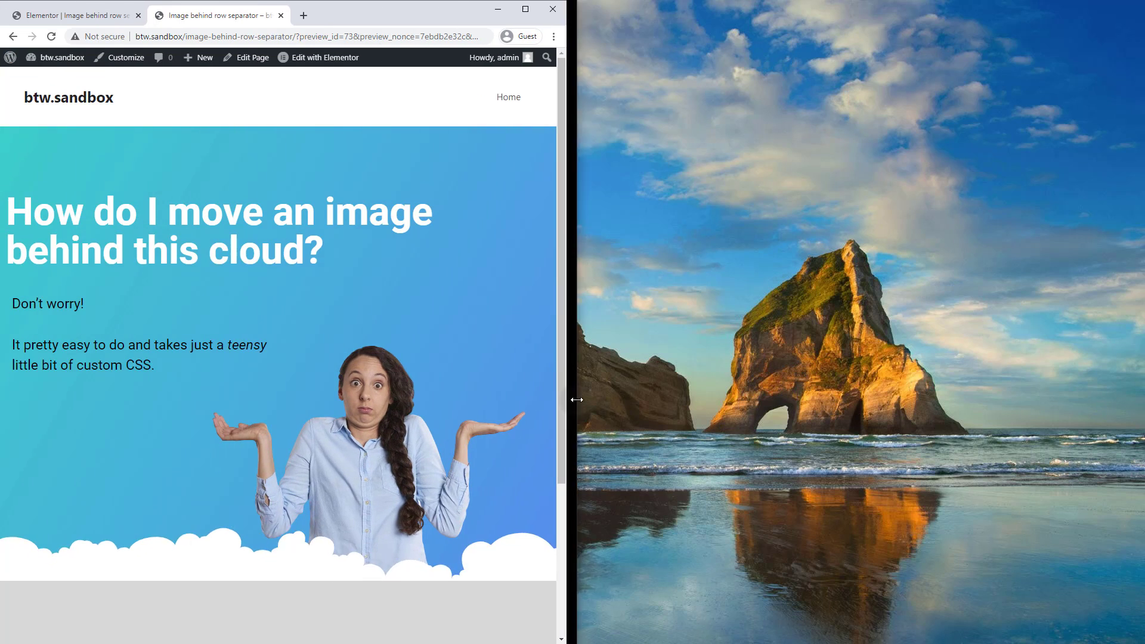
pyautogui.moveTo(575, 400); pyautogui.dragTo(451, 399)
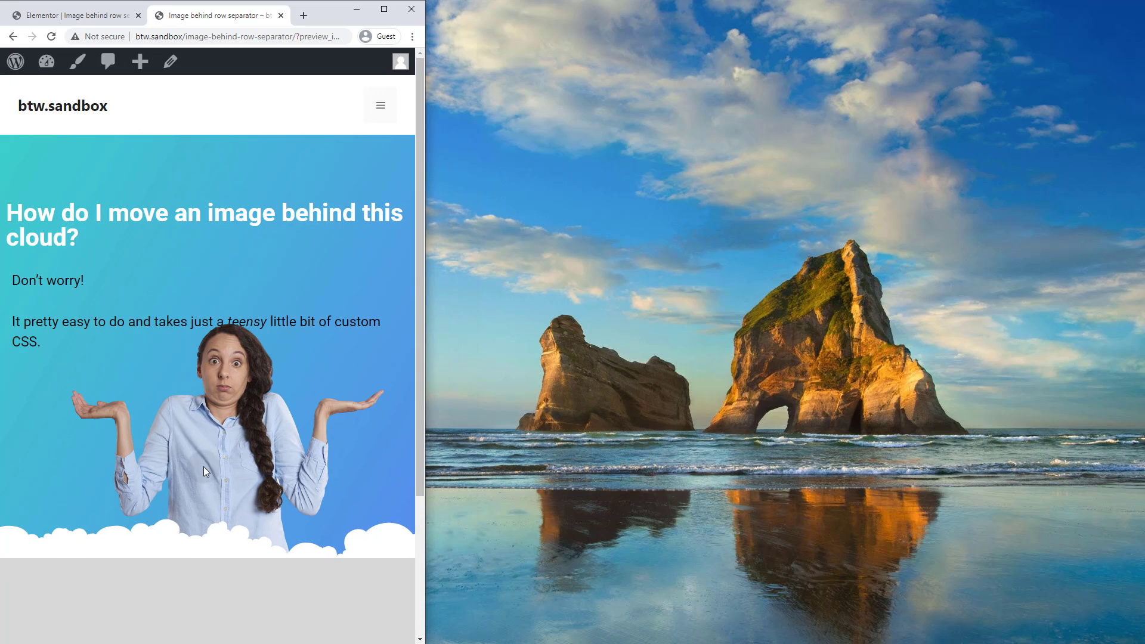
pyautogui.moveTo(372, 526)
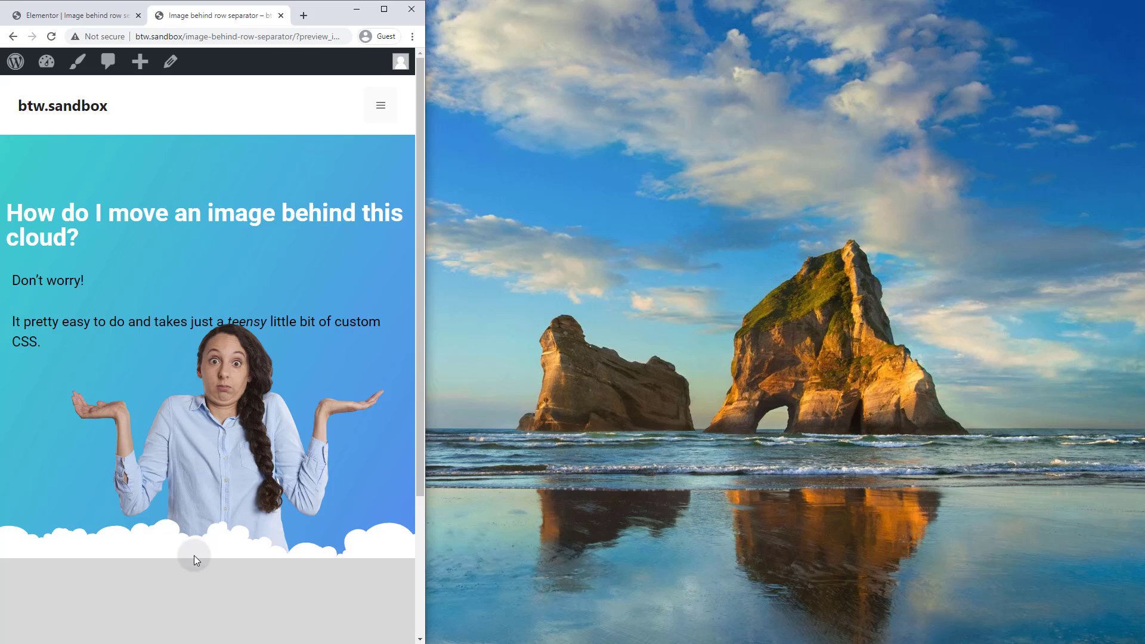
pyautogui.moveTo(235, 466)
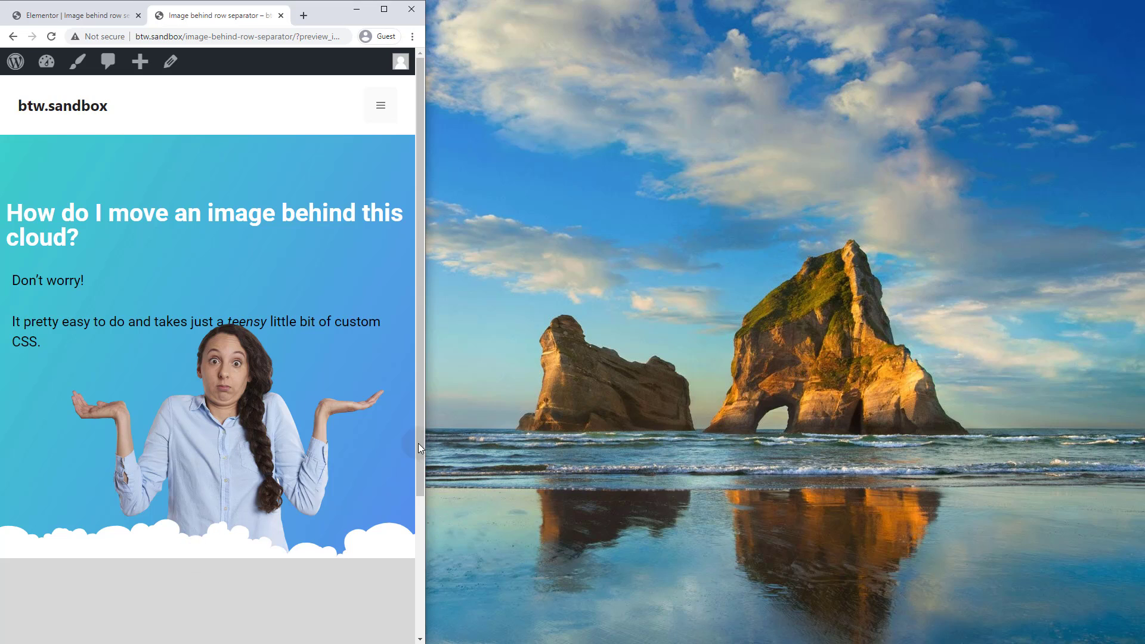
pyautogui.moveTo(411, 344)
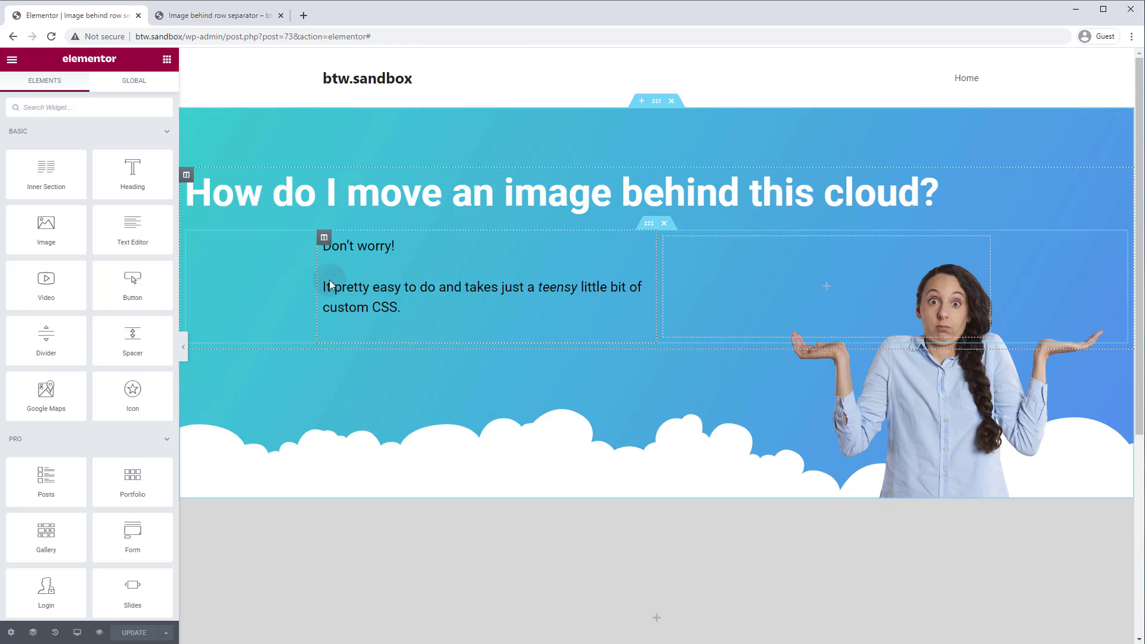
pyautogui.moveTo(77, 631)
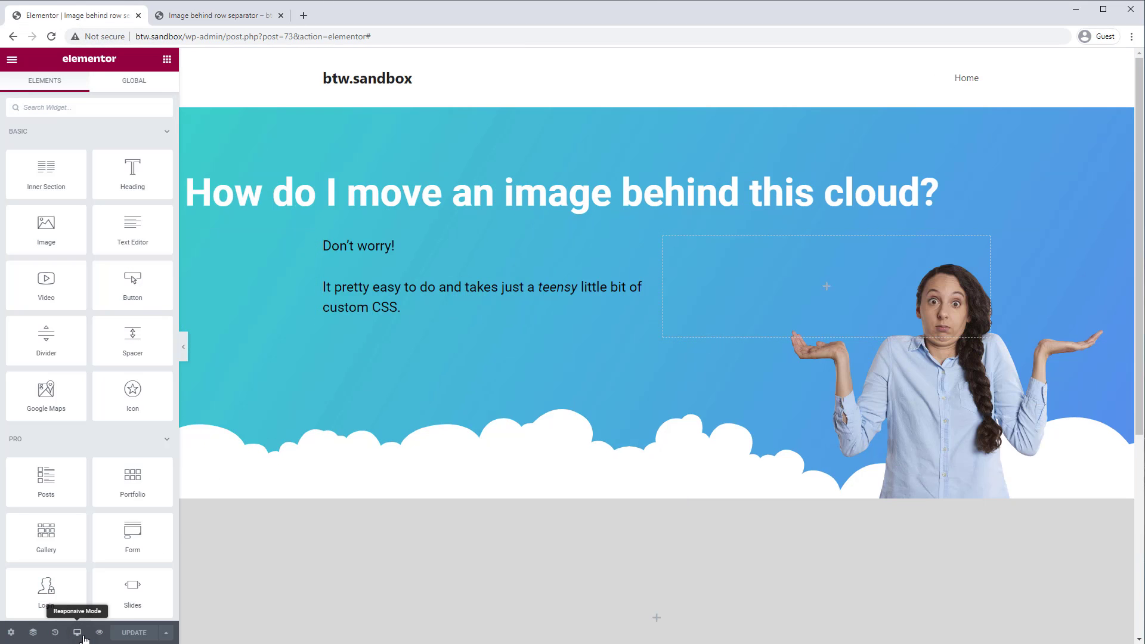
# Step: Switch to the tablet layout and give the text widget 100 px bottom padding
pyautogui.click(77, 632)
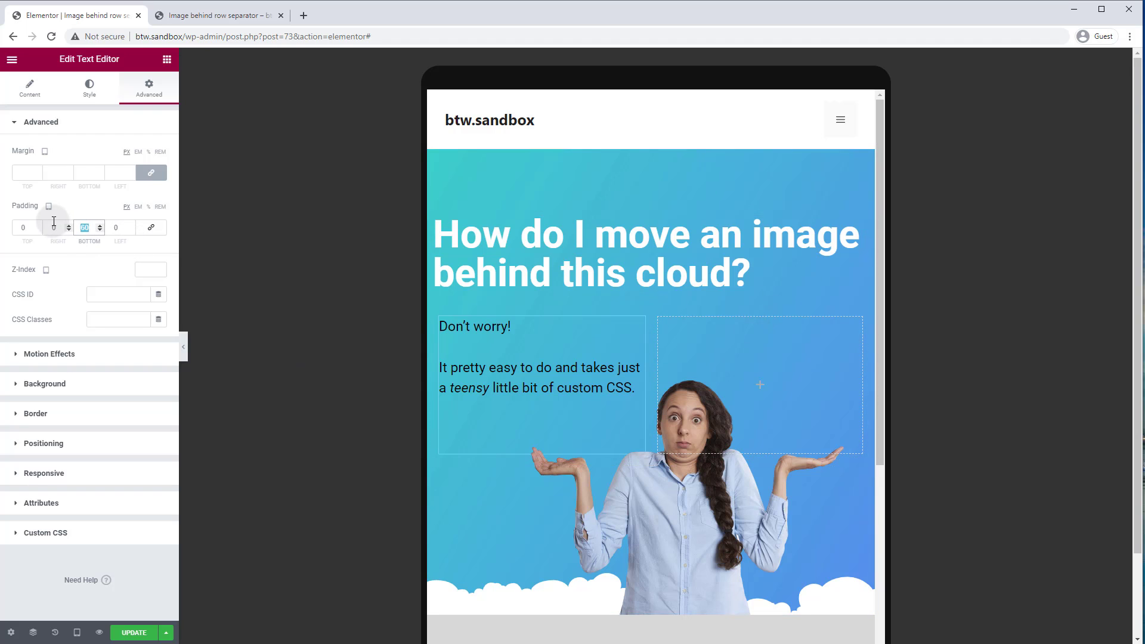
pyautogui.write('100')
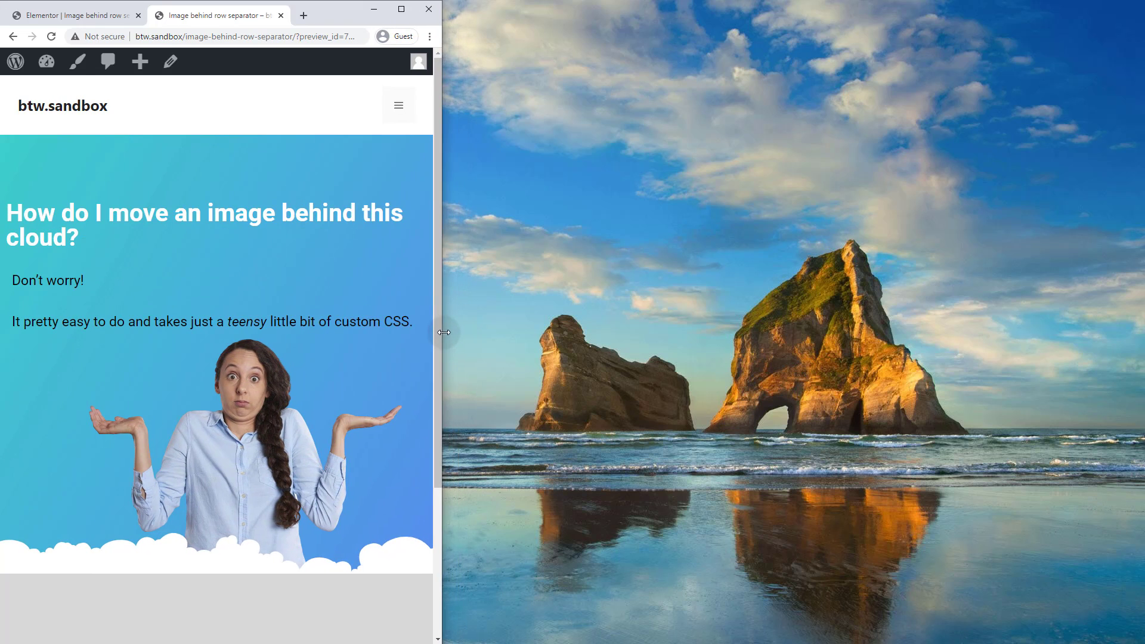
# Step: Shrink the browser to phone width to check the woman sits below the text
pyautogui.moveTo(438, 332); pyautogui.dragTo(296, 361)
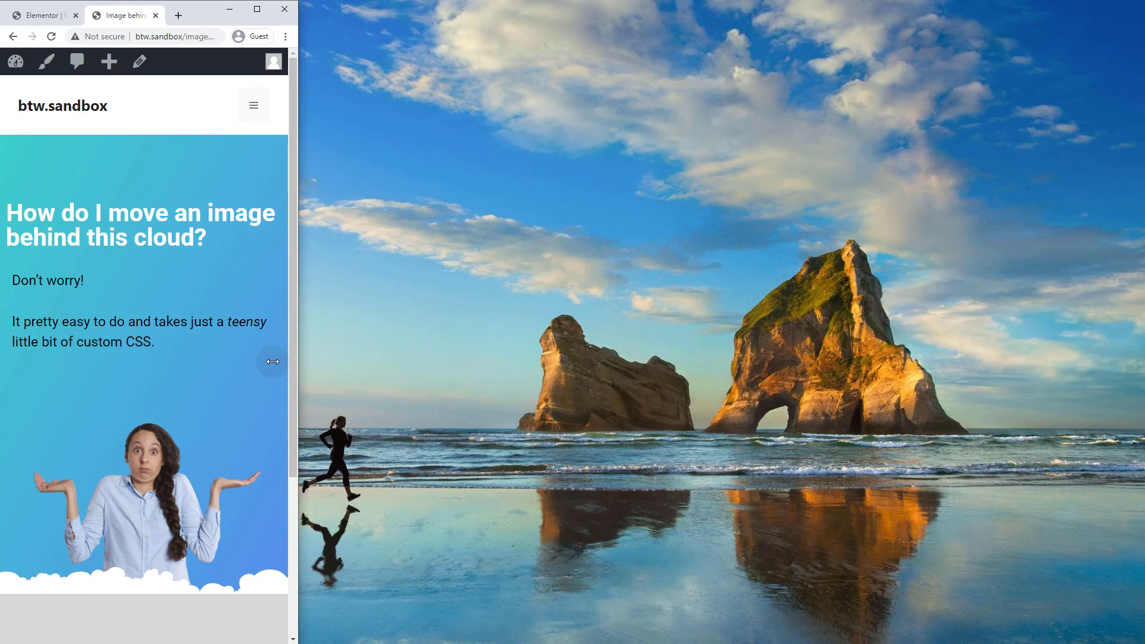
pyautogui.moveTo(99, 365)
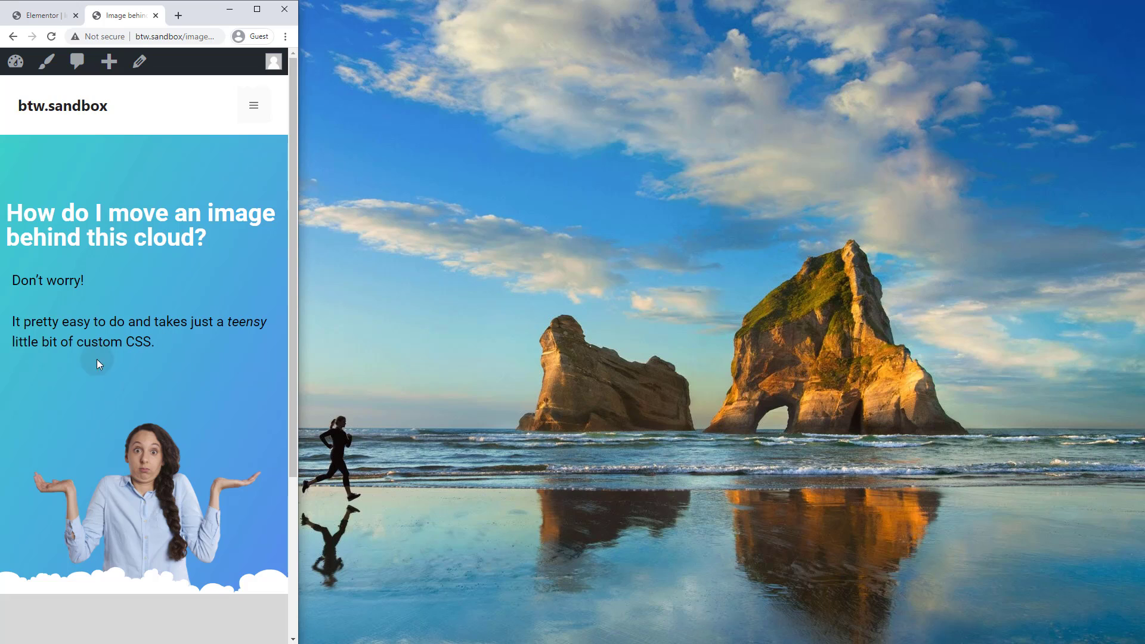
pyautogui.moveTo(143, 377)
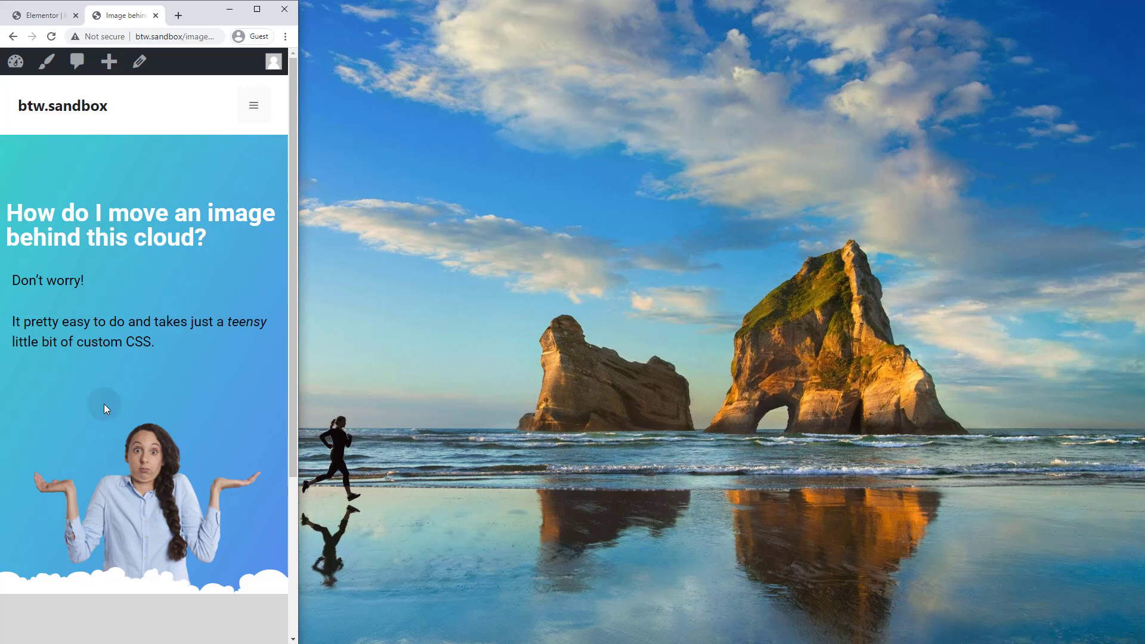
pyautogui.moveTo(298, 394)
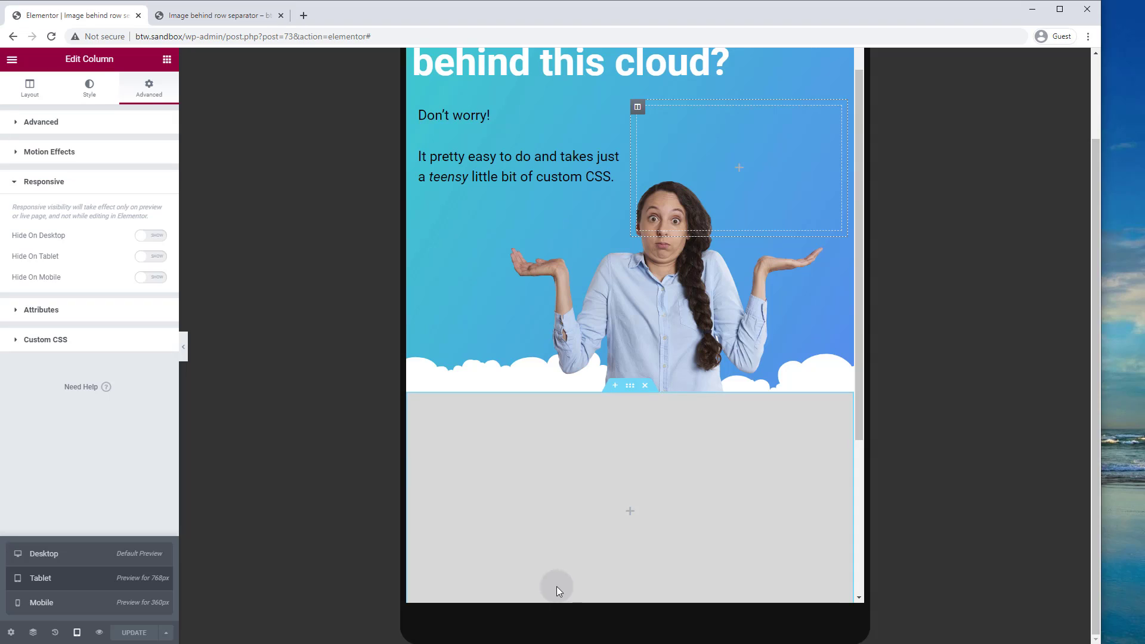
pyautogui.moveTo(330, 514)
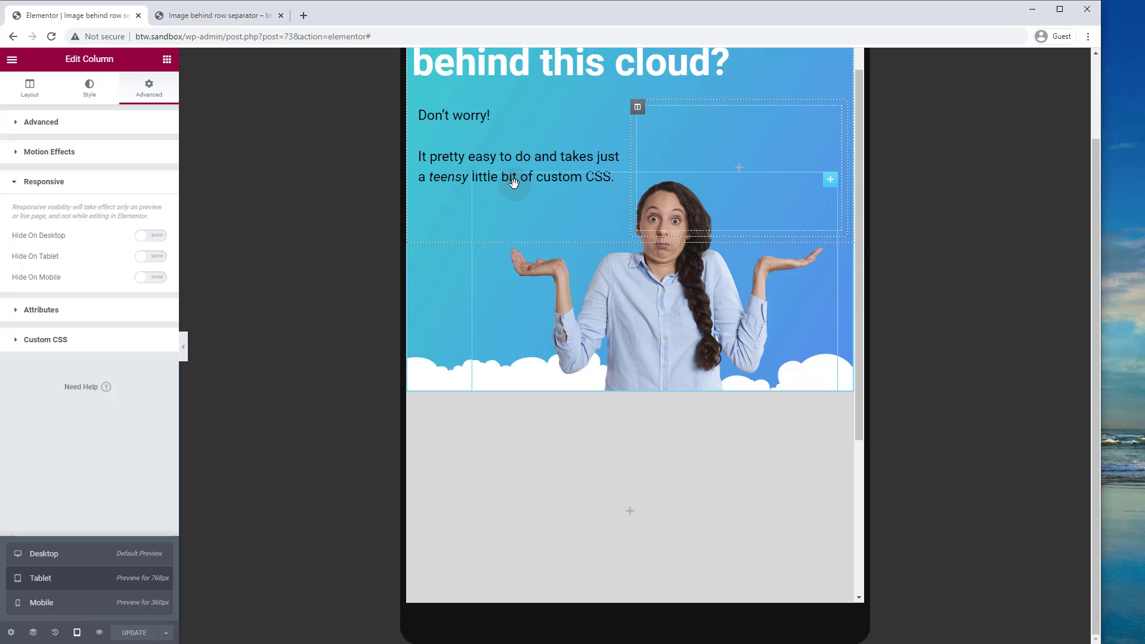
pyautogui.moveTo(660, 293)
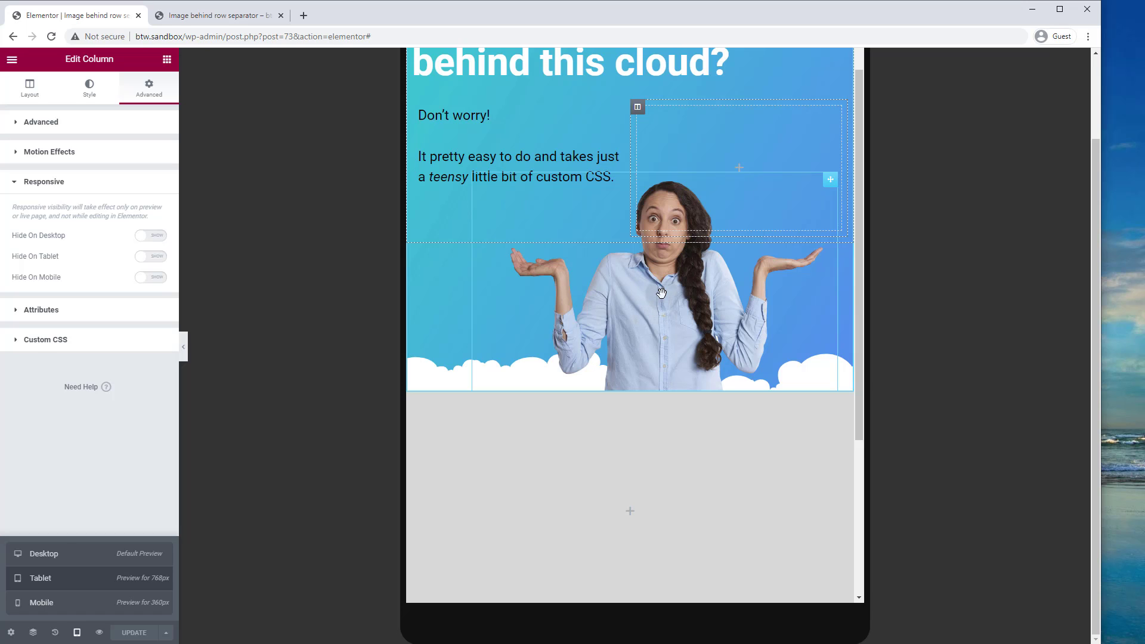
# Step: Set the woman image's tablet vertical offset to -346 in its Positioning settings
pyautogui.click(661, 292)
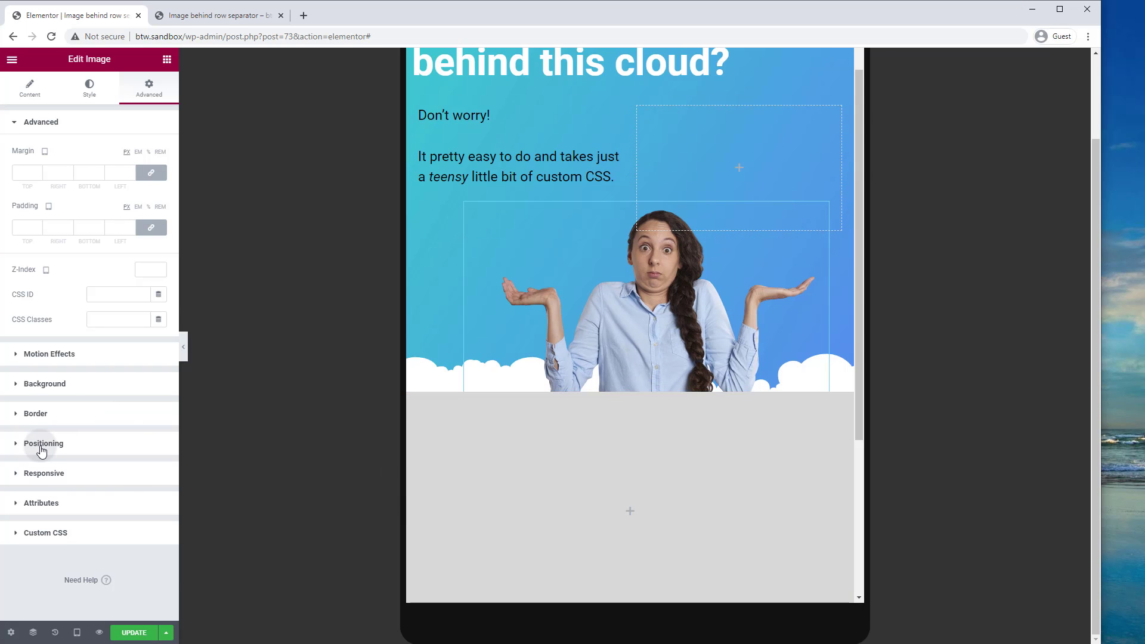
pyautogui.click(43, 443)
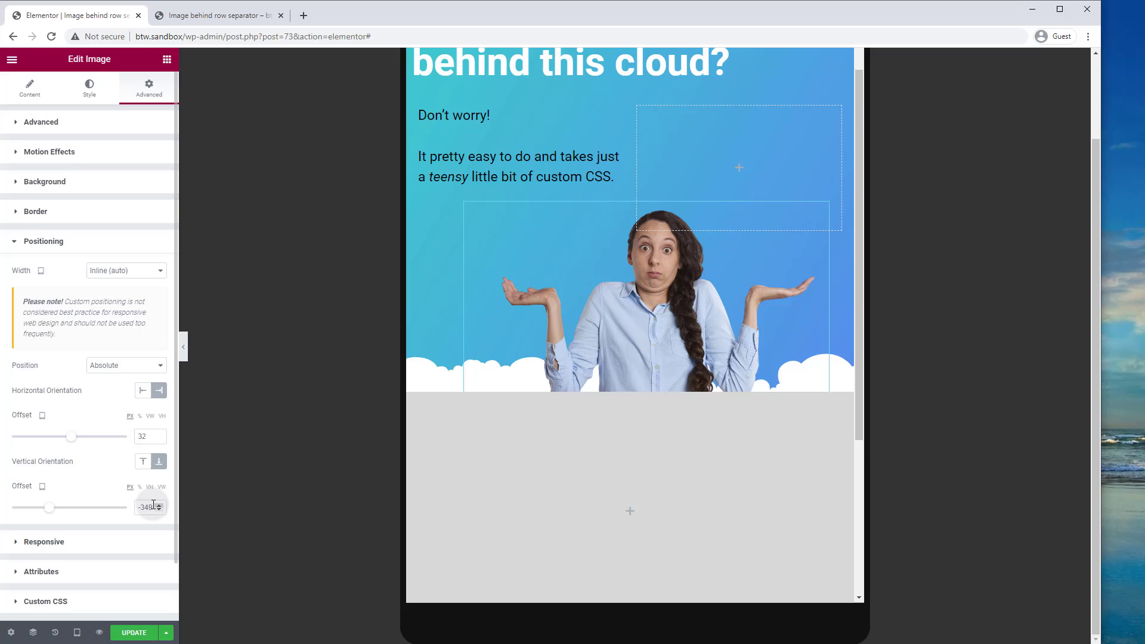
pyautogui.click(145, 507)
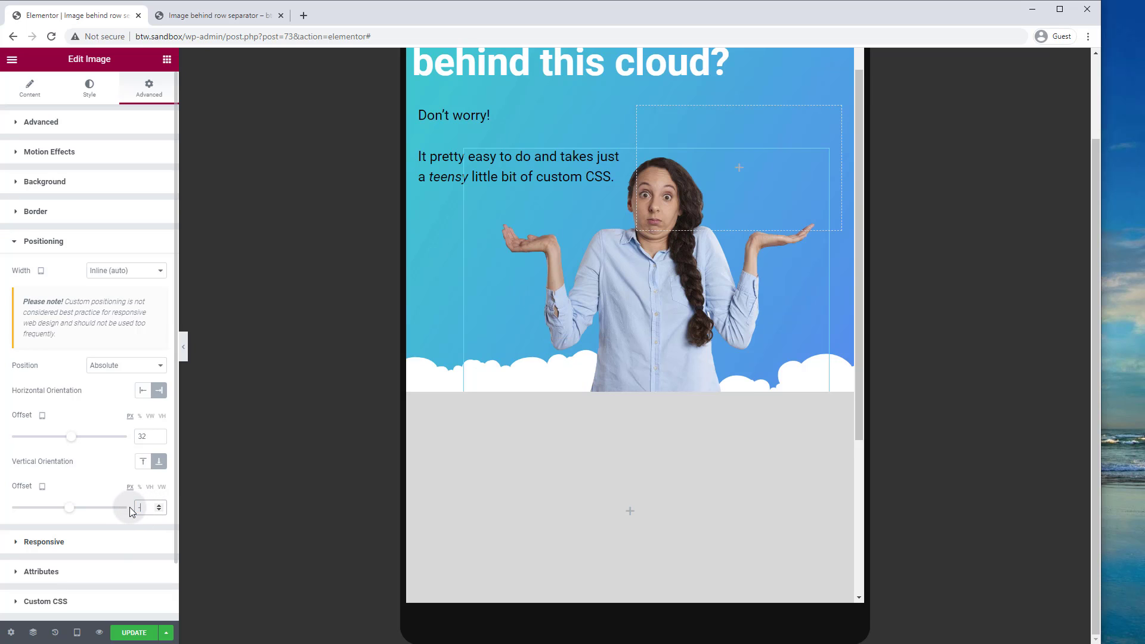
pyautogui.write('-346')
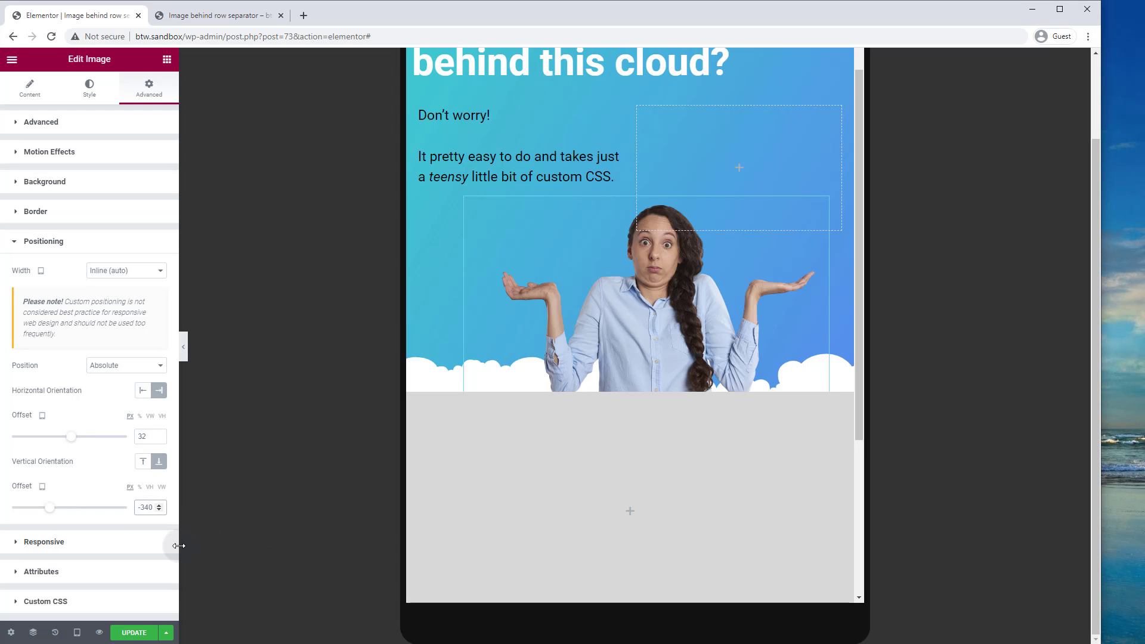
# Step: Set the mobile vertical offset to -340 and update the page
pyautogui.click(76, 632)
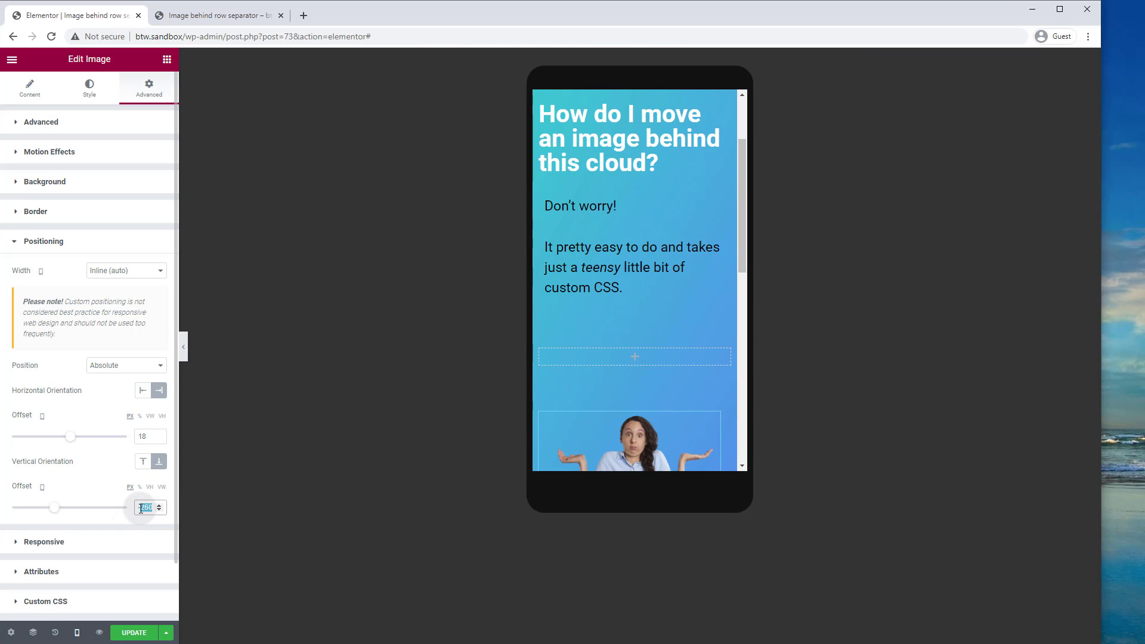
pyautogui.write('-340')
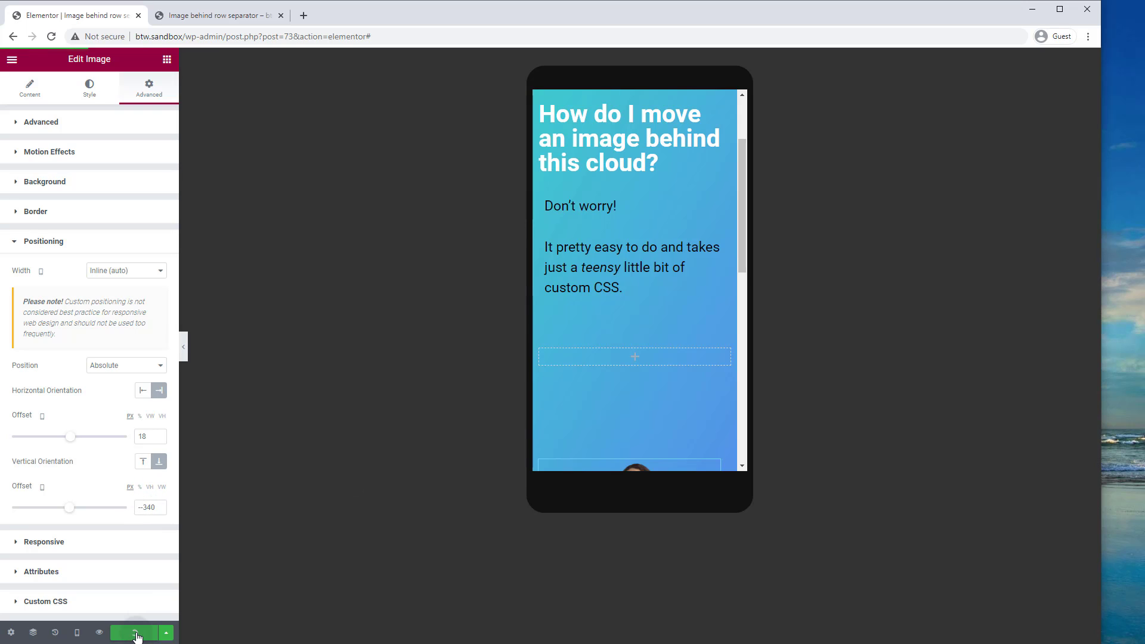
pyautogui.click(146, 506)
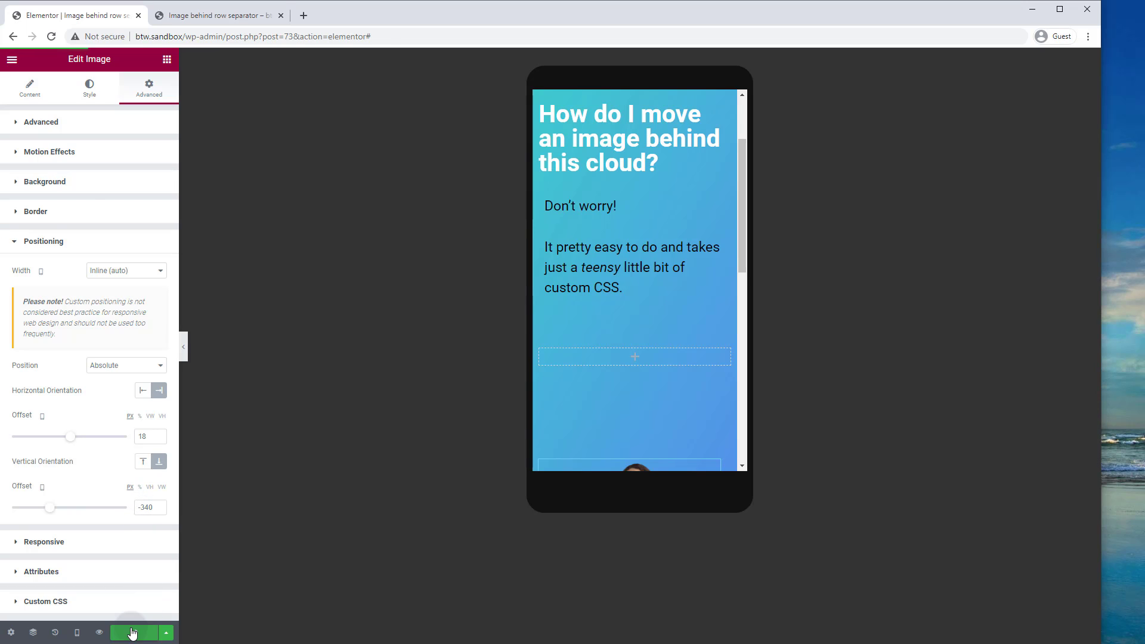
pyautogui.click(215, 15)
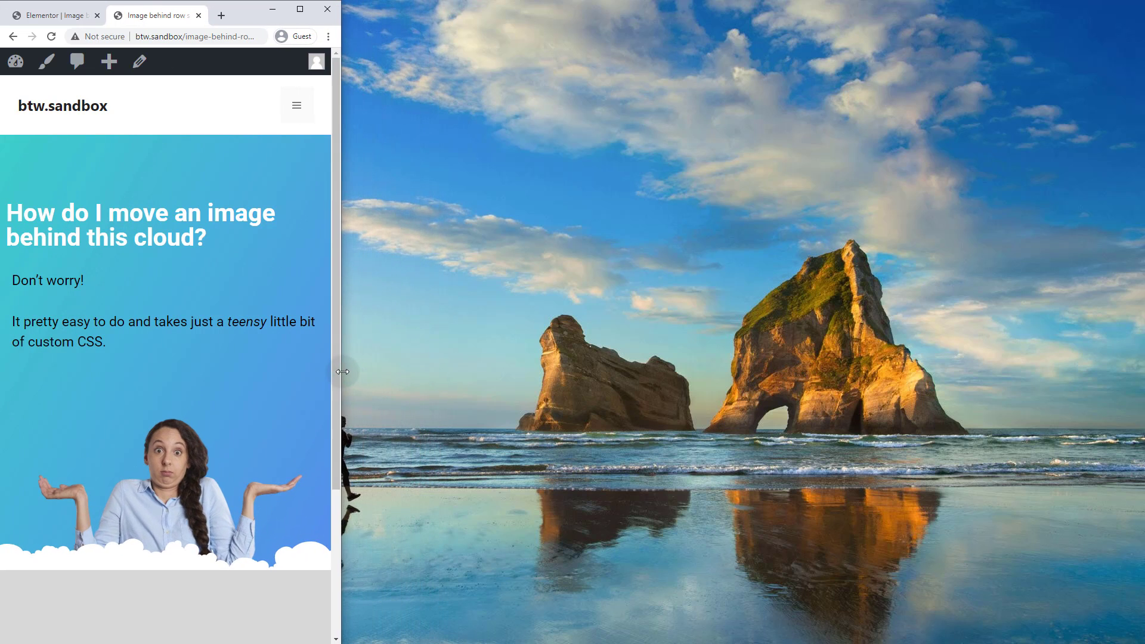
# Step: Narrow the browser to phone width to confirm the woman rests behind the clouds
pyautogui.moveTo(340, 371); pyautogui.dragTo(296, 379)
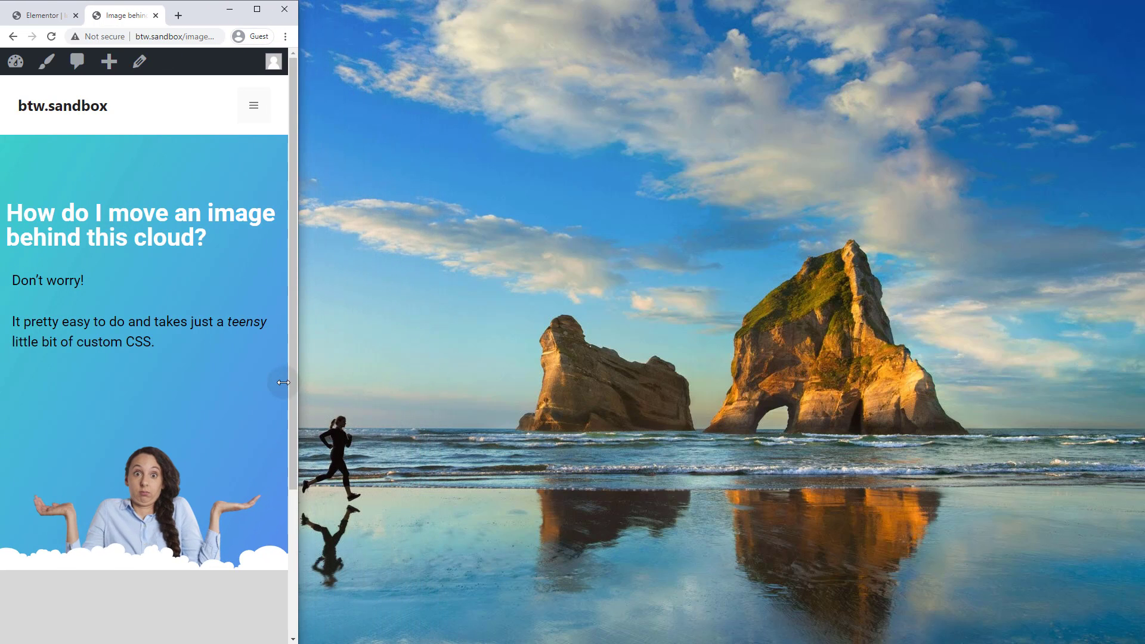